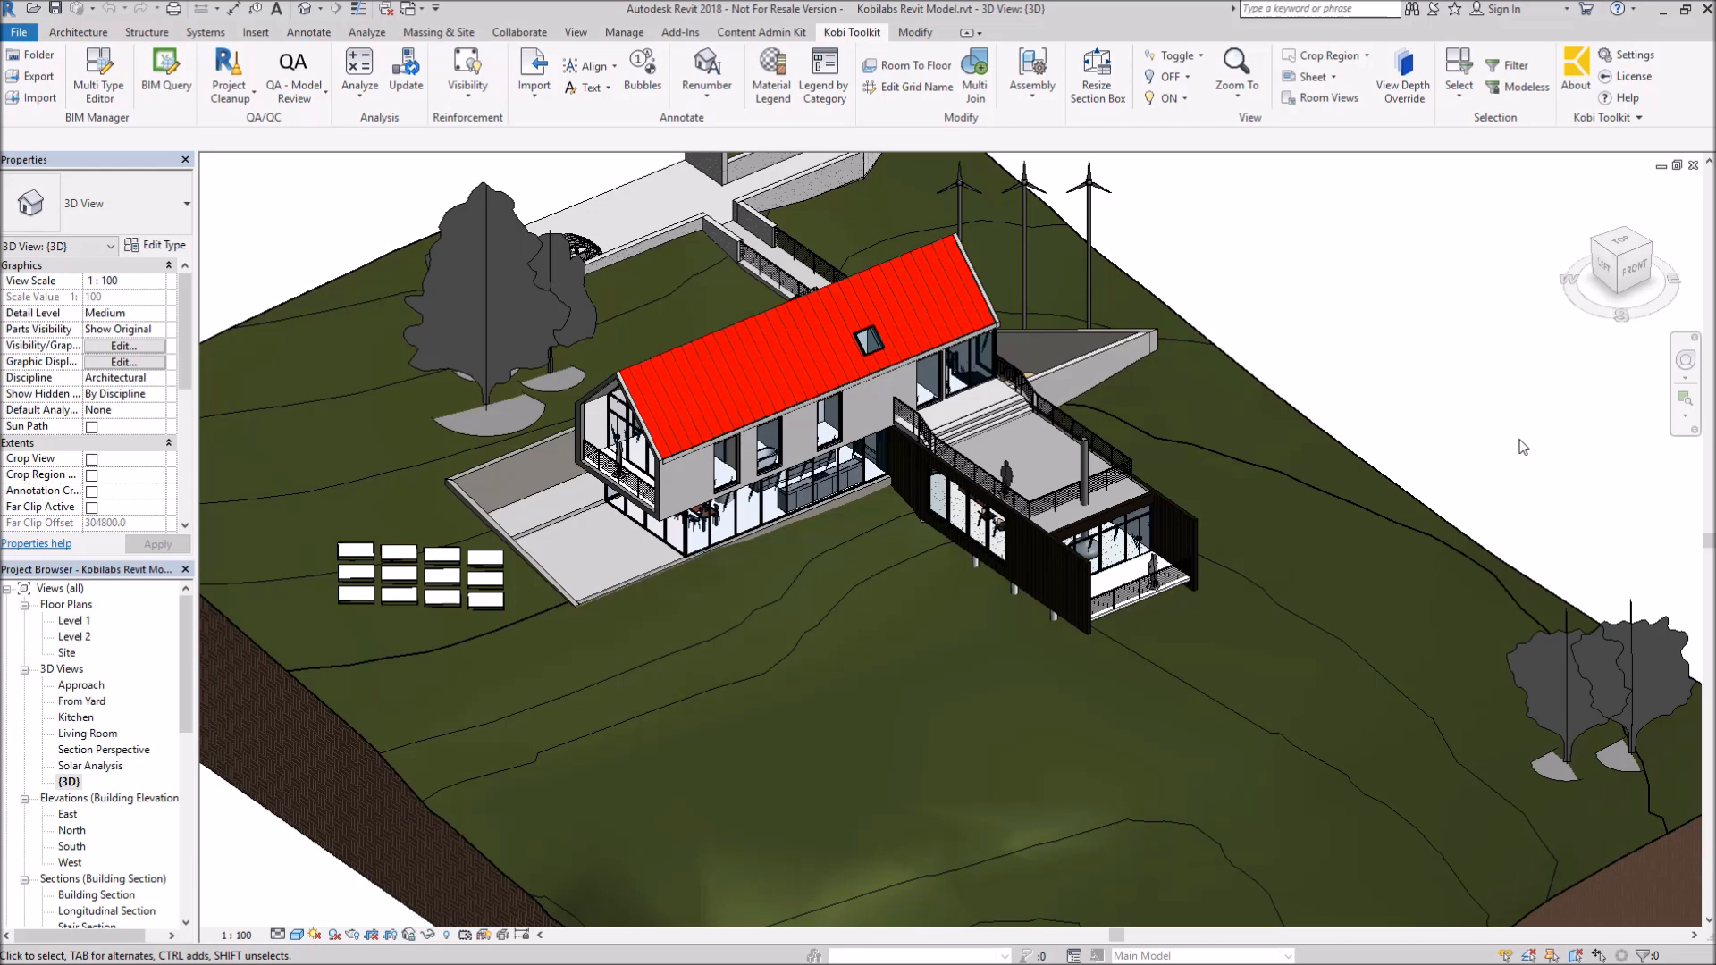
Select a single window on the upper floor of the house and switch to the Kobi Toolkit ribbon.
{"action": "left_click", "coordinate": [753, 504]}
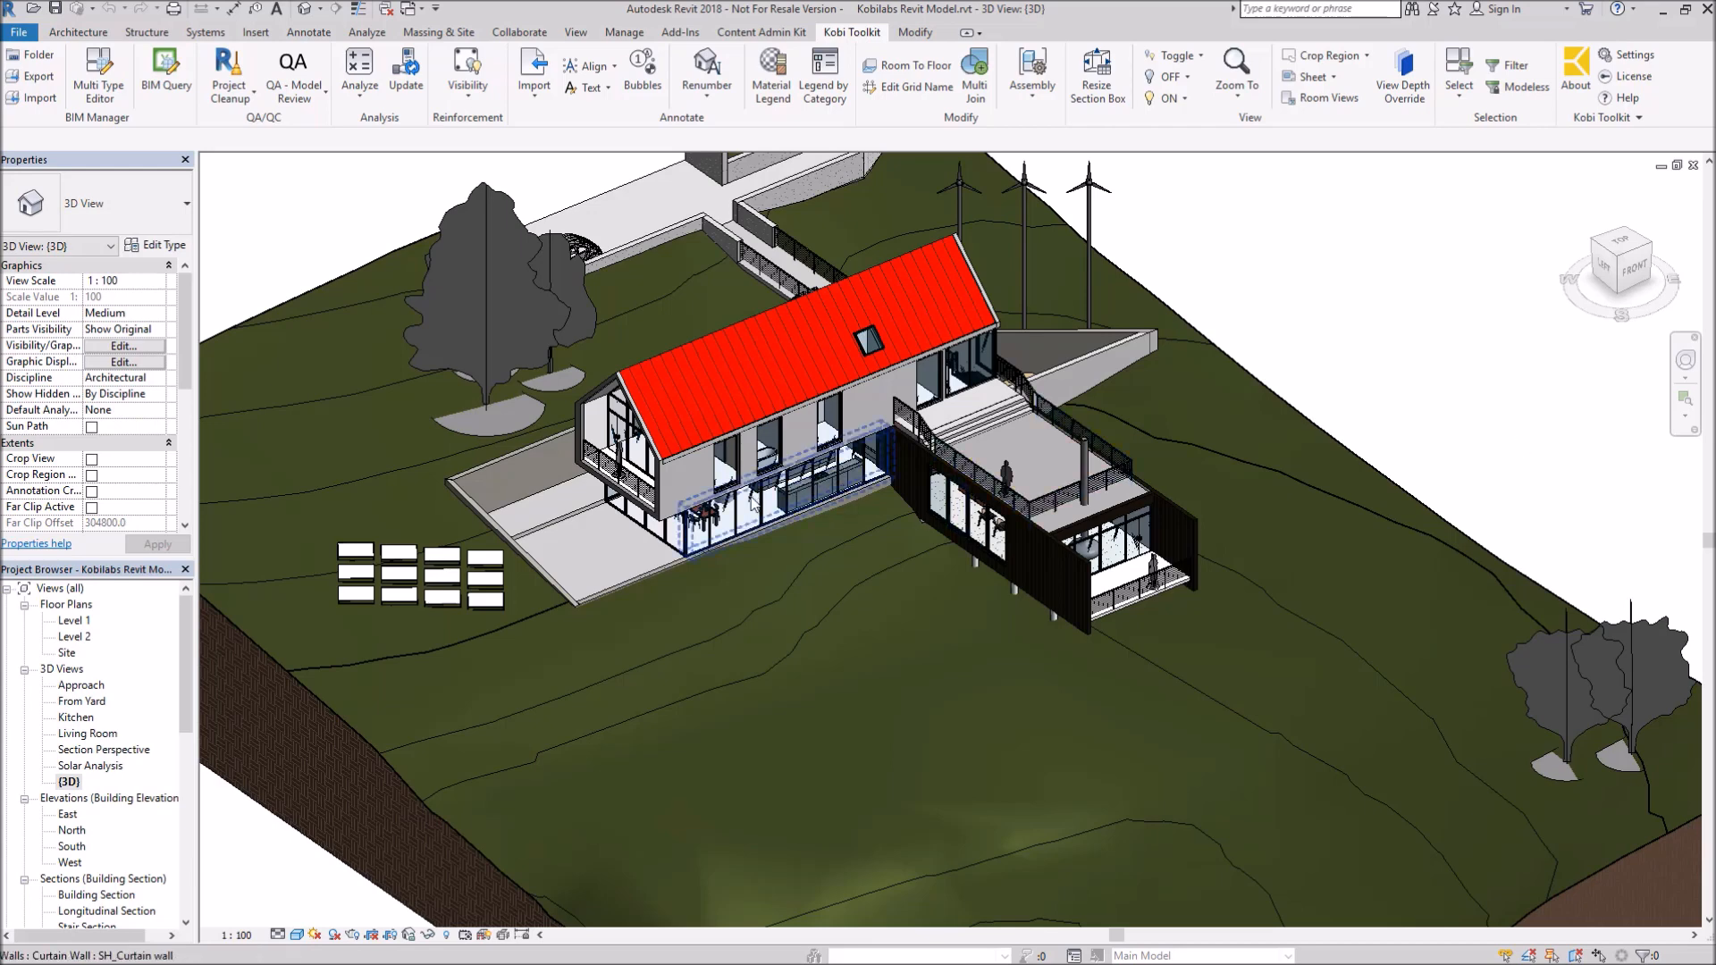
{"action": "left_click", "coordinate": [733, 454]}
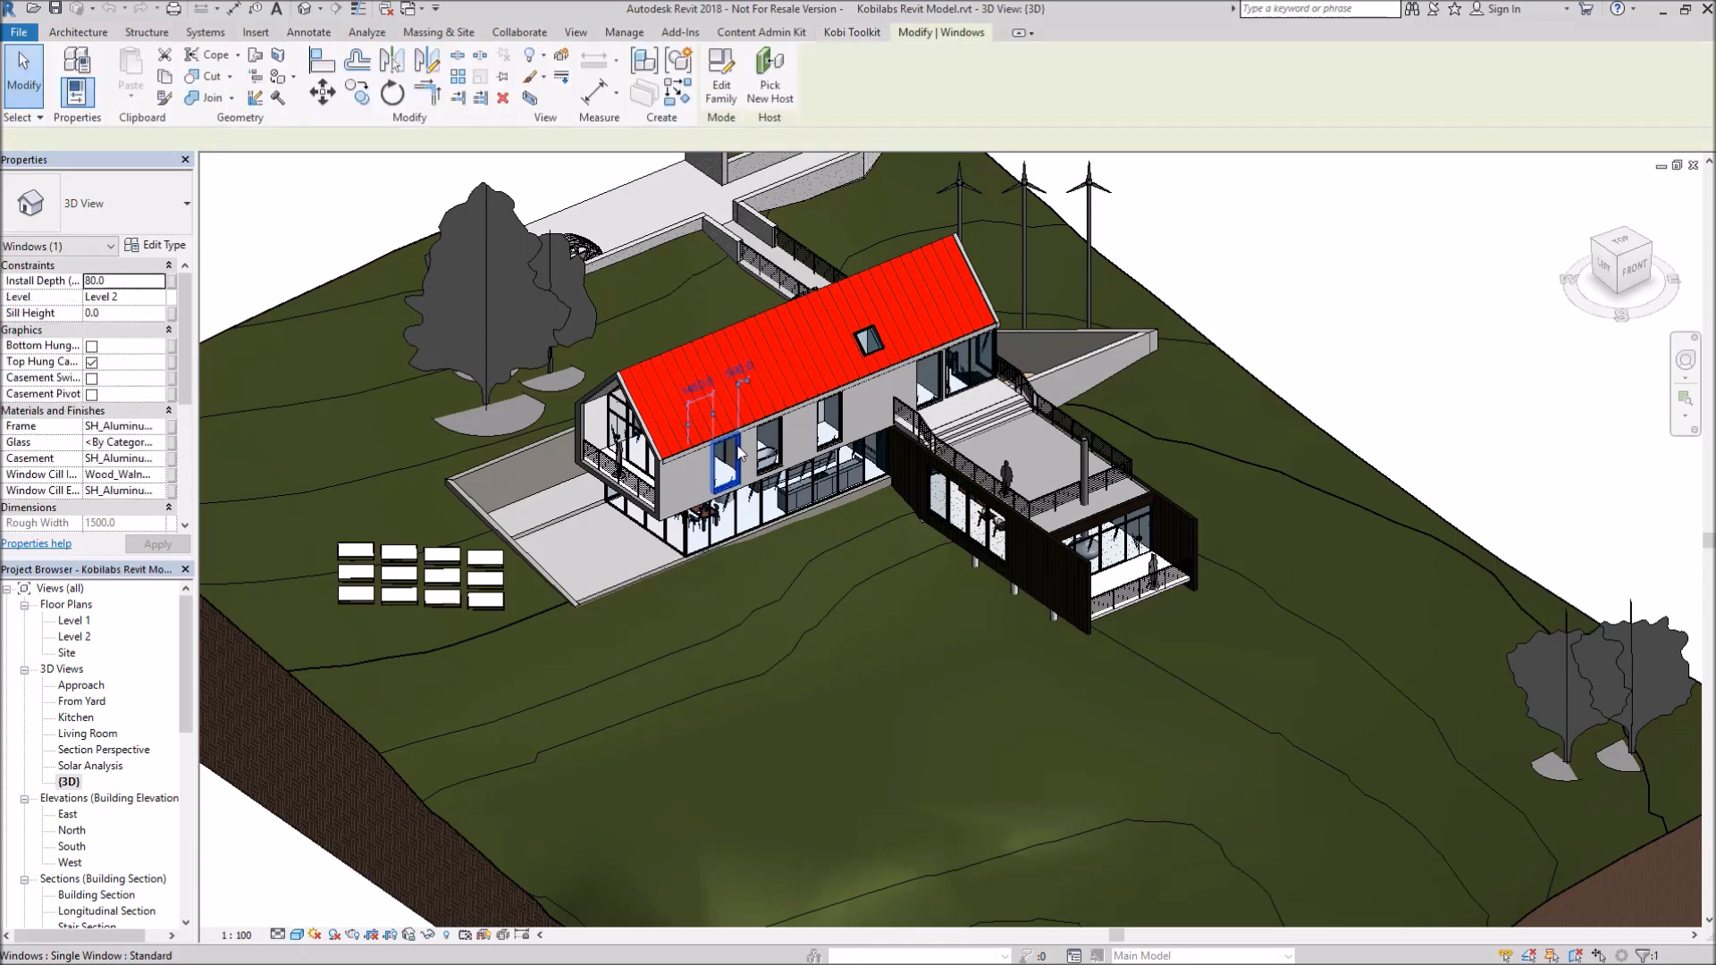
{"action": "left_click", "coordinate": [723, 459]}
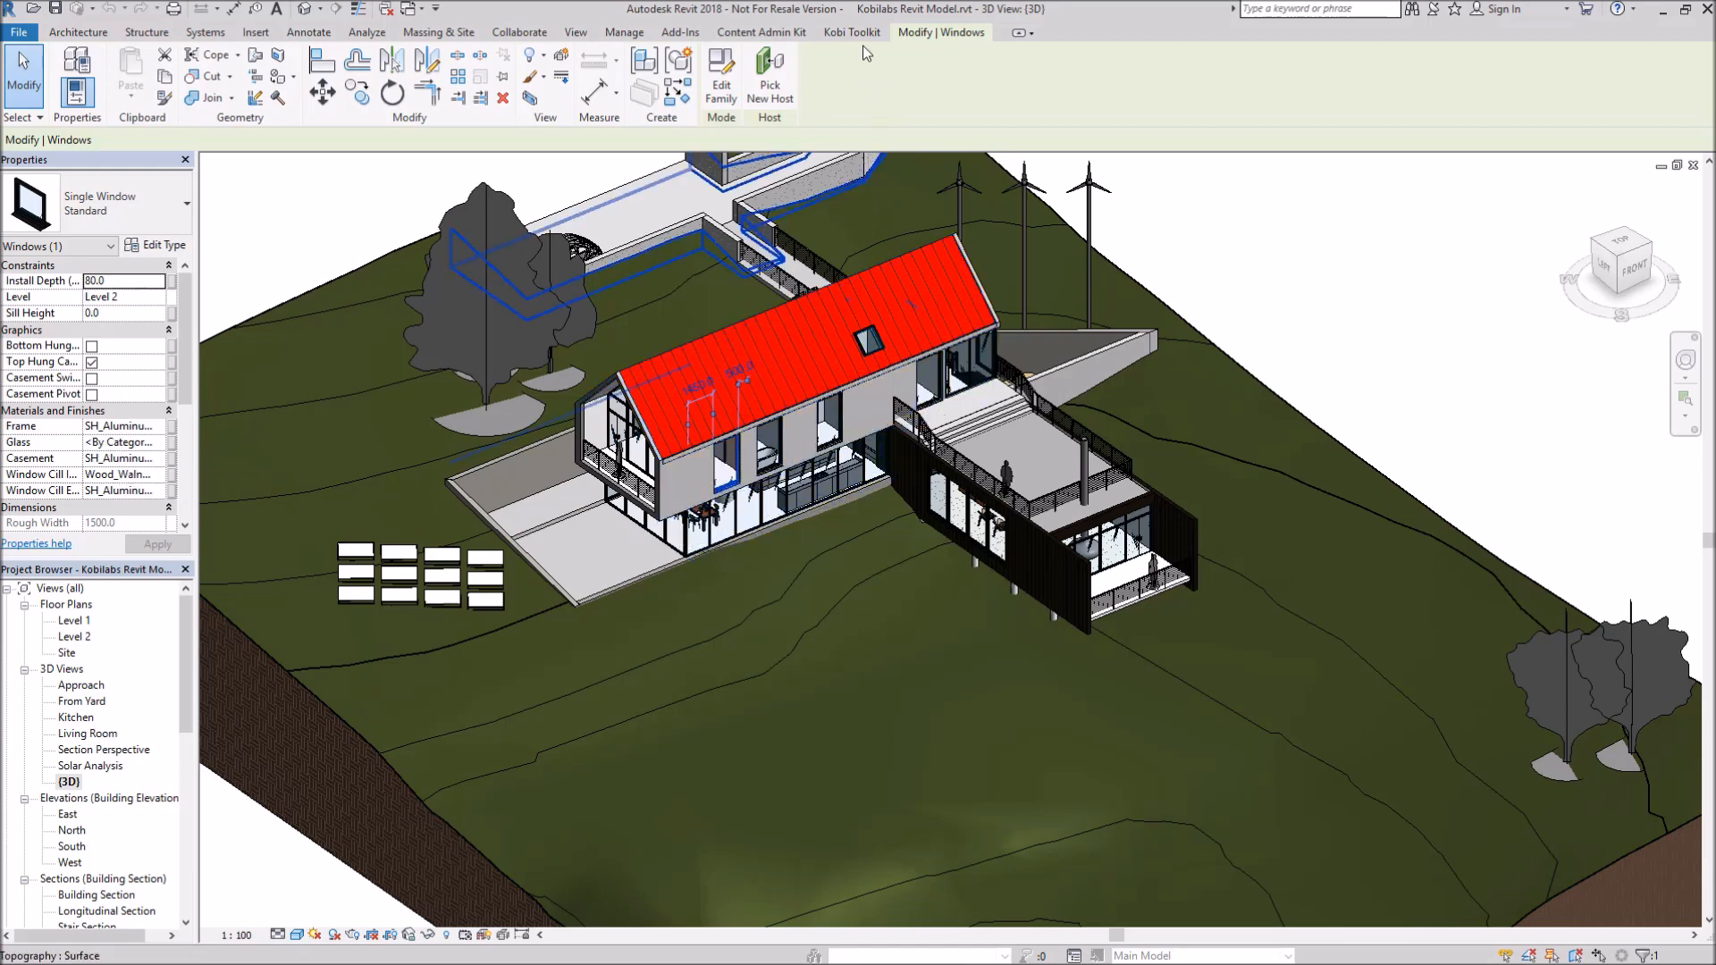
{"action": "left_click", "coordinate": [851, 32]}
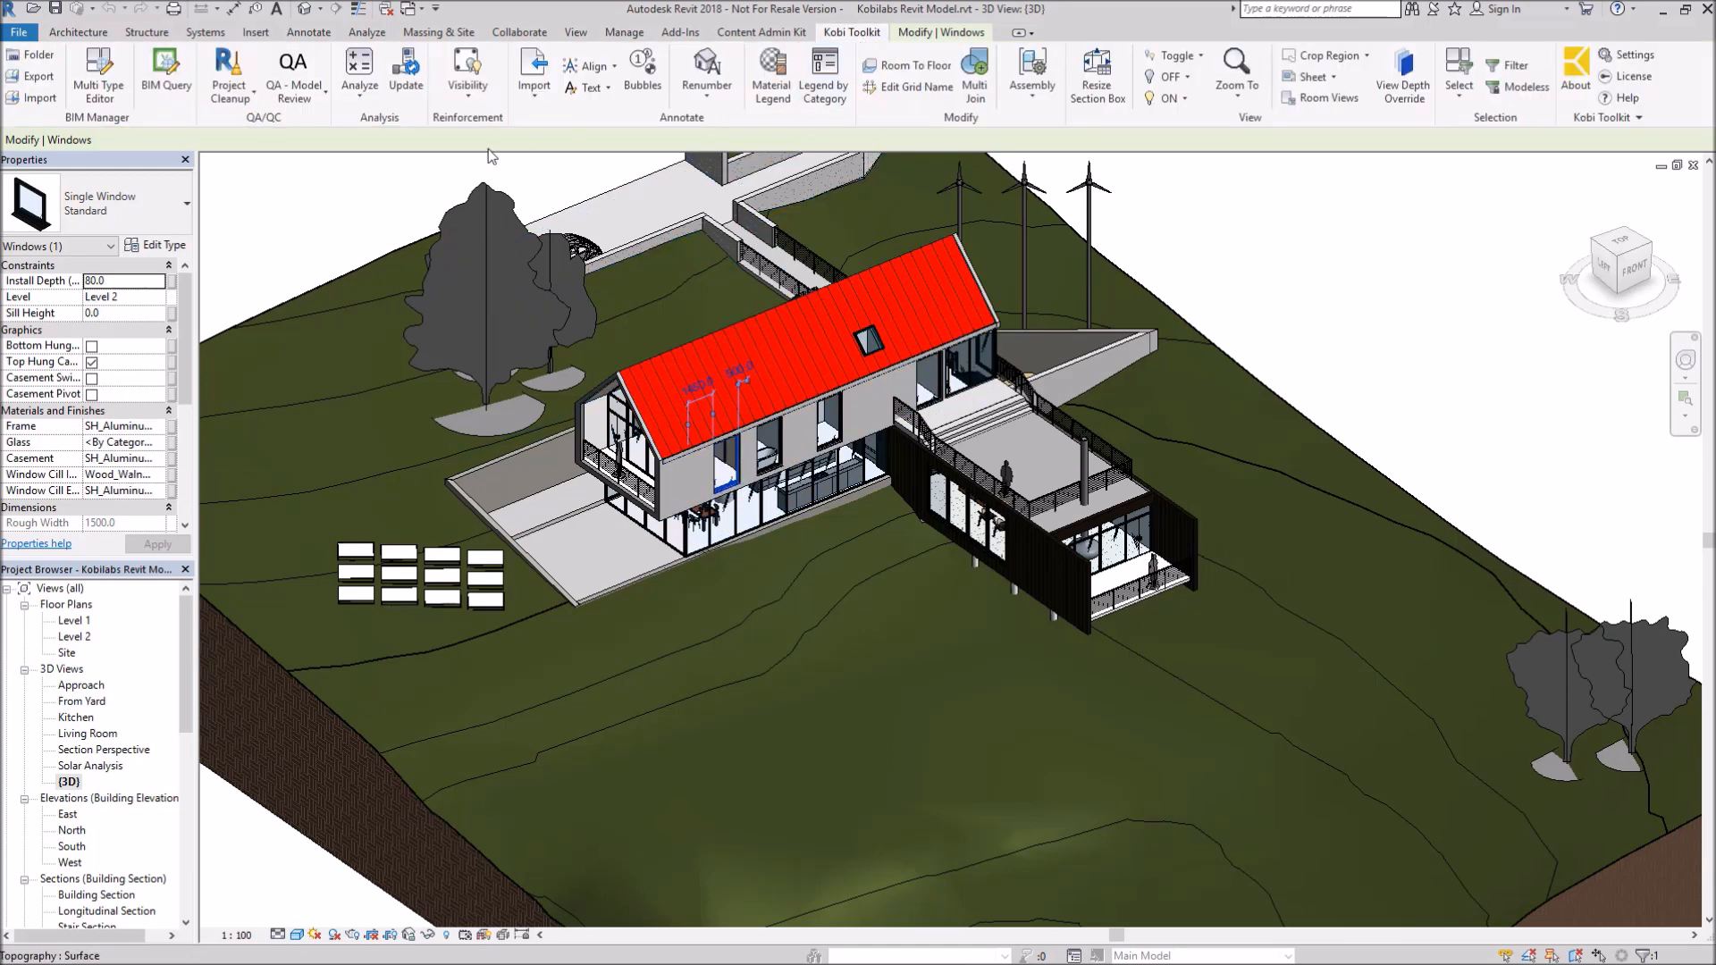
{"action": "mouse_move", "coordinate": [164, 66]}
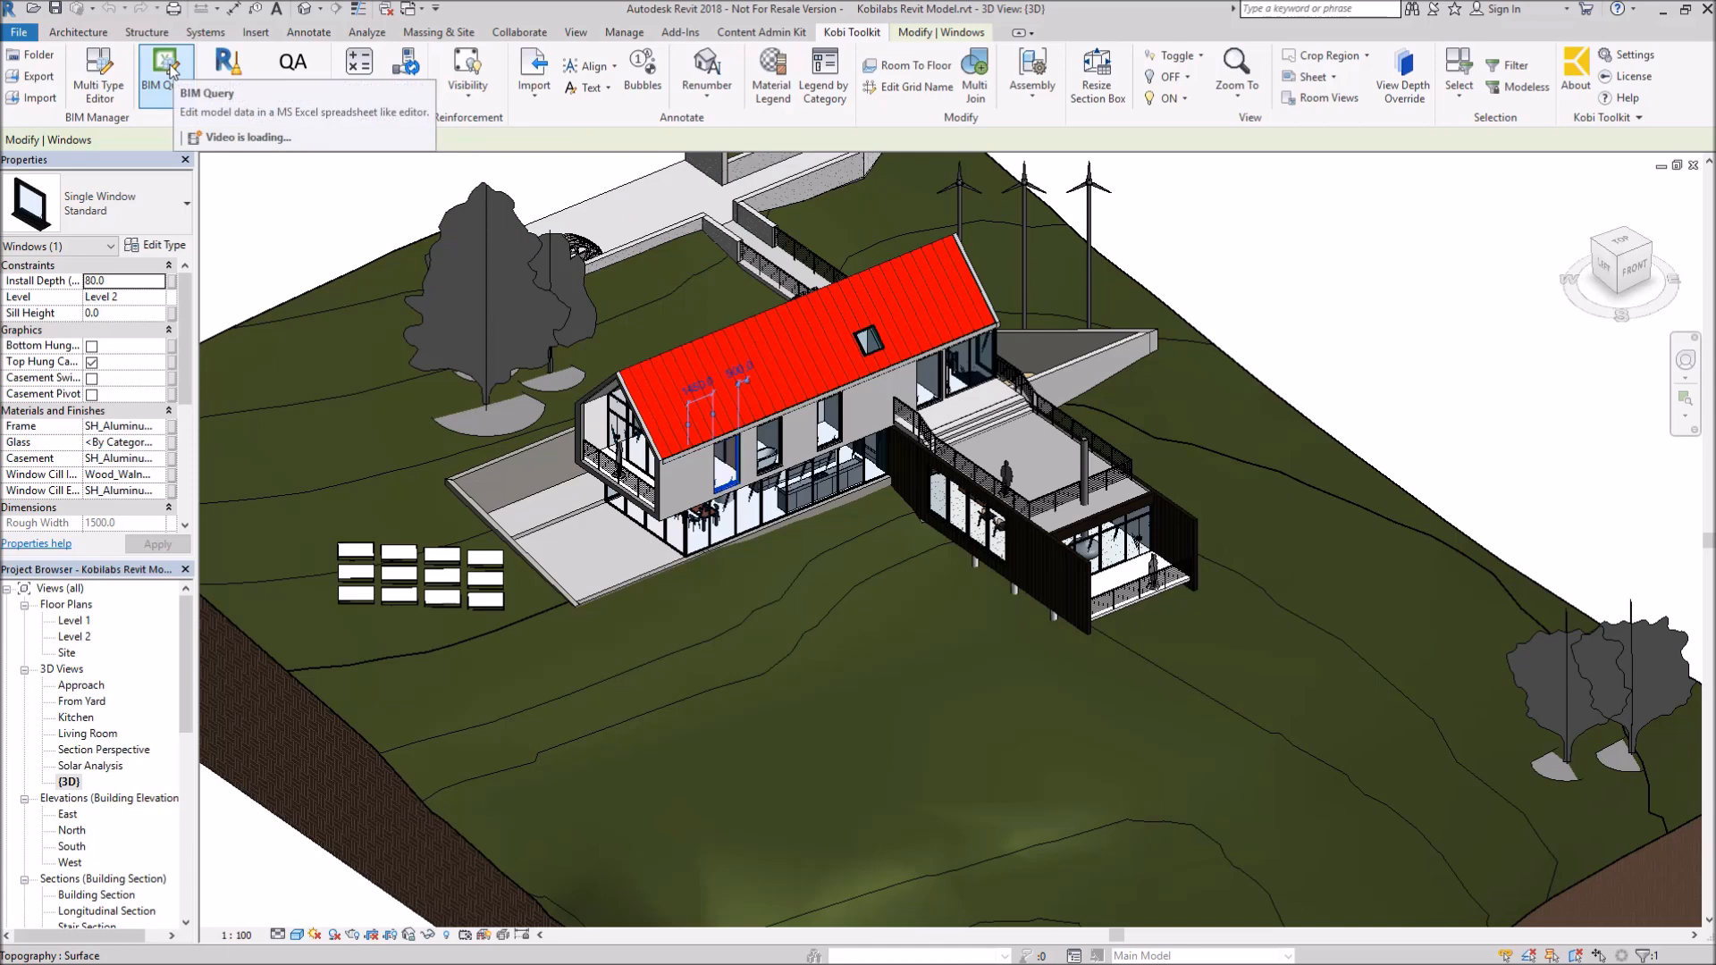
Launch BIM Query to list the selected window's parameters in a spreadsheet row.
{"action": "left_click", "coordinate": [165, 68]}
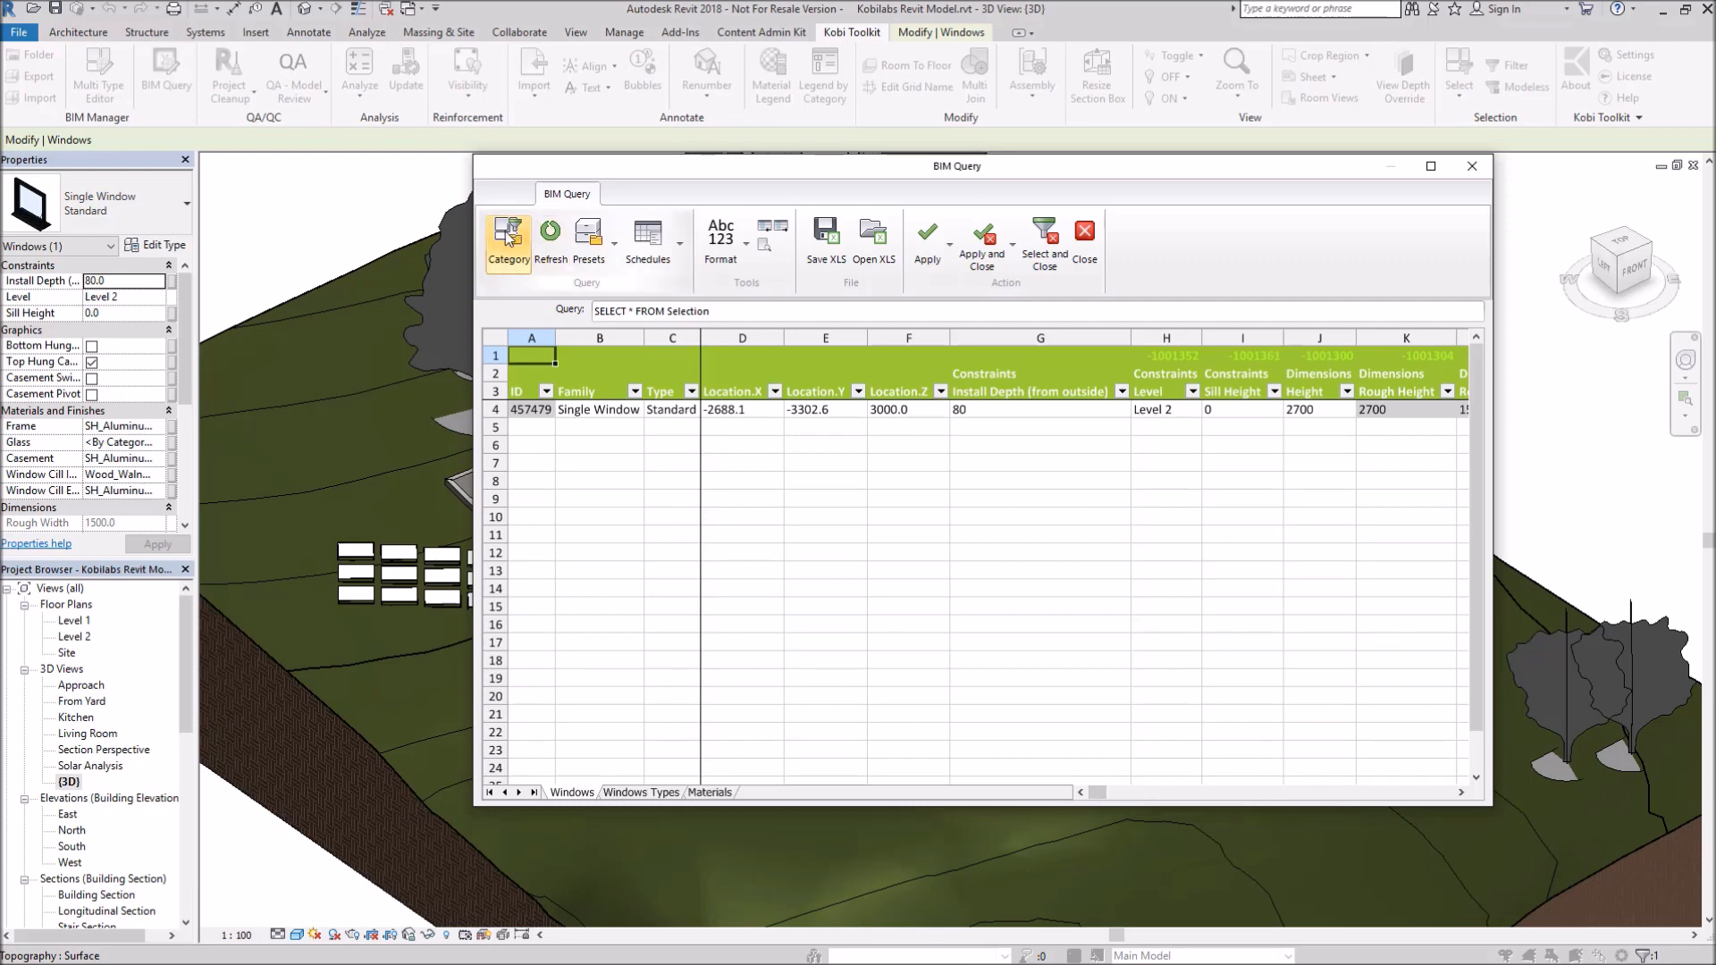
Search 'wind' in Select Categories and include the Windows category in the query.
{"action": "left_click", "coordinate": [506, 233]}
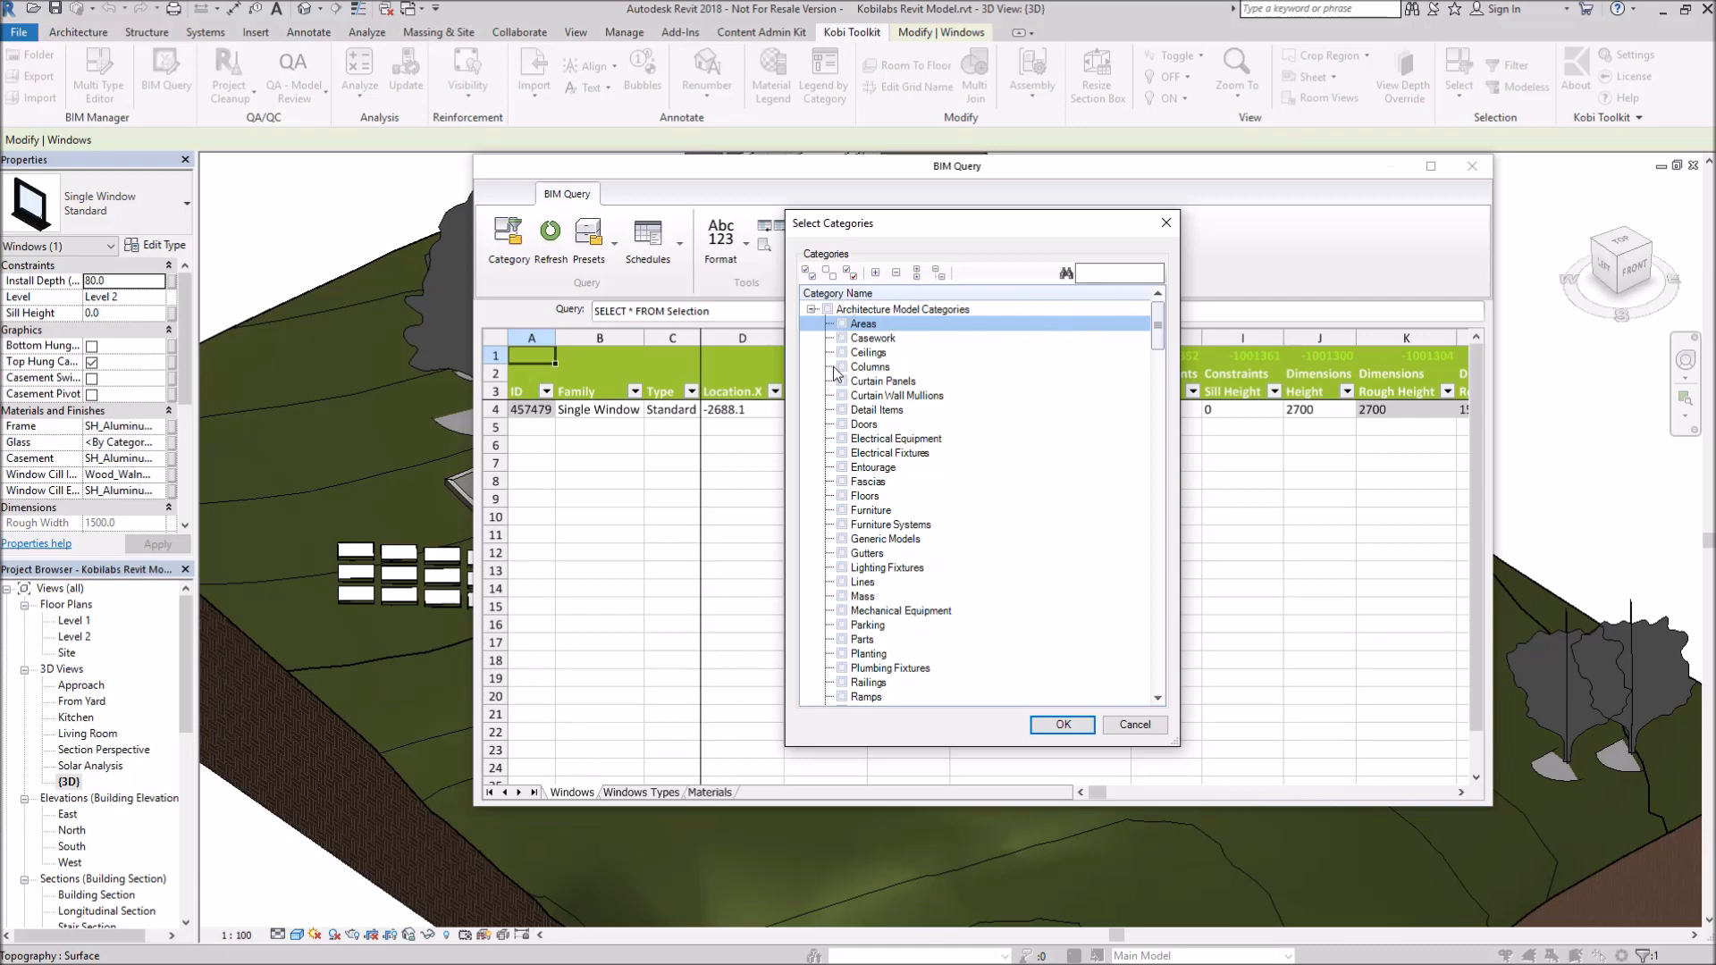
{"action": "scroll", "scroll_direction": "down", "scroll_amount": 3}
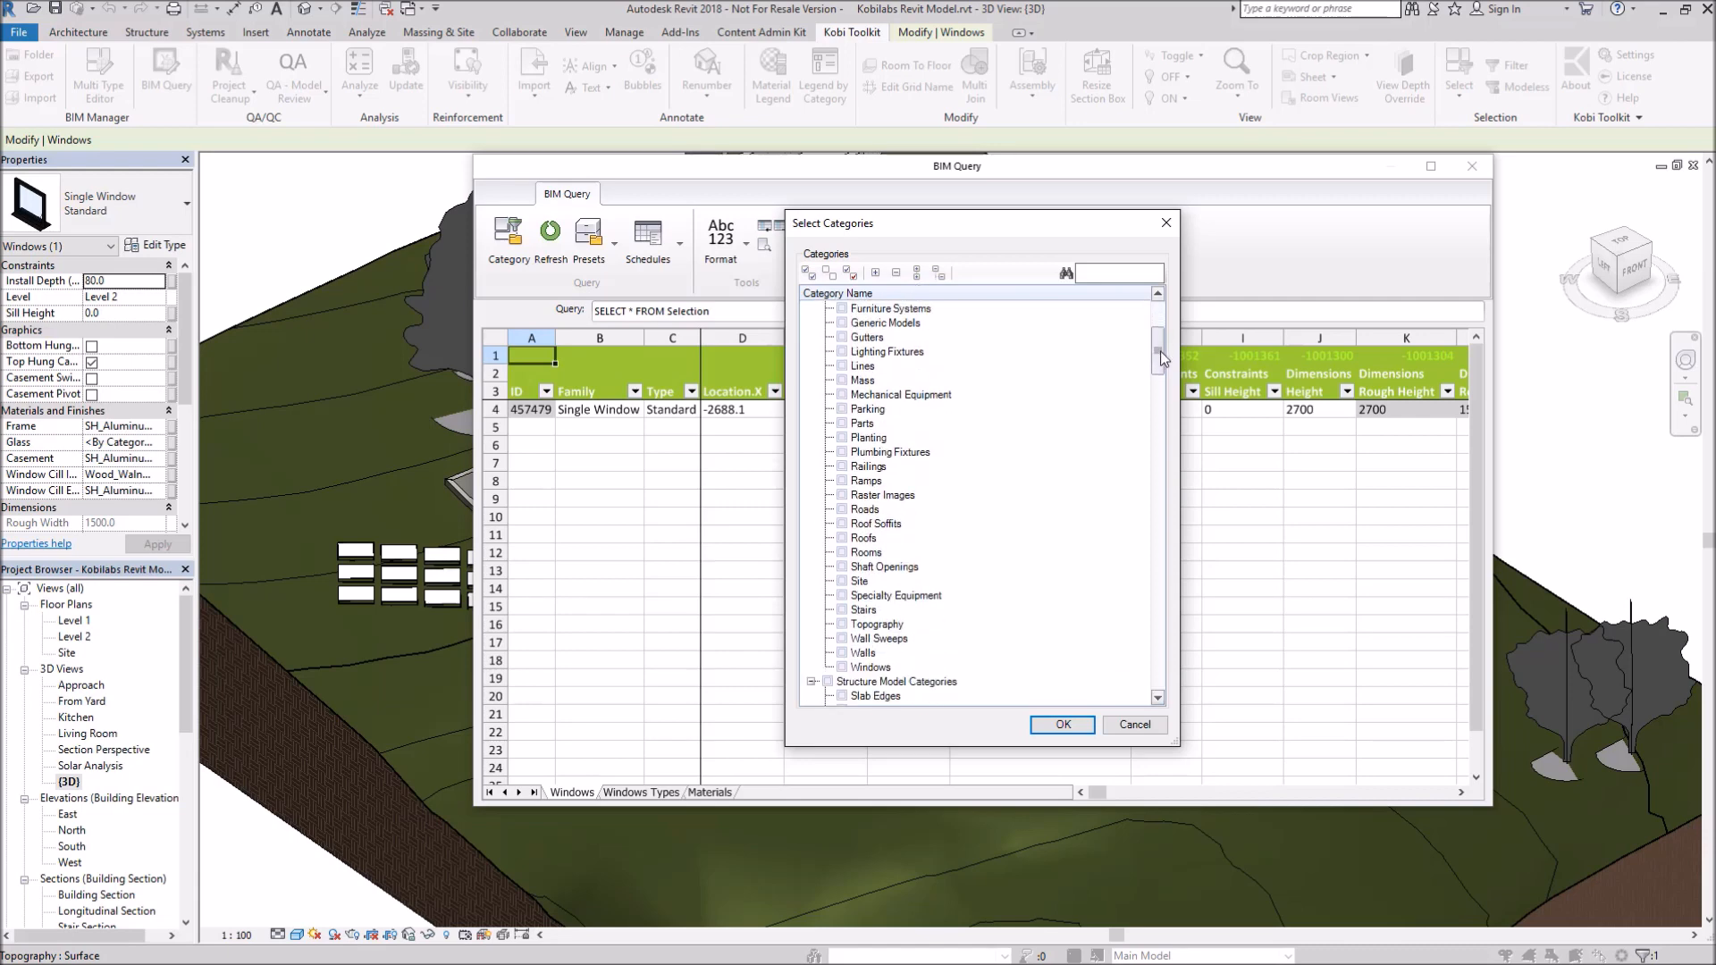
{"action": "scroll", "scroll_direction": "down", "scroll_amount": 3}
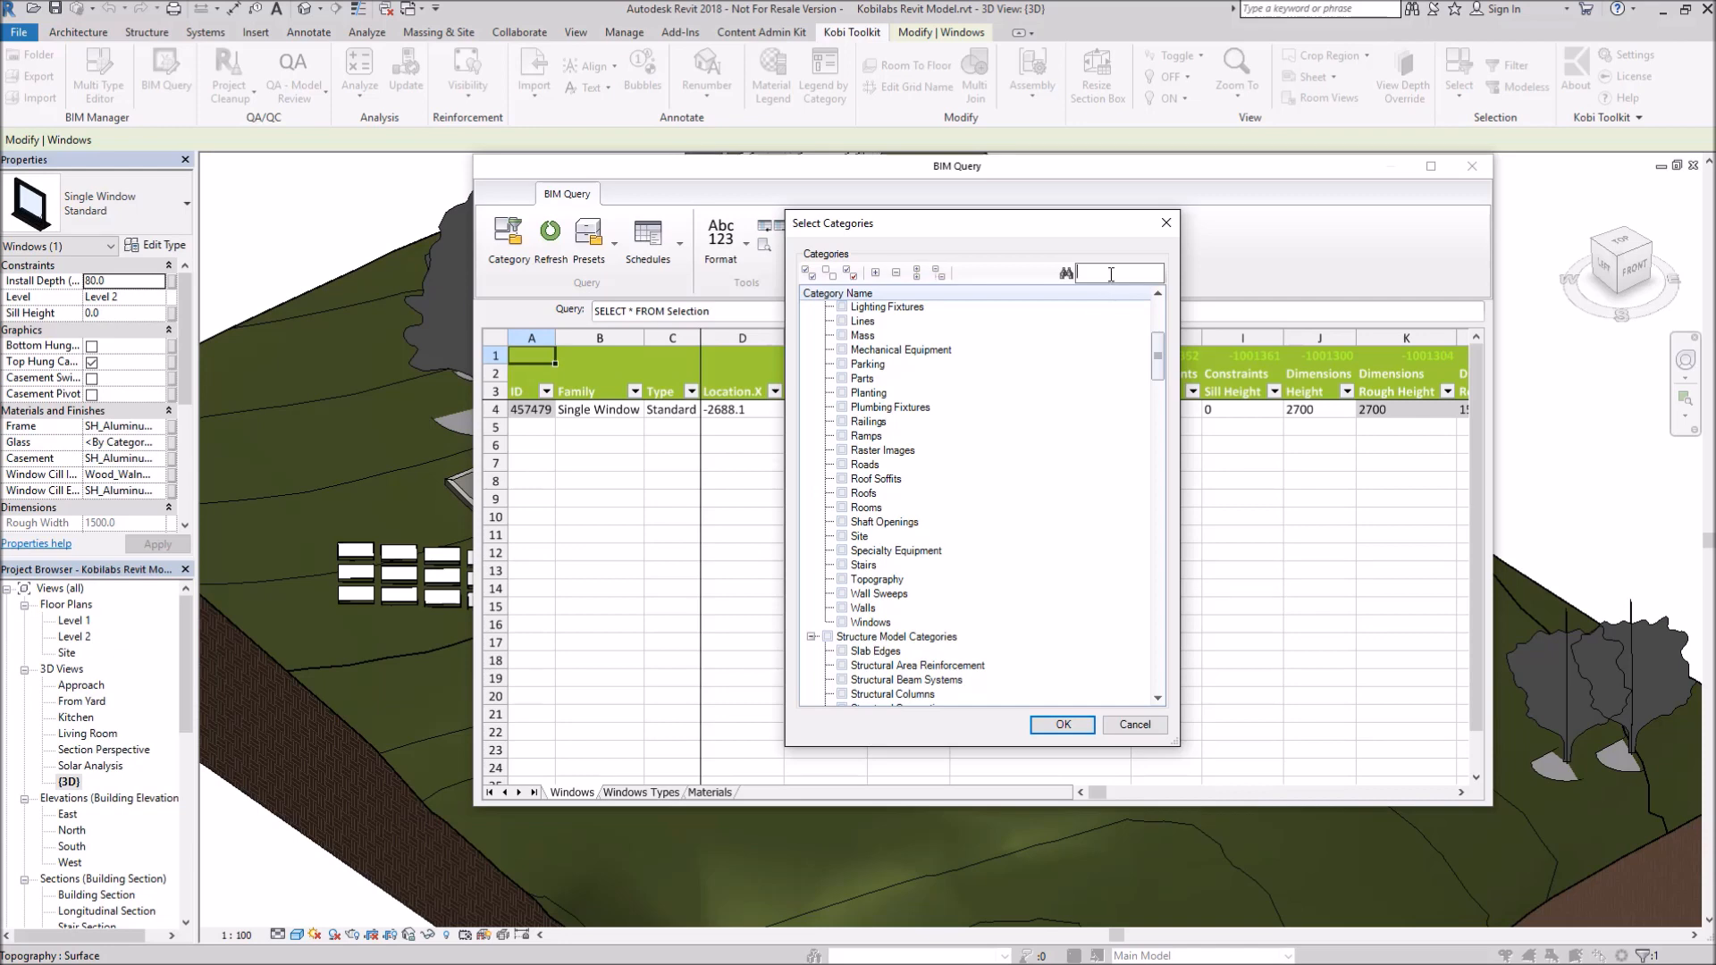
{"action": "type", "text": "win"}
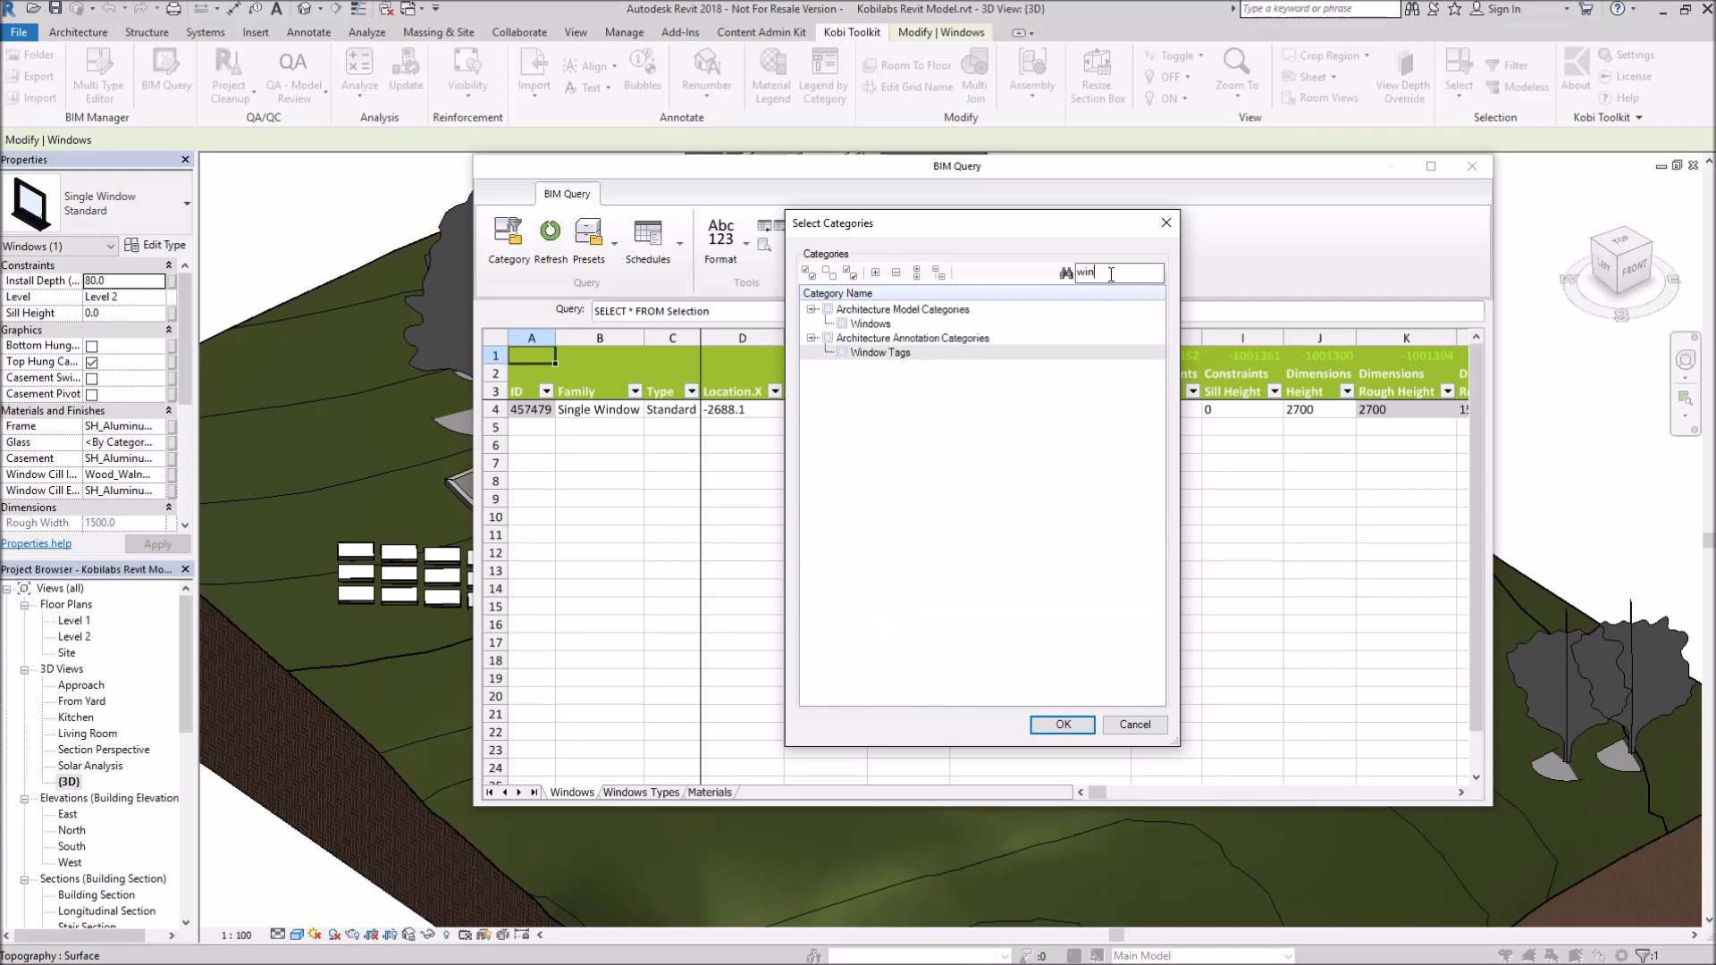
{"action": "type", "text": "d"}
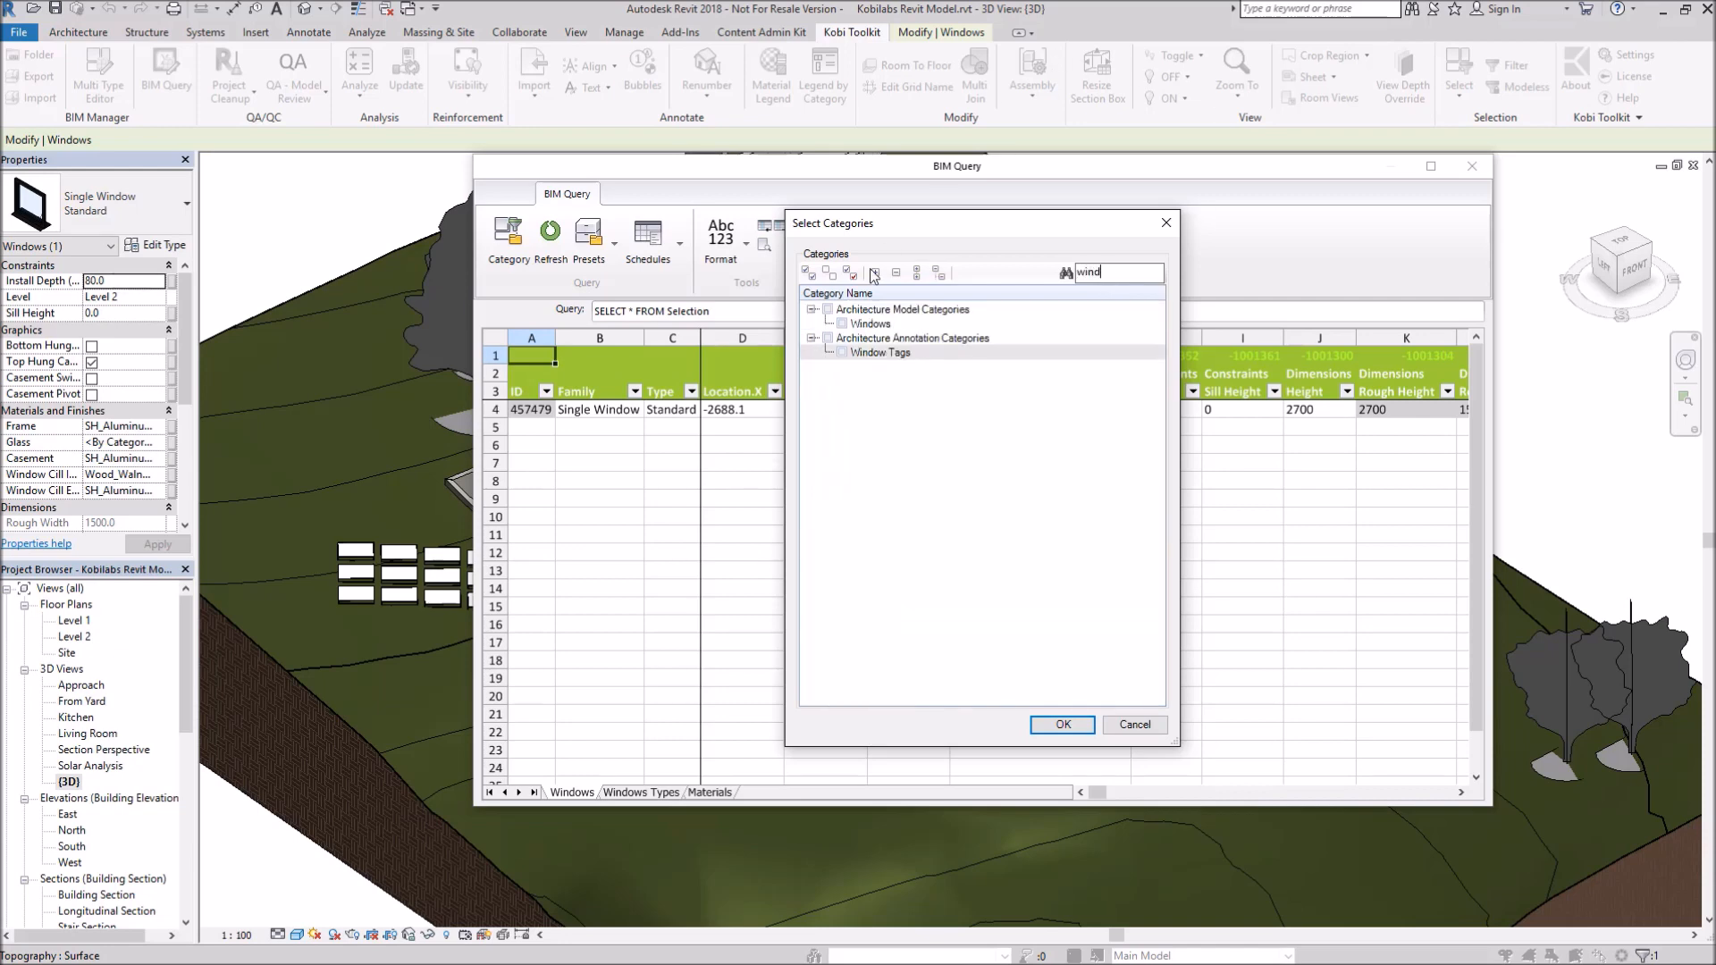
{"action": "left_click", "coordinate": [842, 323]}
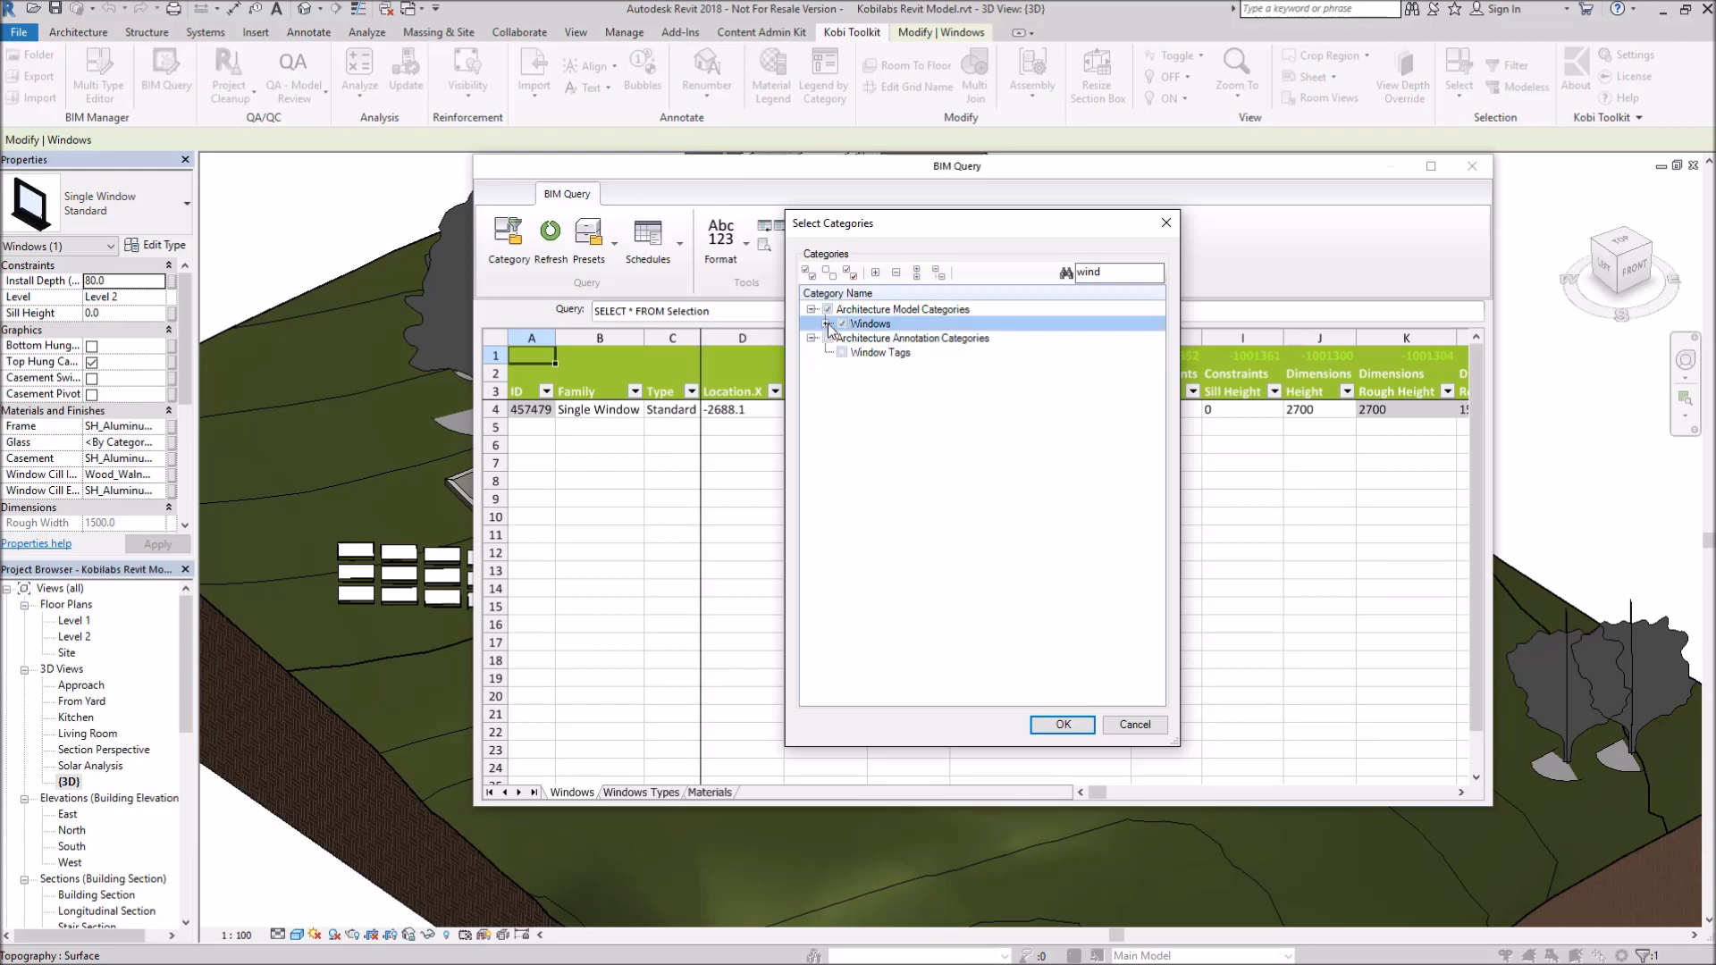
Add the Casement and Frame instance parameters from Materials and Finishes and confirm.
{"action": "left_click", "coordinate": [829, 324]}
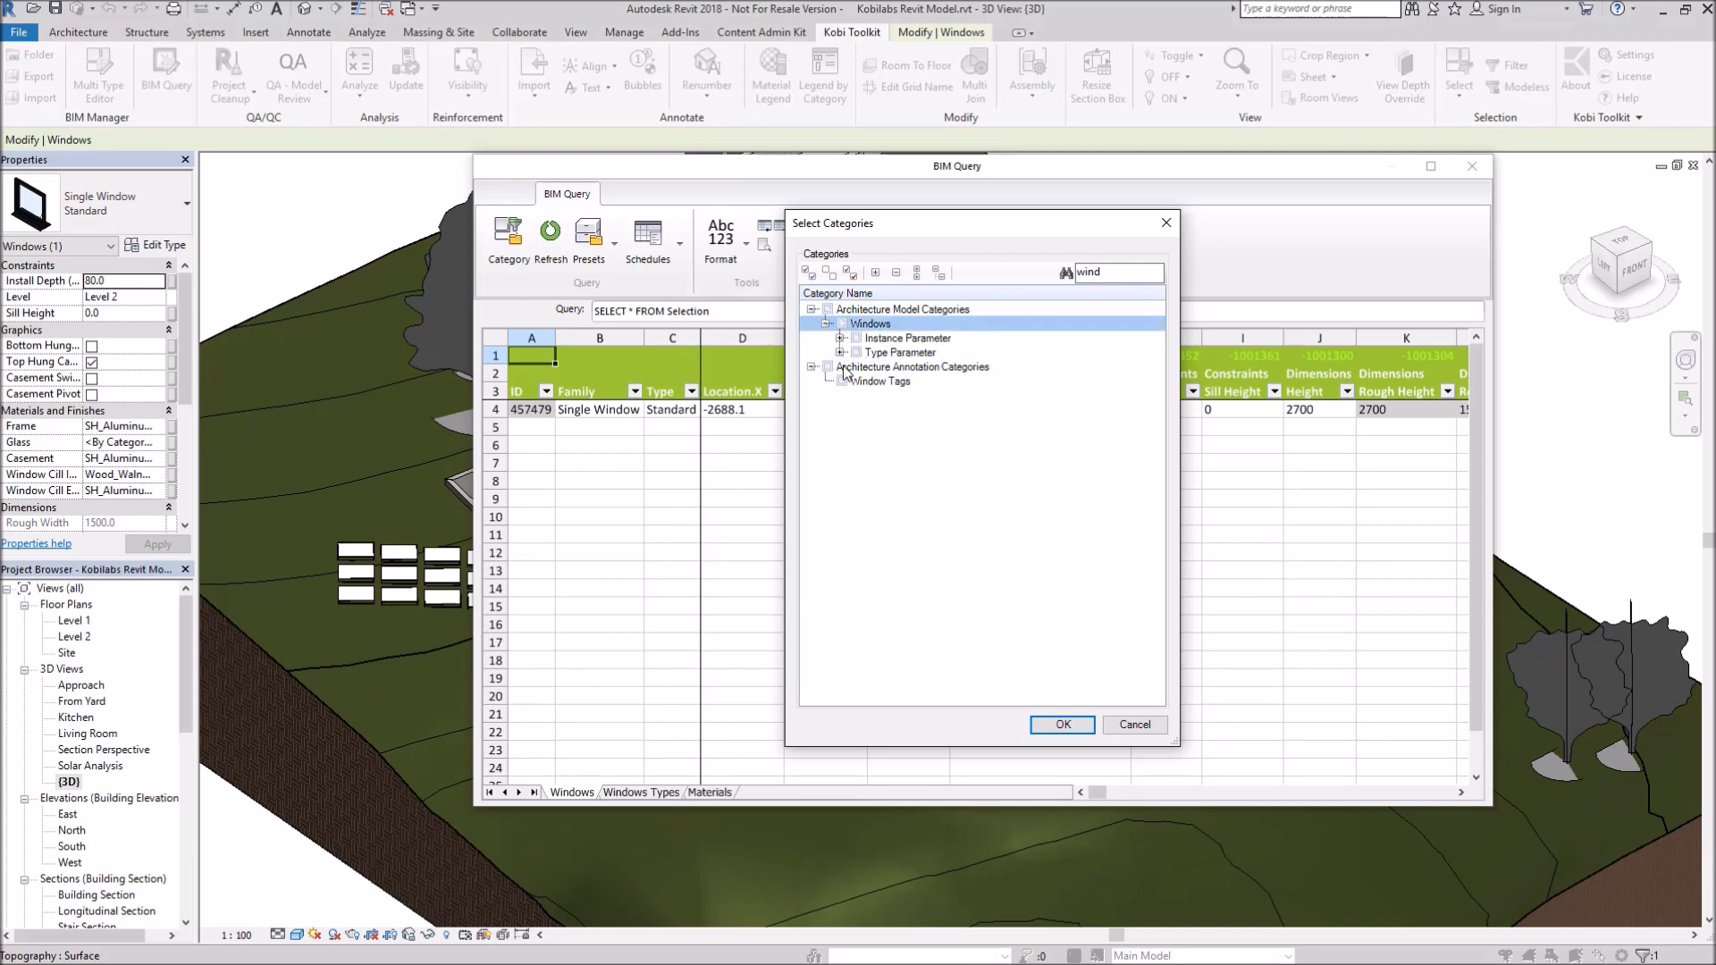
{"action": "left_click", "coordinate": [842, 338]}
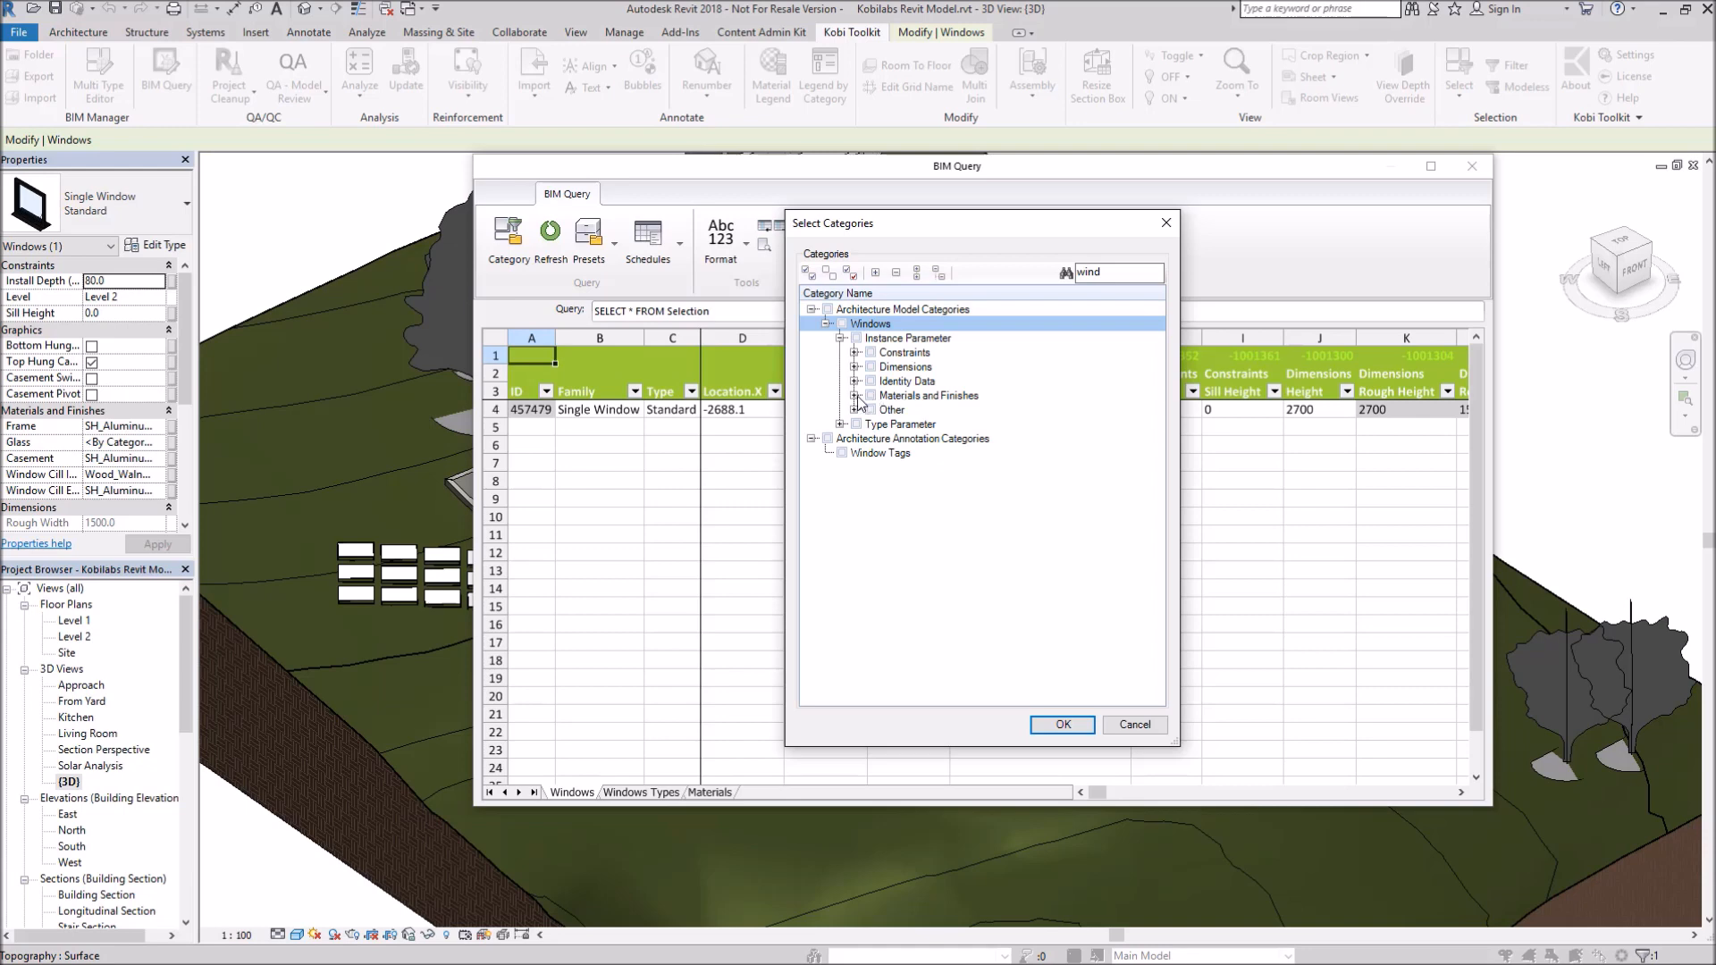
{"action": "left_click", "coordinate": [857, 395]}
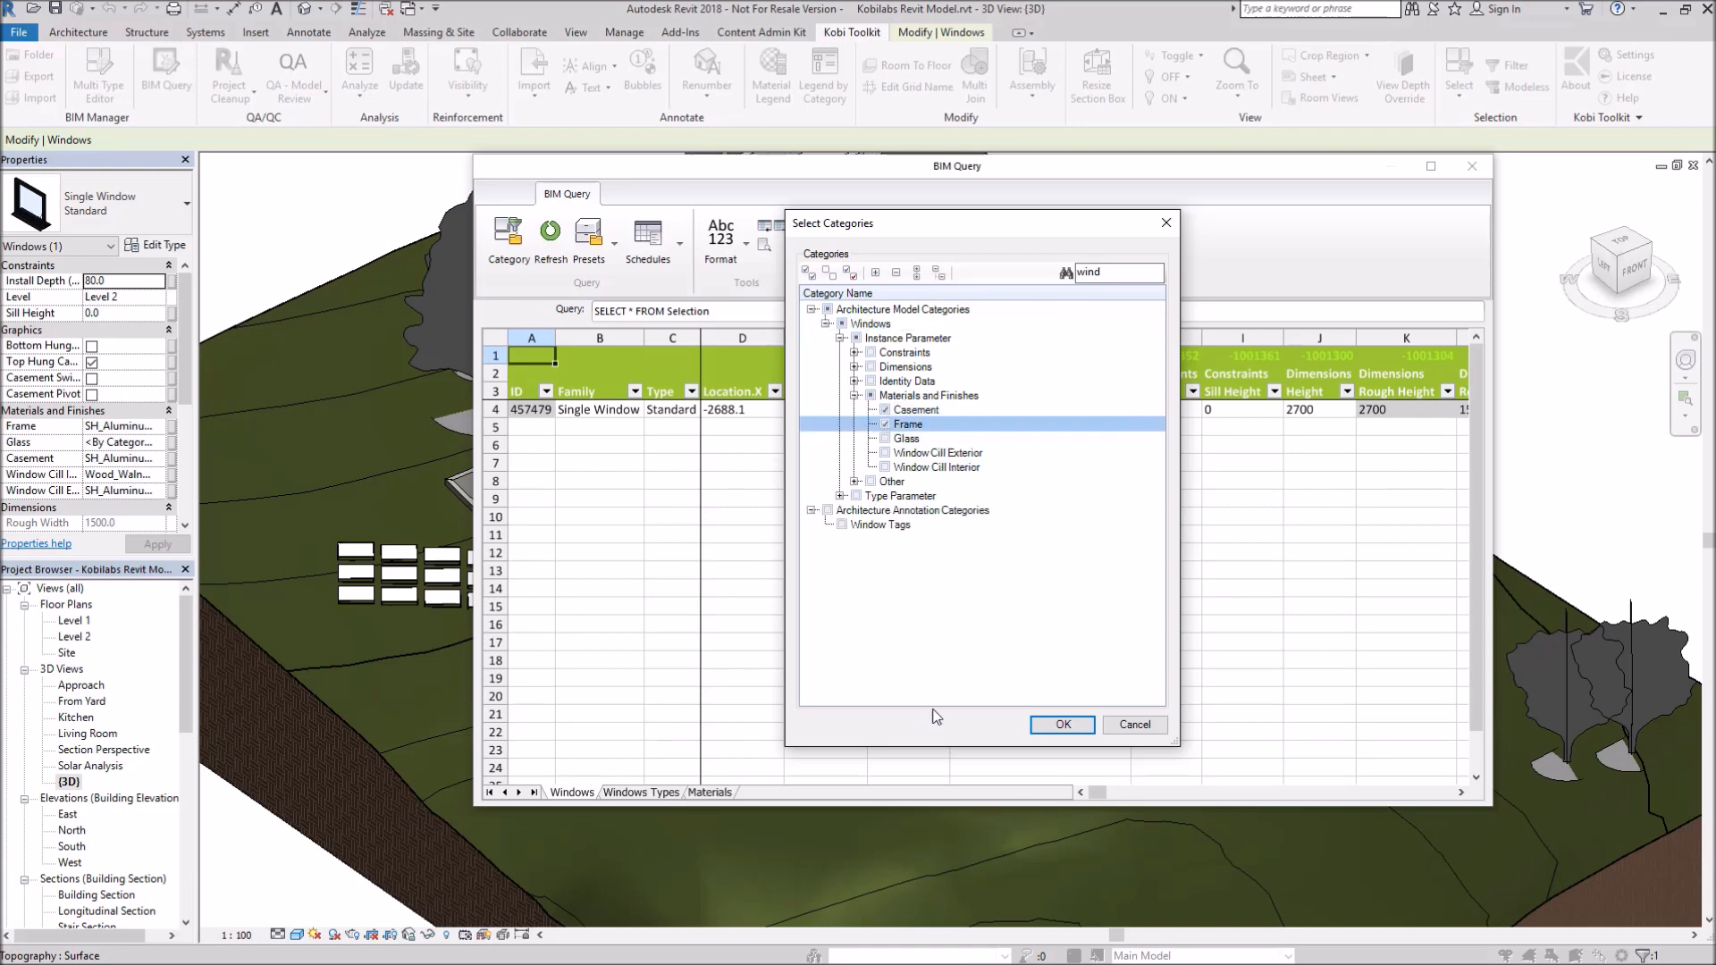
{"action": "left_click", "coordinate": [1060, 724]}
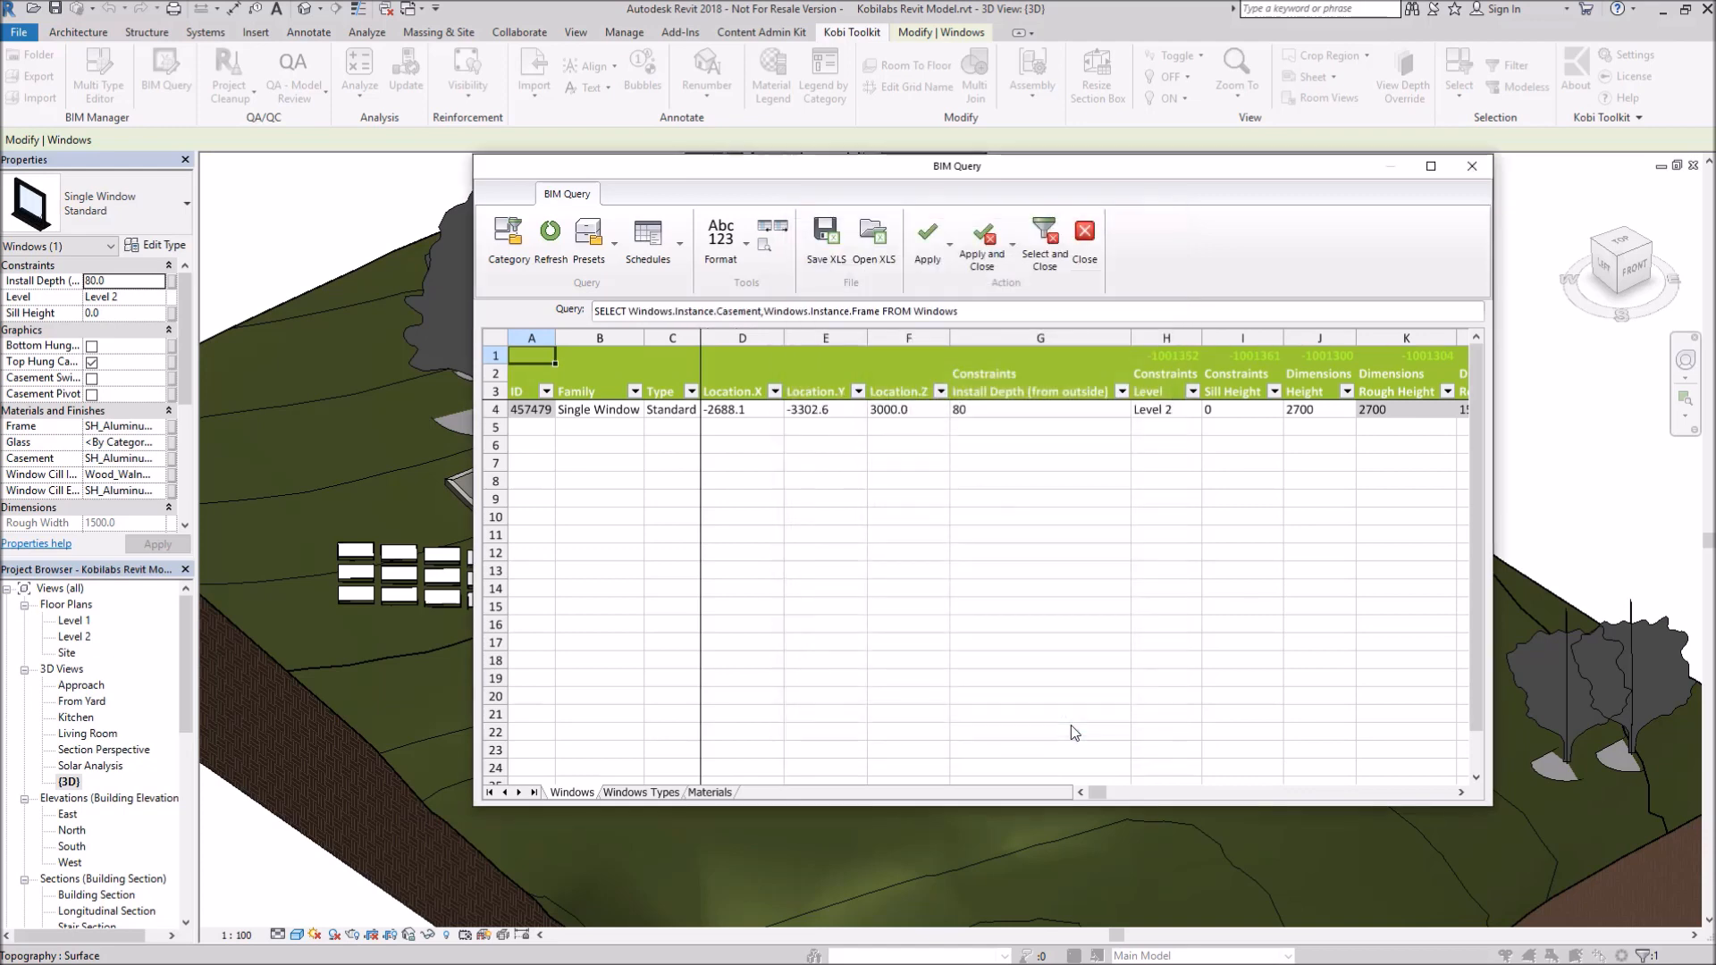
Refresh the query and set Casement and Frame to SH_Metal - Steel for all Single Window rows.
{"action": "left_click", "coordinate": [549, 232]}
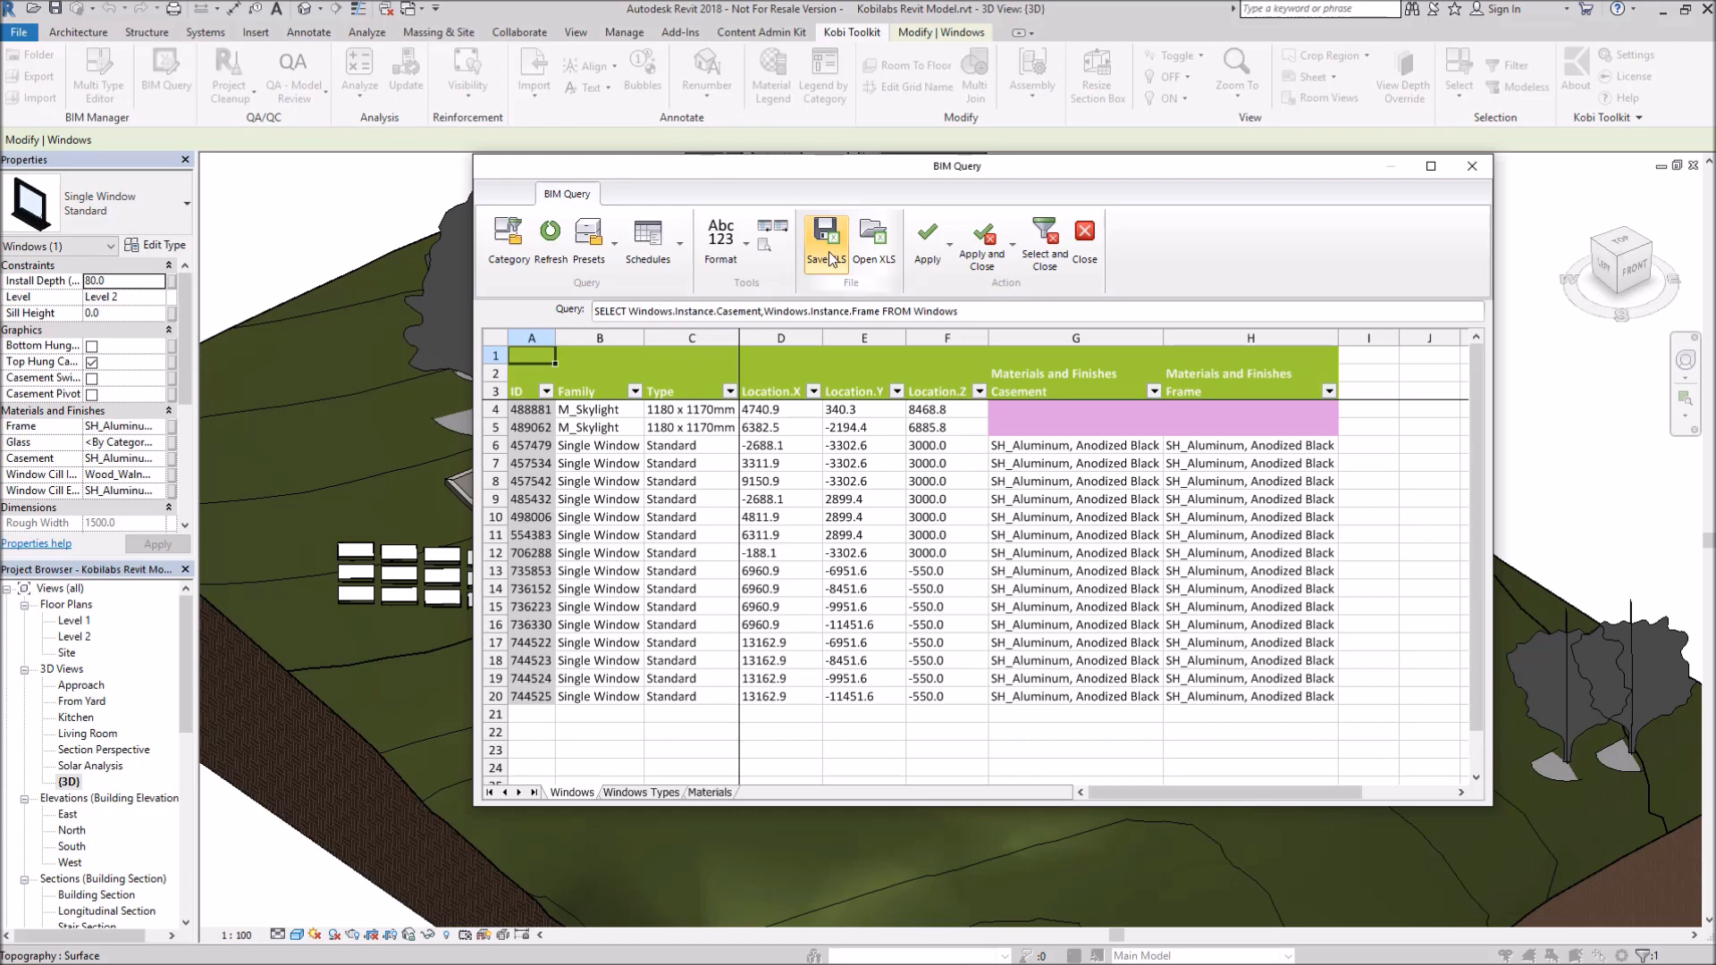
{"action": "left_click", "coordinate": [824, 236]}
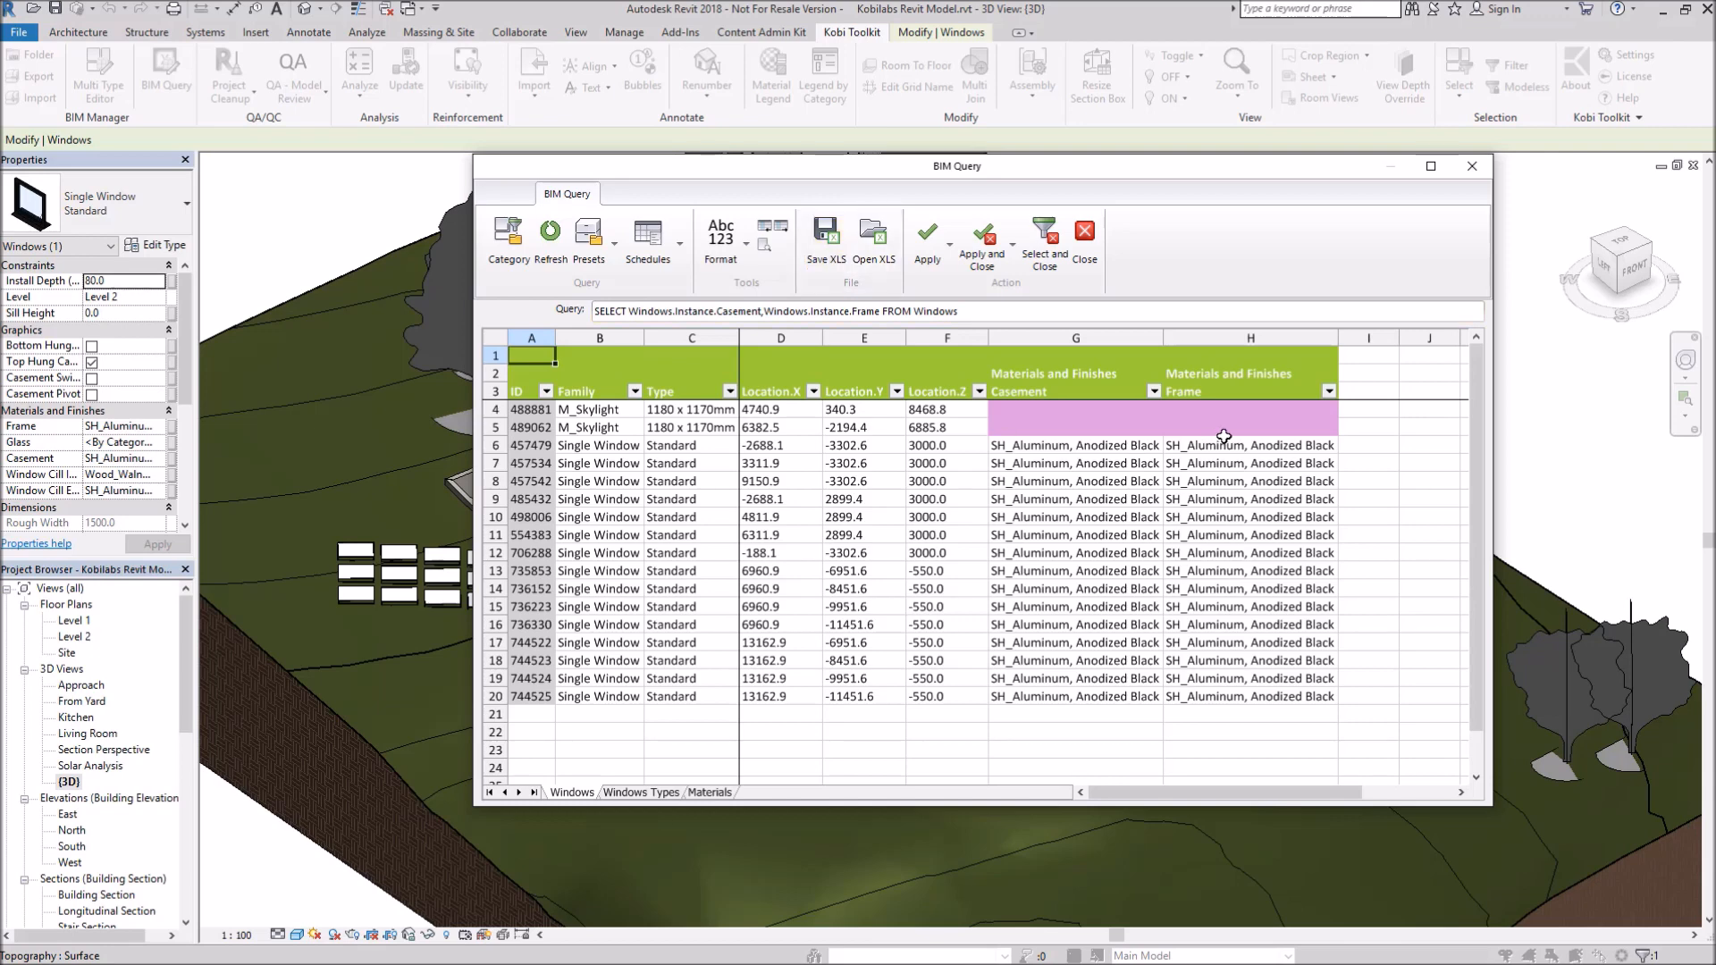
{"action": "left_click", "coordinate": [1075, 445]}
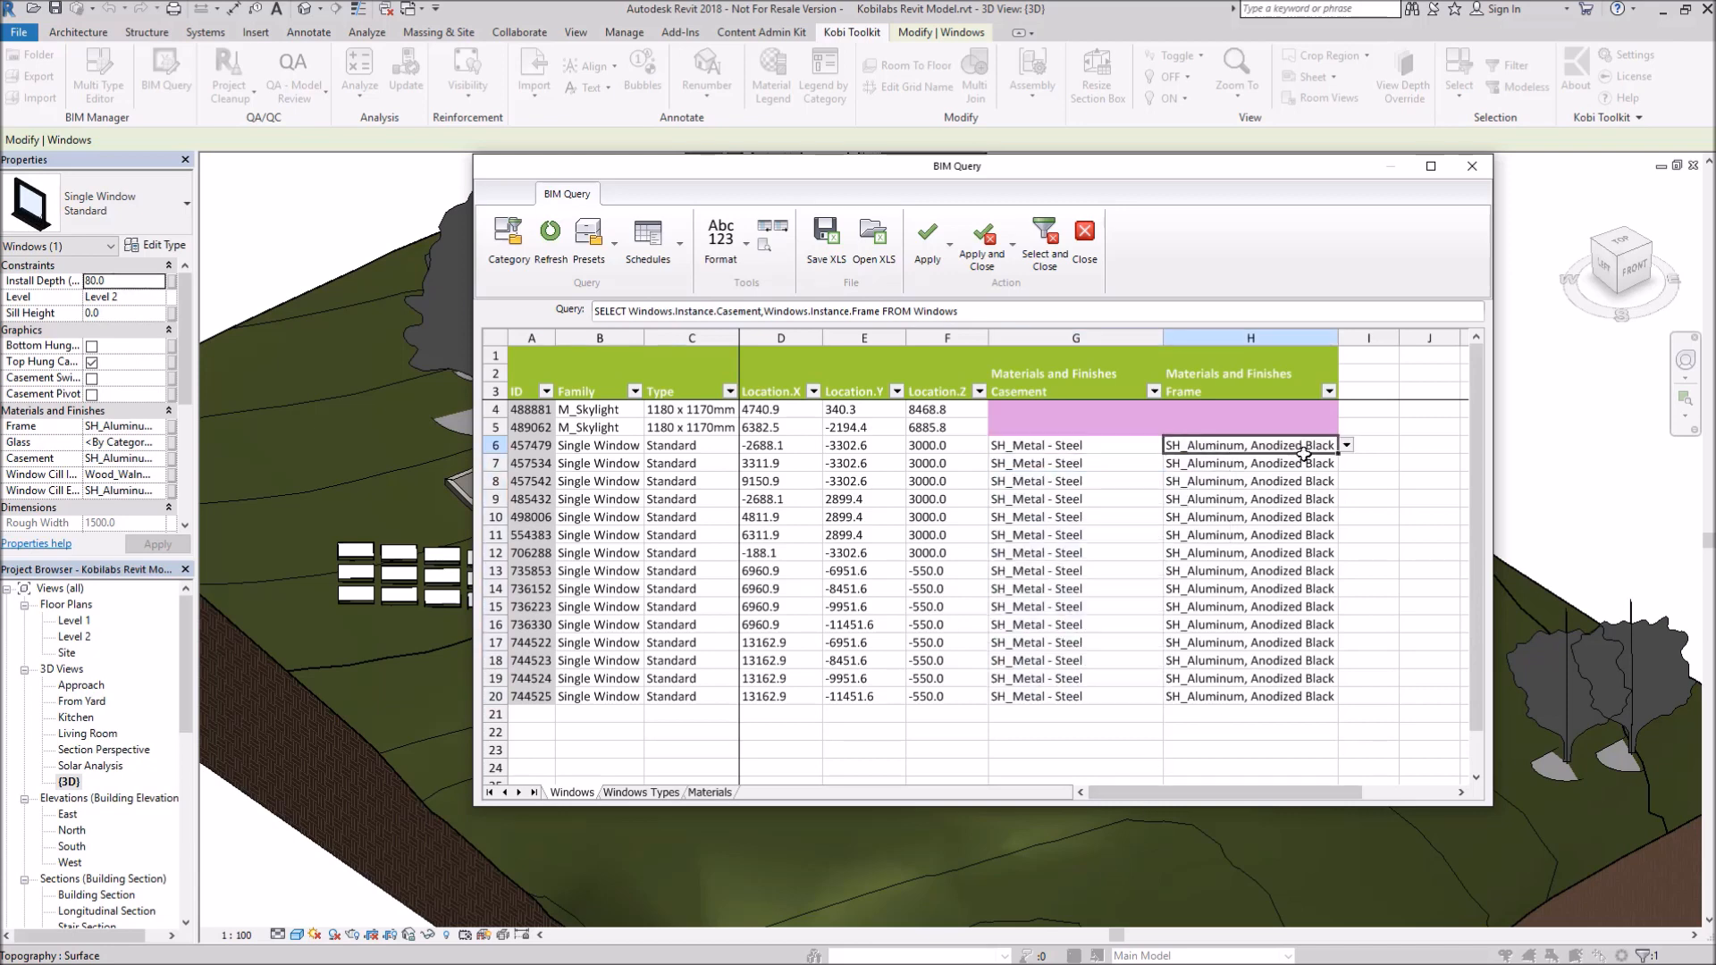
{"action": "left_click", "coordinate": [1251, 445]}
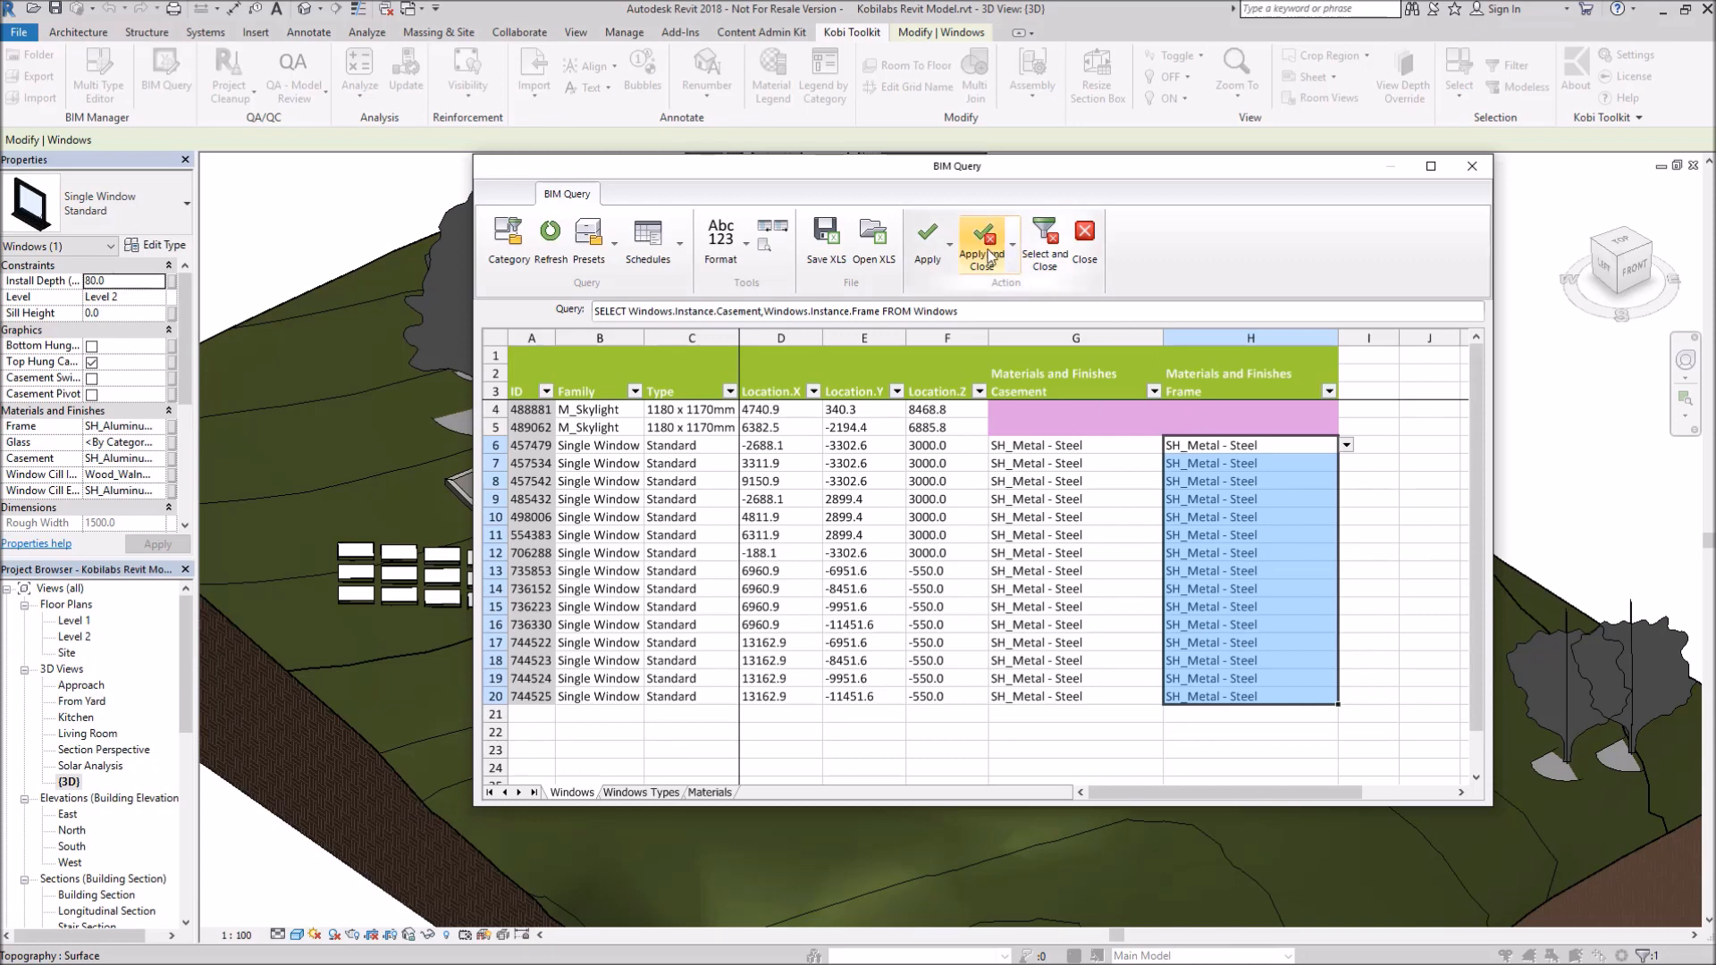
{"action": "mouse_move", "coordinate": [981, 243]}
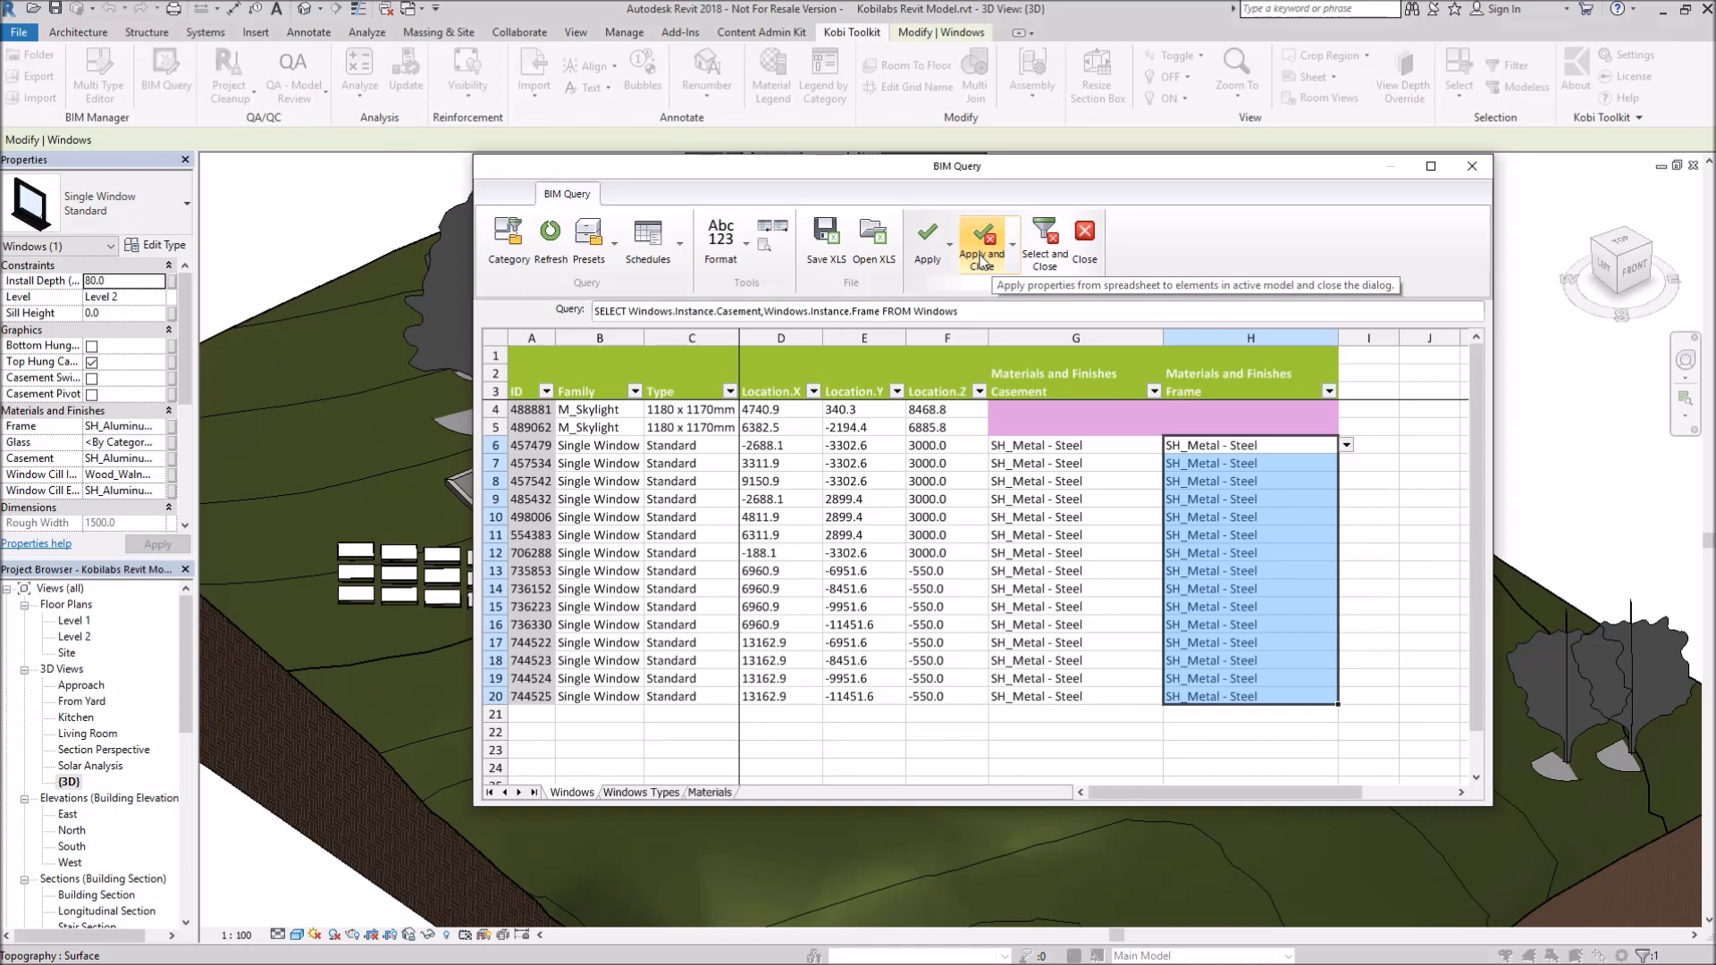
Apply the steel materials to the model, close BIM Query and deselect the window.
{"action": "left_click", "coordinate": [982, 237]}
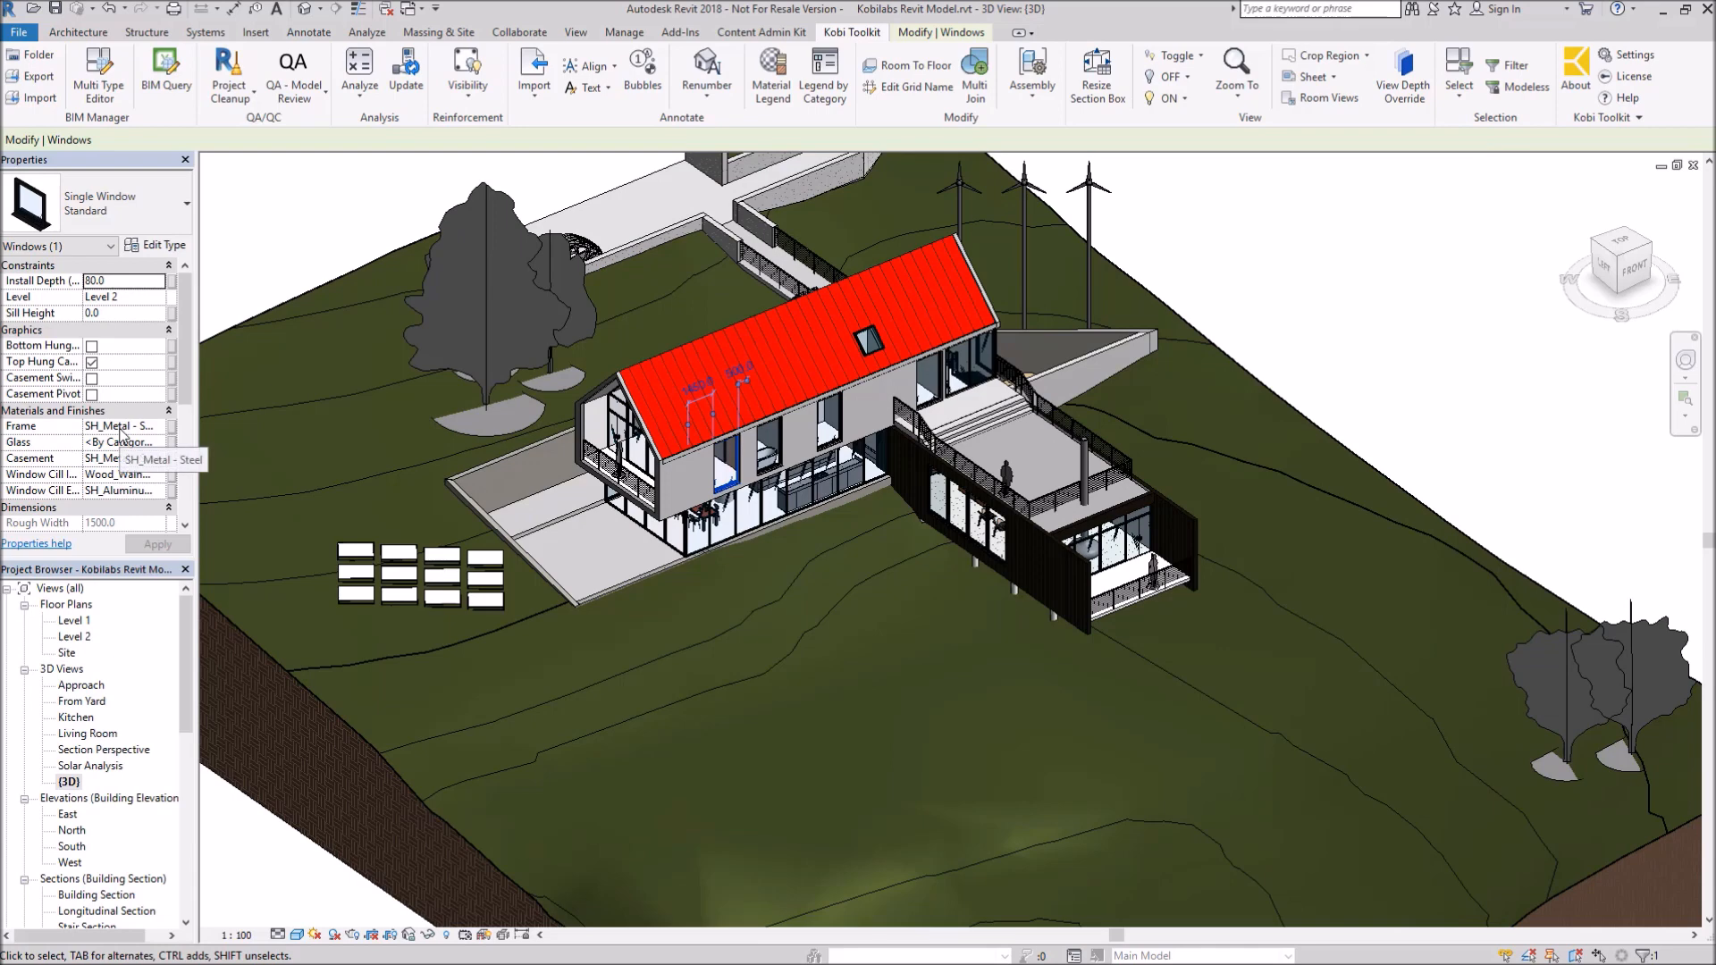
{"action": "left_click", "coordinate": [767, 448]}
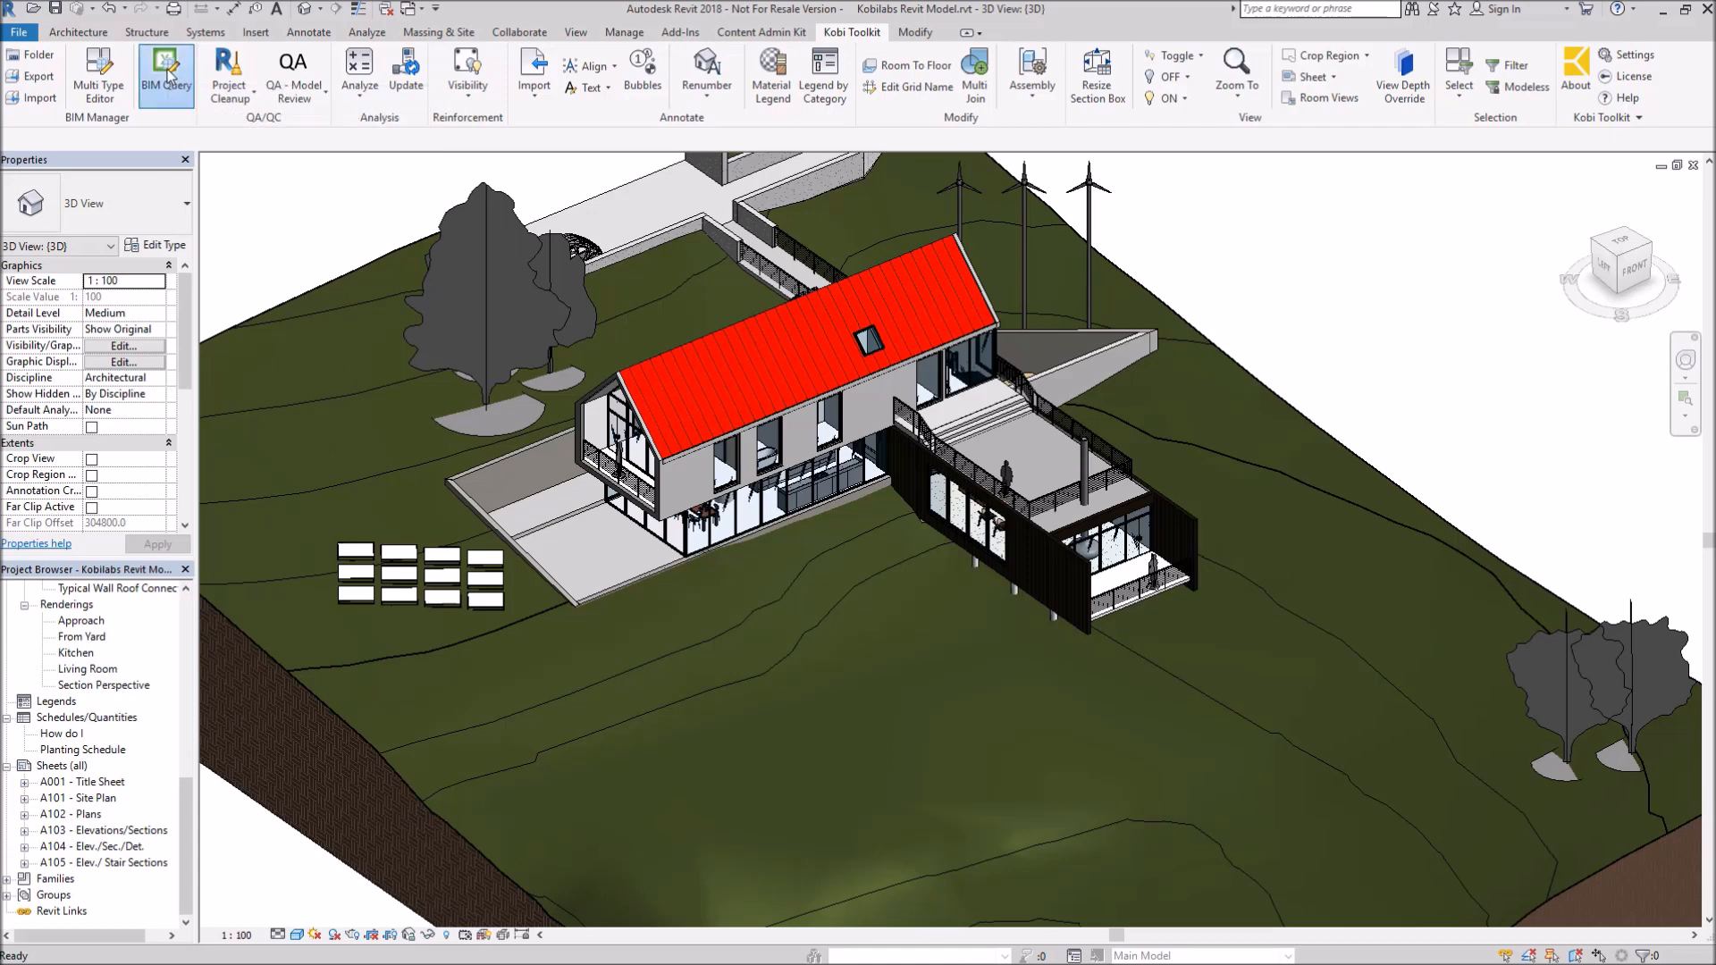
Reopen BIM Query, search 'she' and include the Sheets category in the query.
{"action": "left_click", "coordinate": [165, 75]}
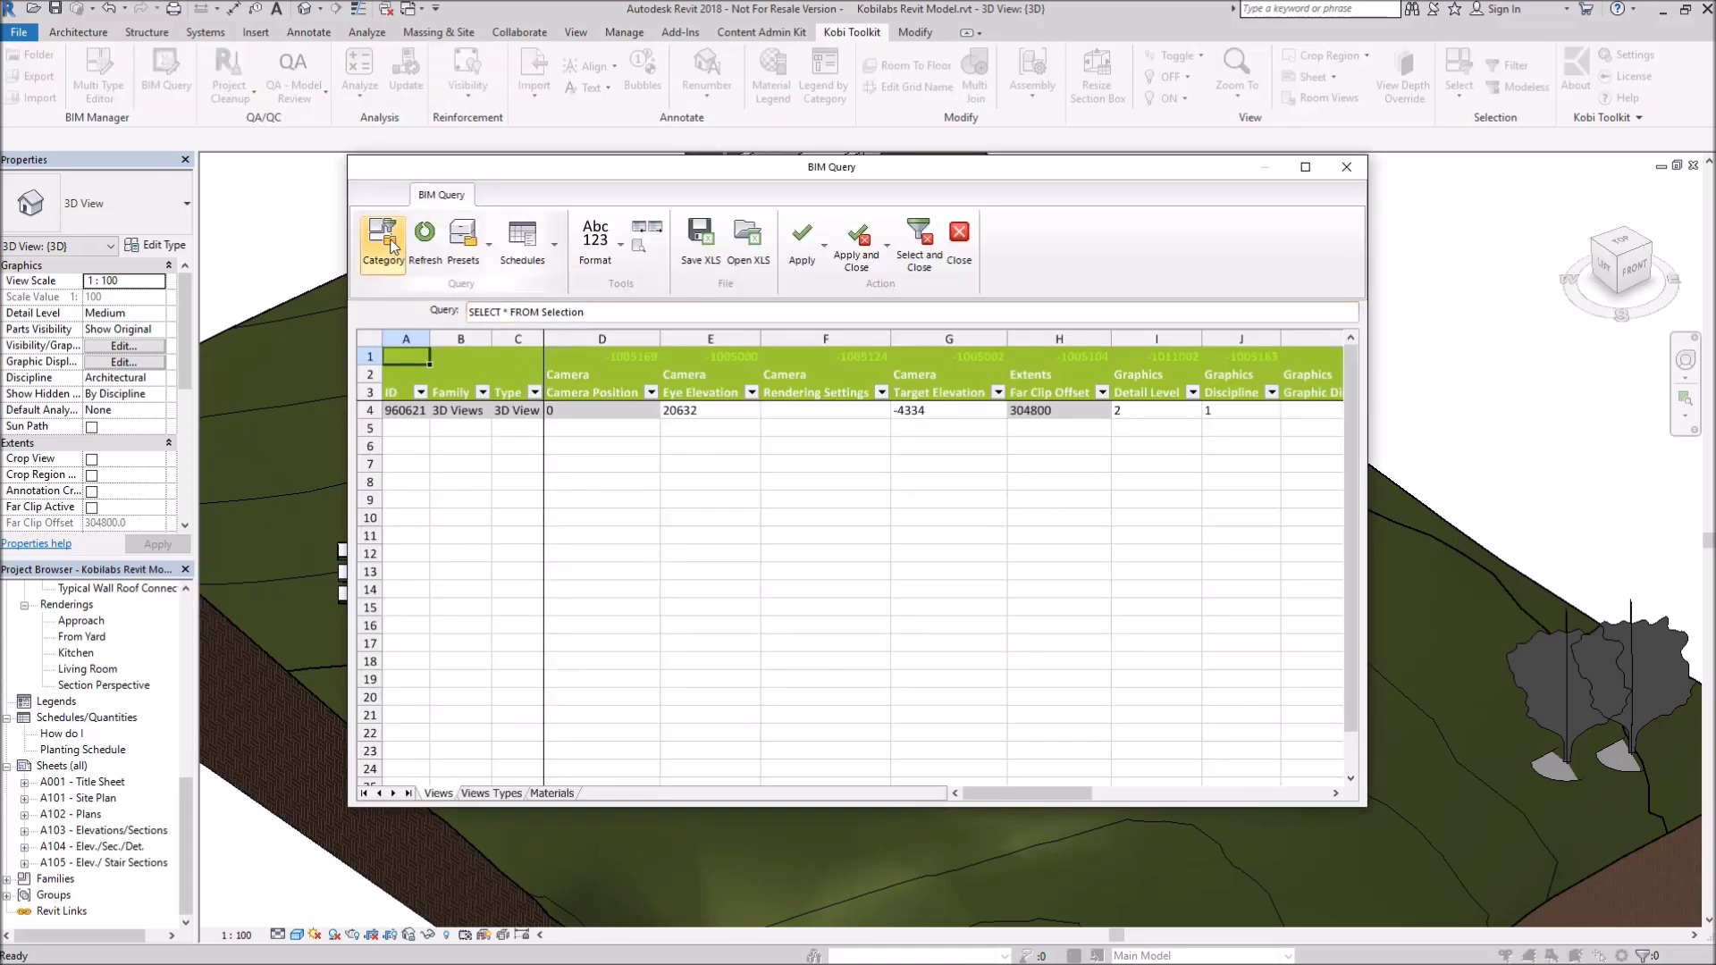
{"action": "left_click", "coordinate": [383, 238]}
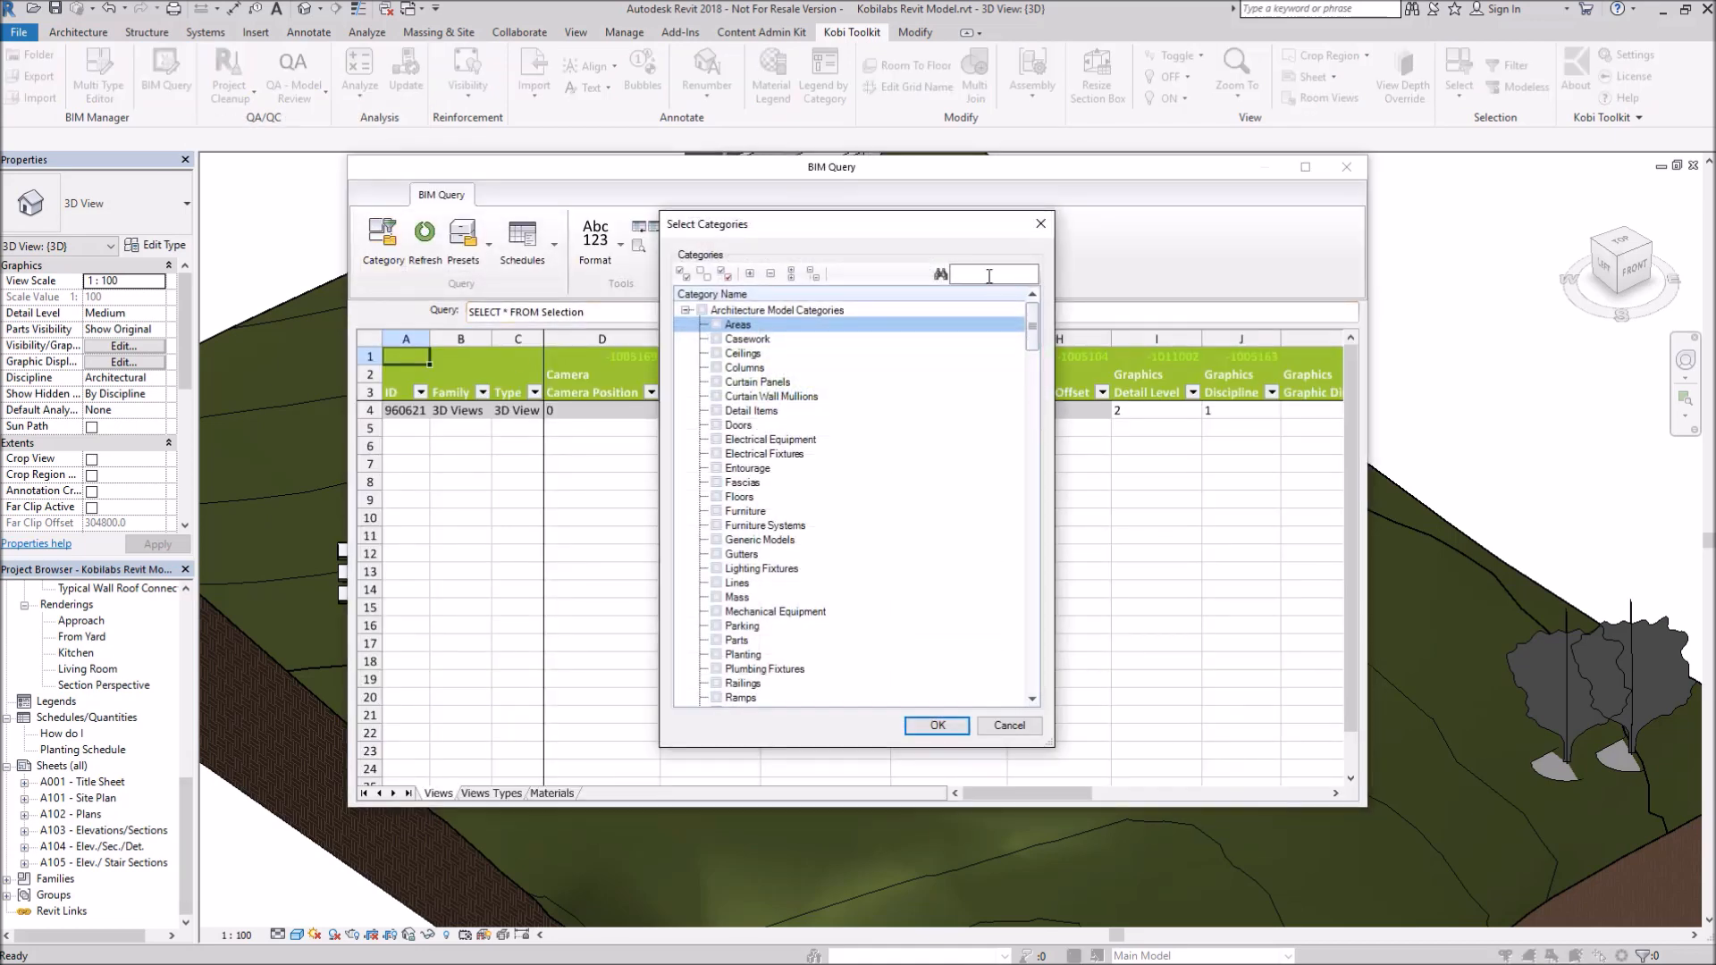
{"action": "type", "text": "she"}
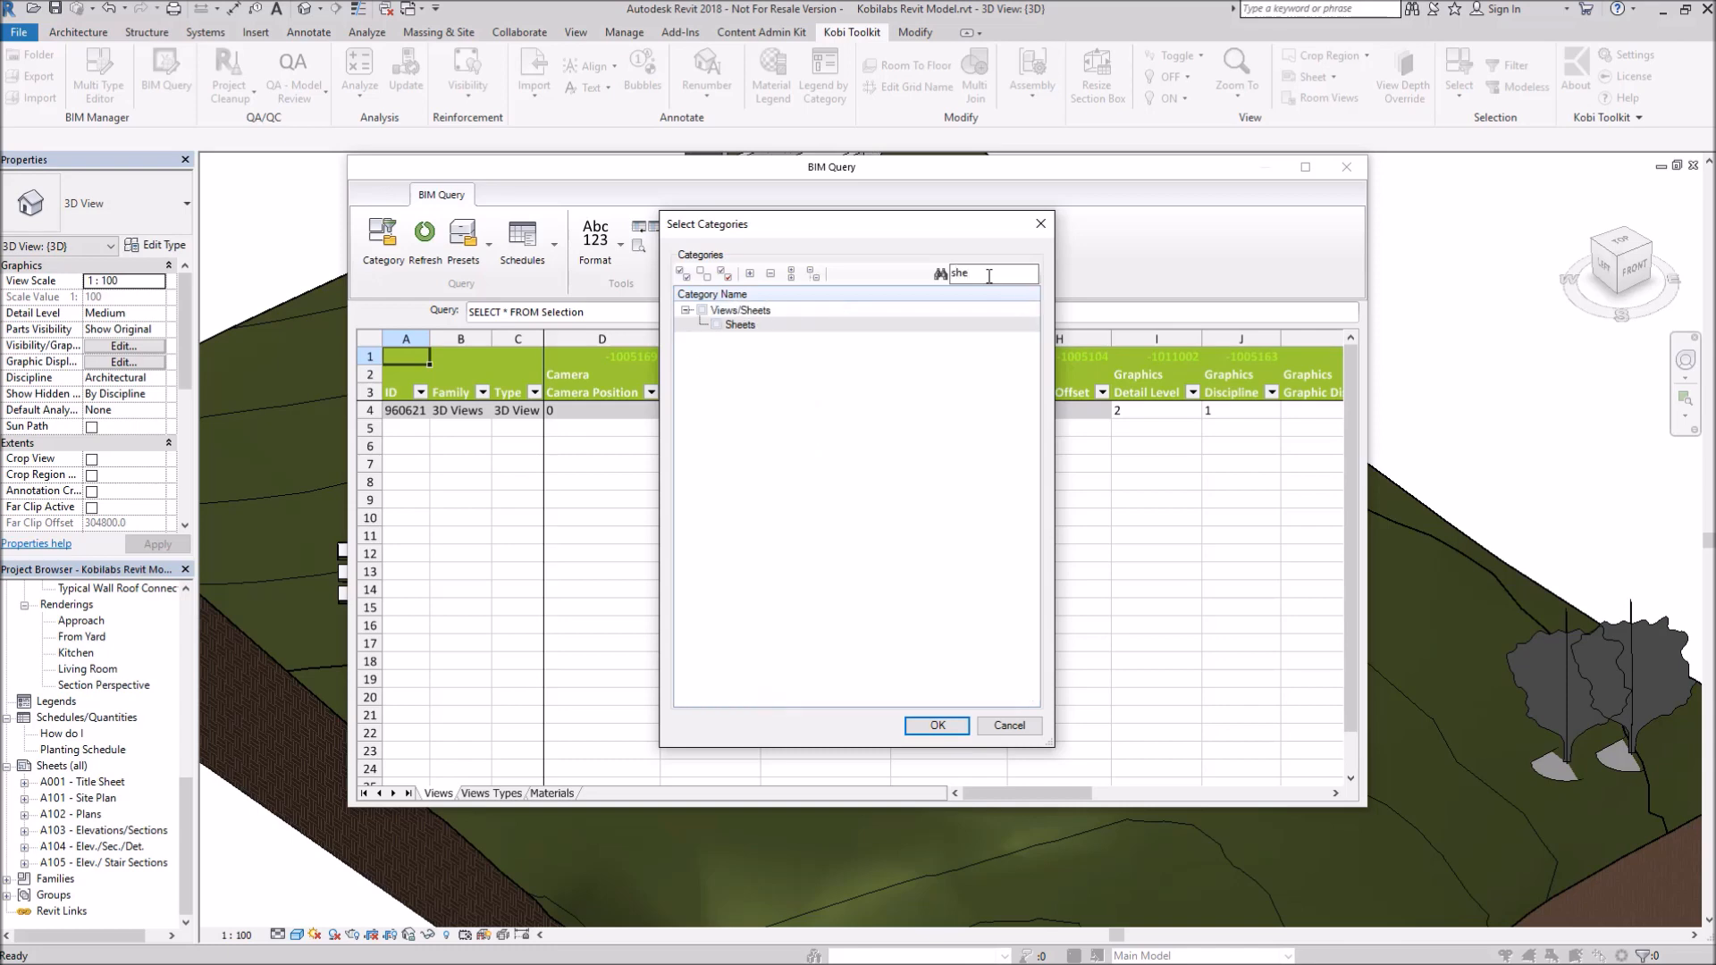
{"action": "left_click", "coordinate": [716, 326]}
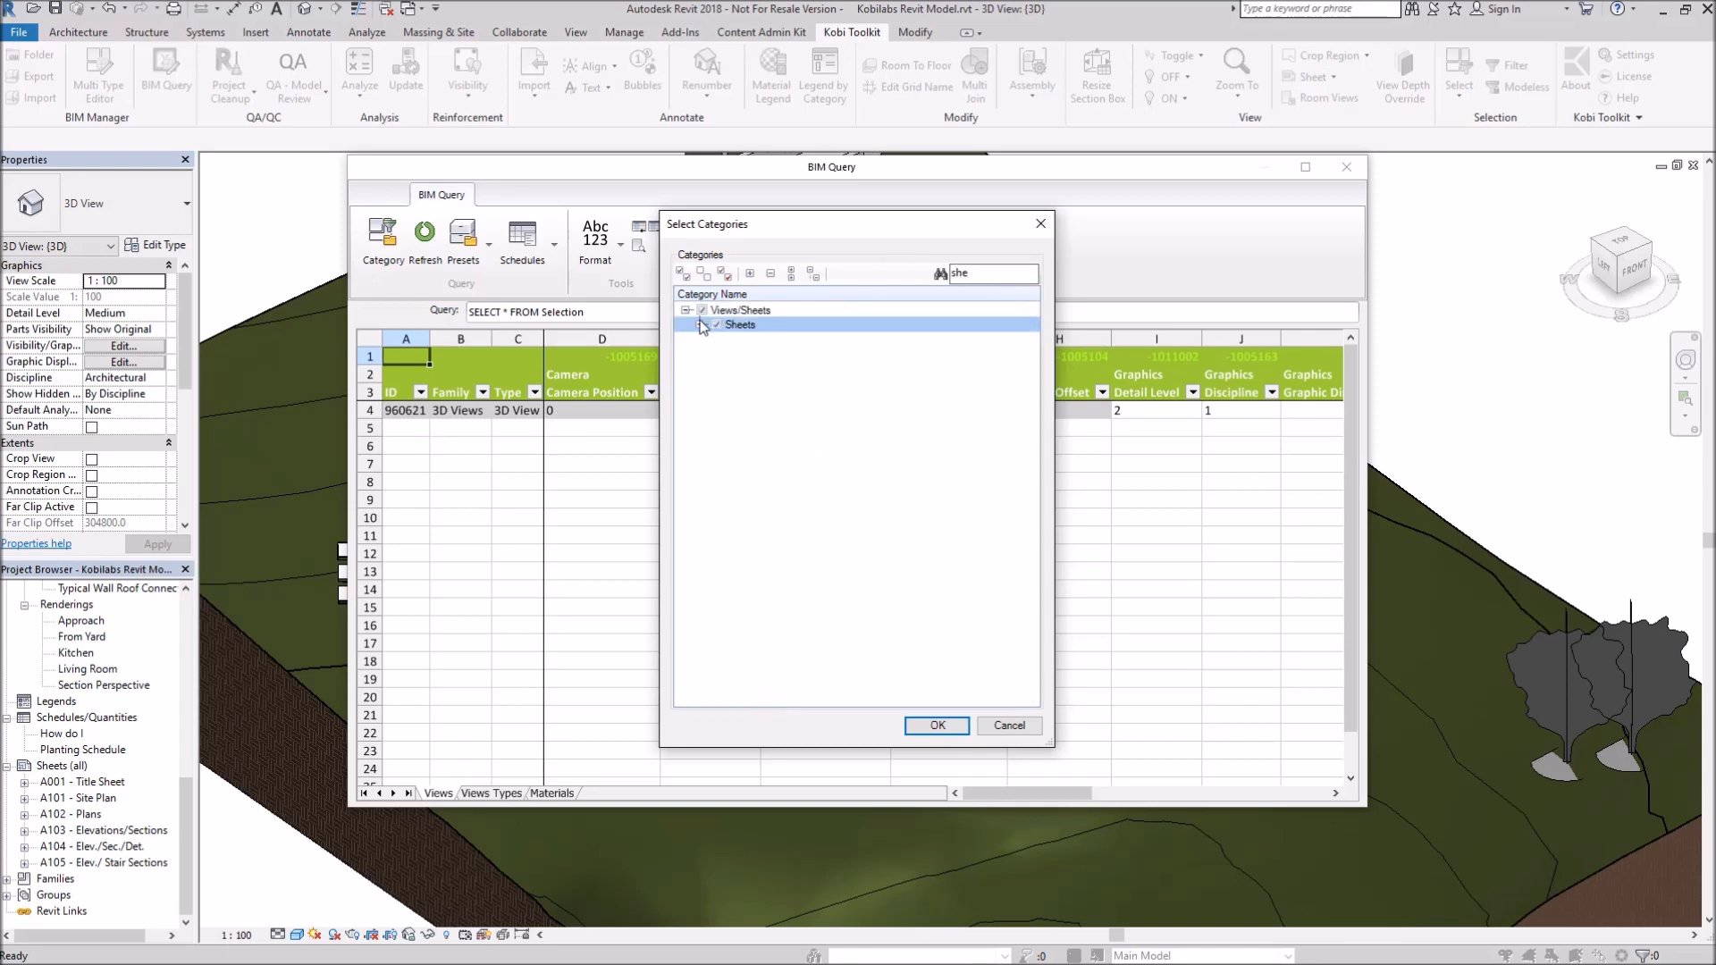
Add Sheet Name and Sheet Number from Identity Data as columns and confirm.
{"action": "left_click", "coordinate": [690, 324]}
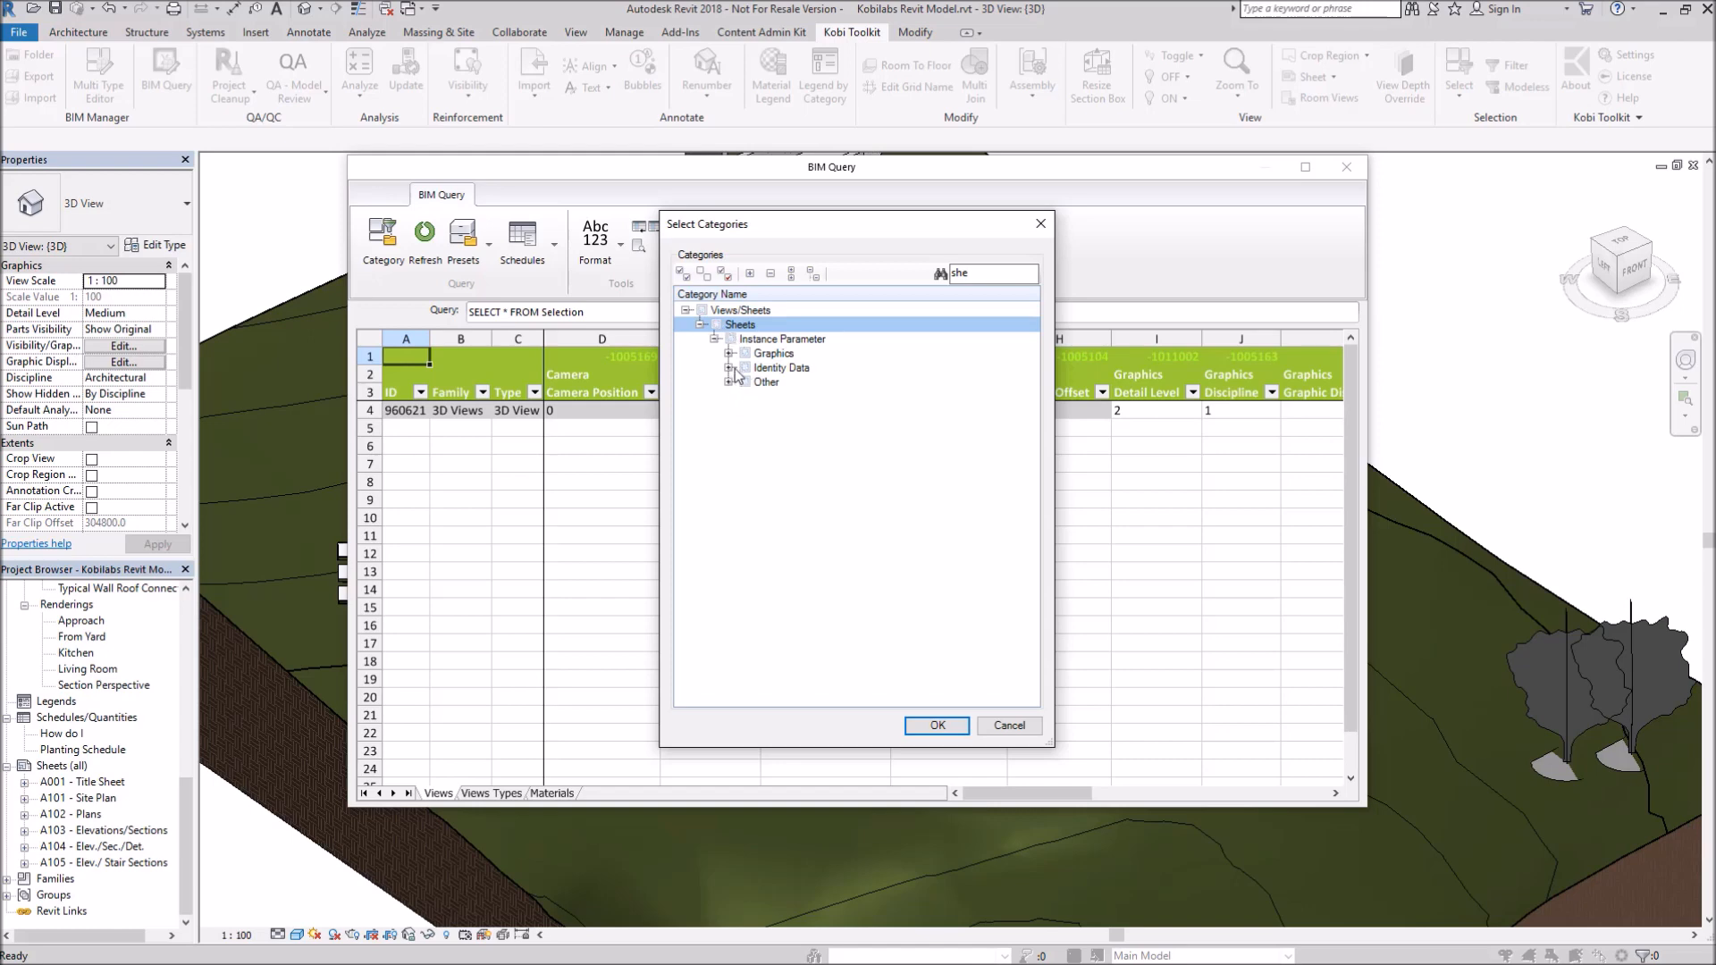
{"action": "left_click", "coordinate": [730, 369]}
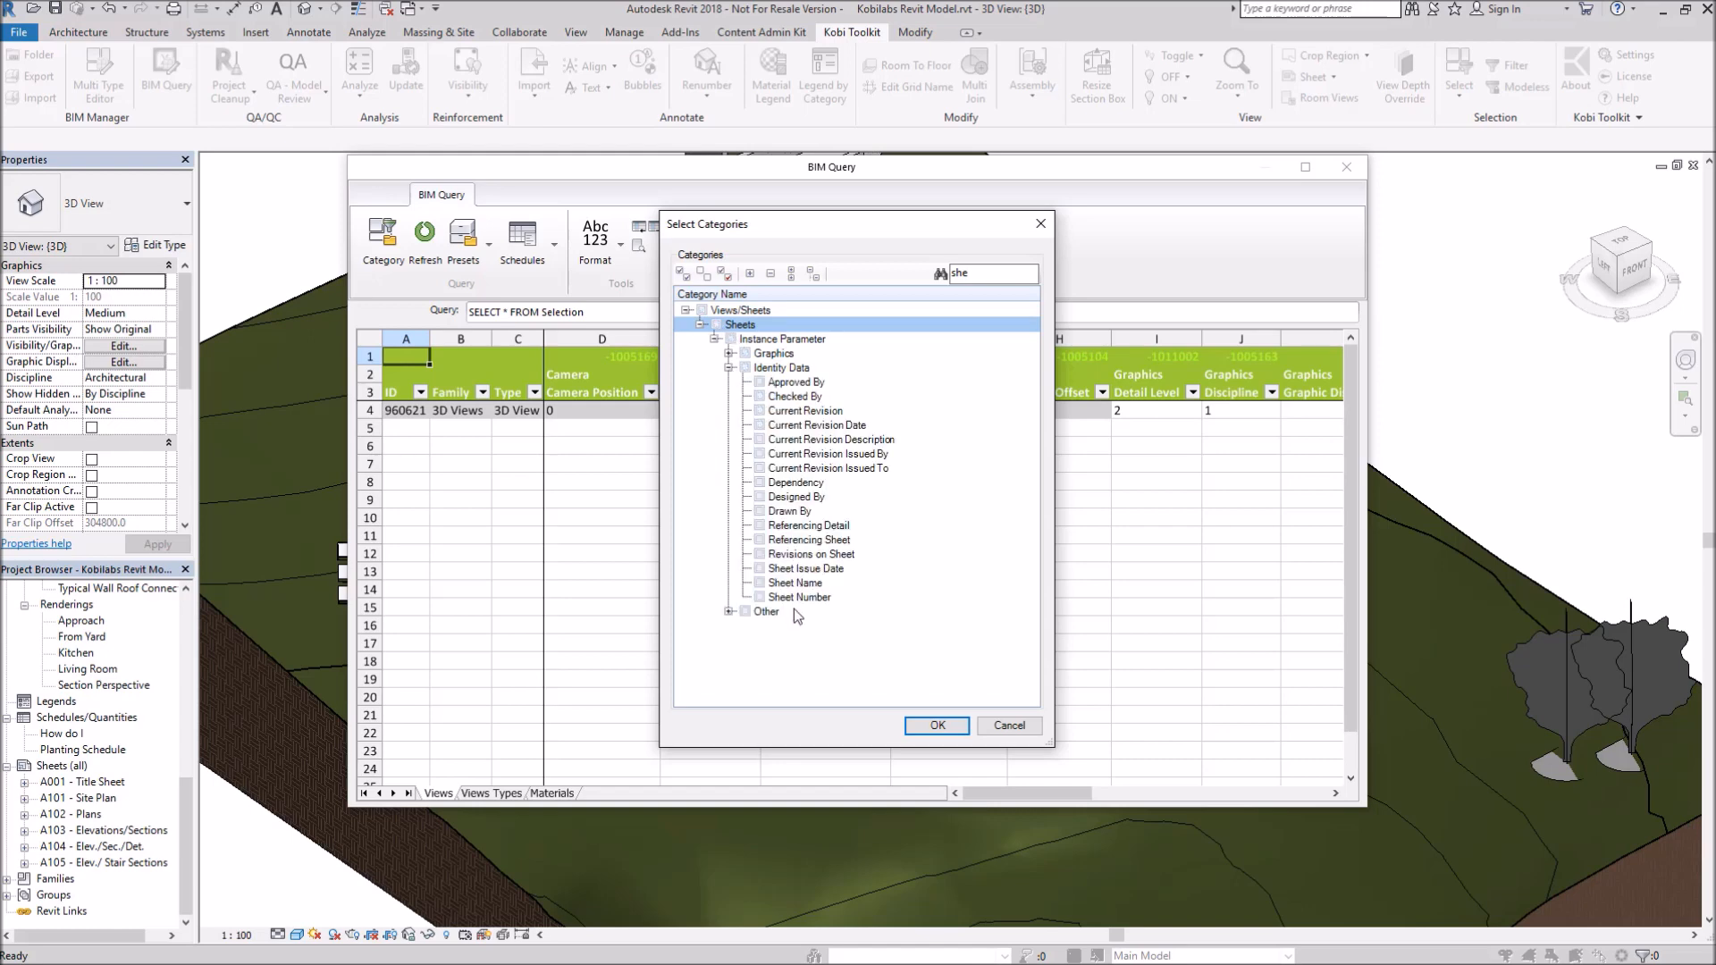
{"action": "left_click", "coordinate": [762, 597]}
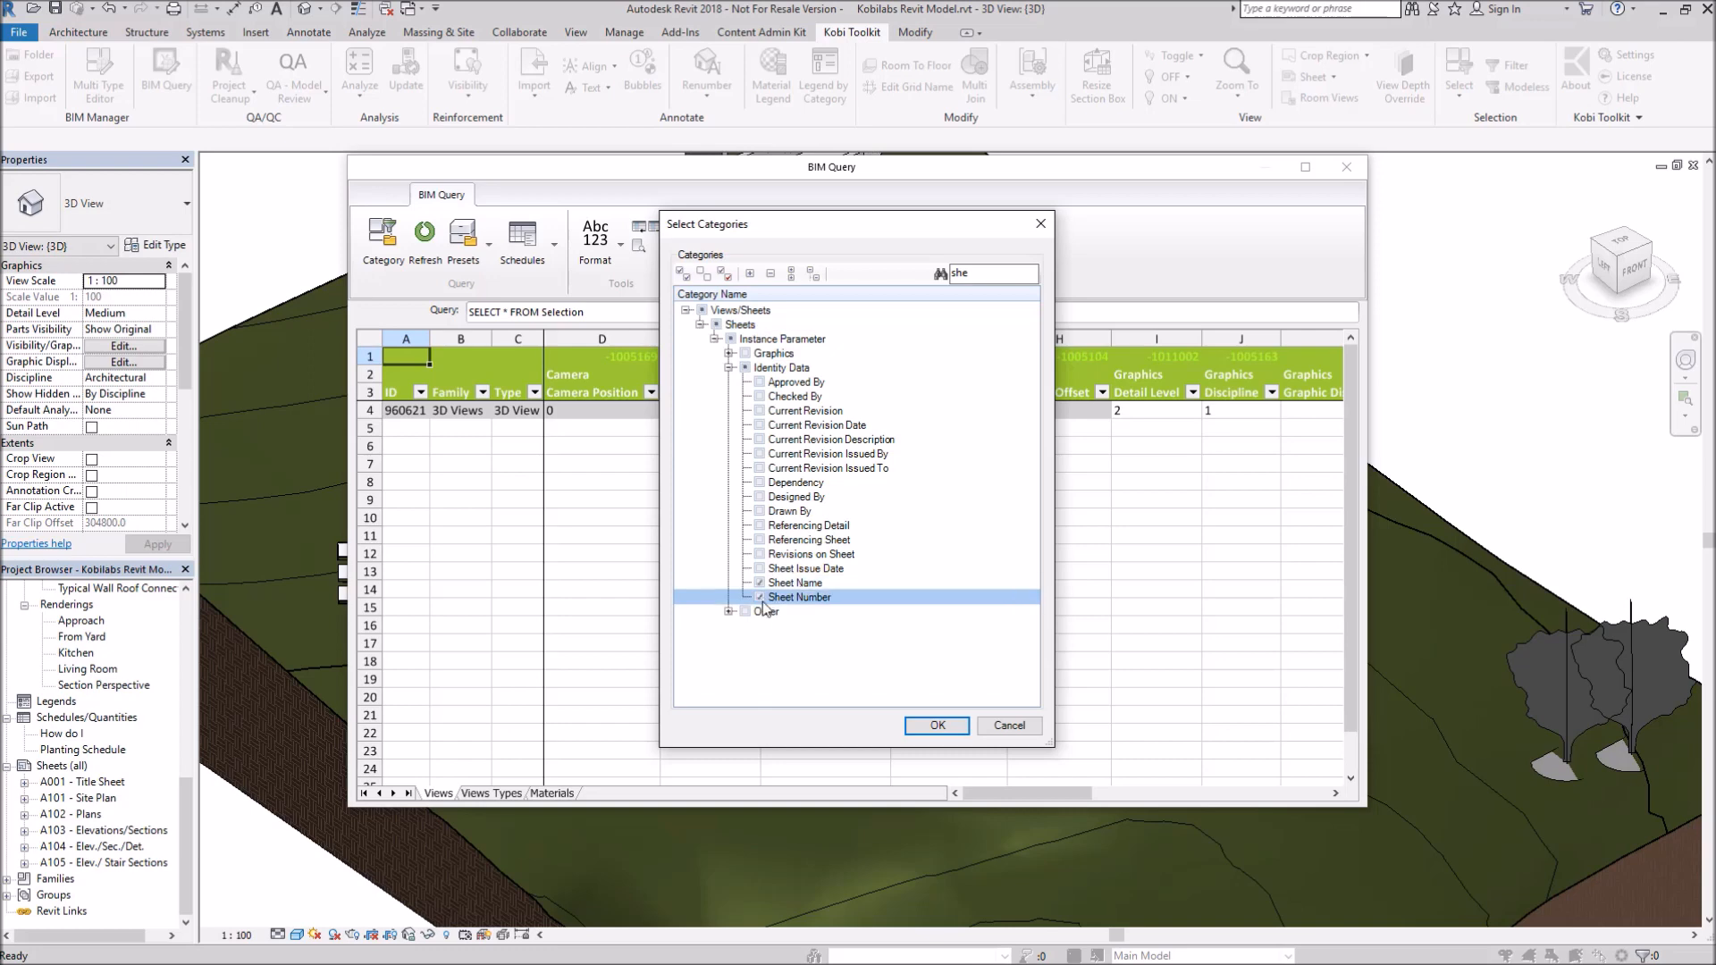
{"action": "left_click", "coordinate": [935, 726]}
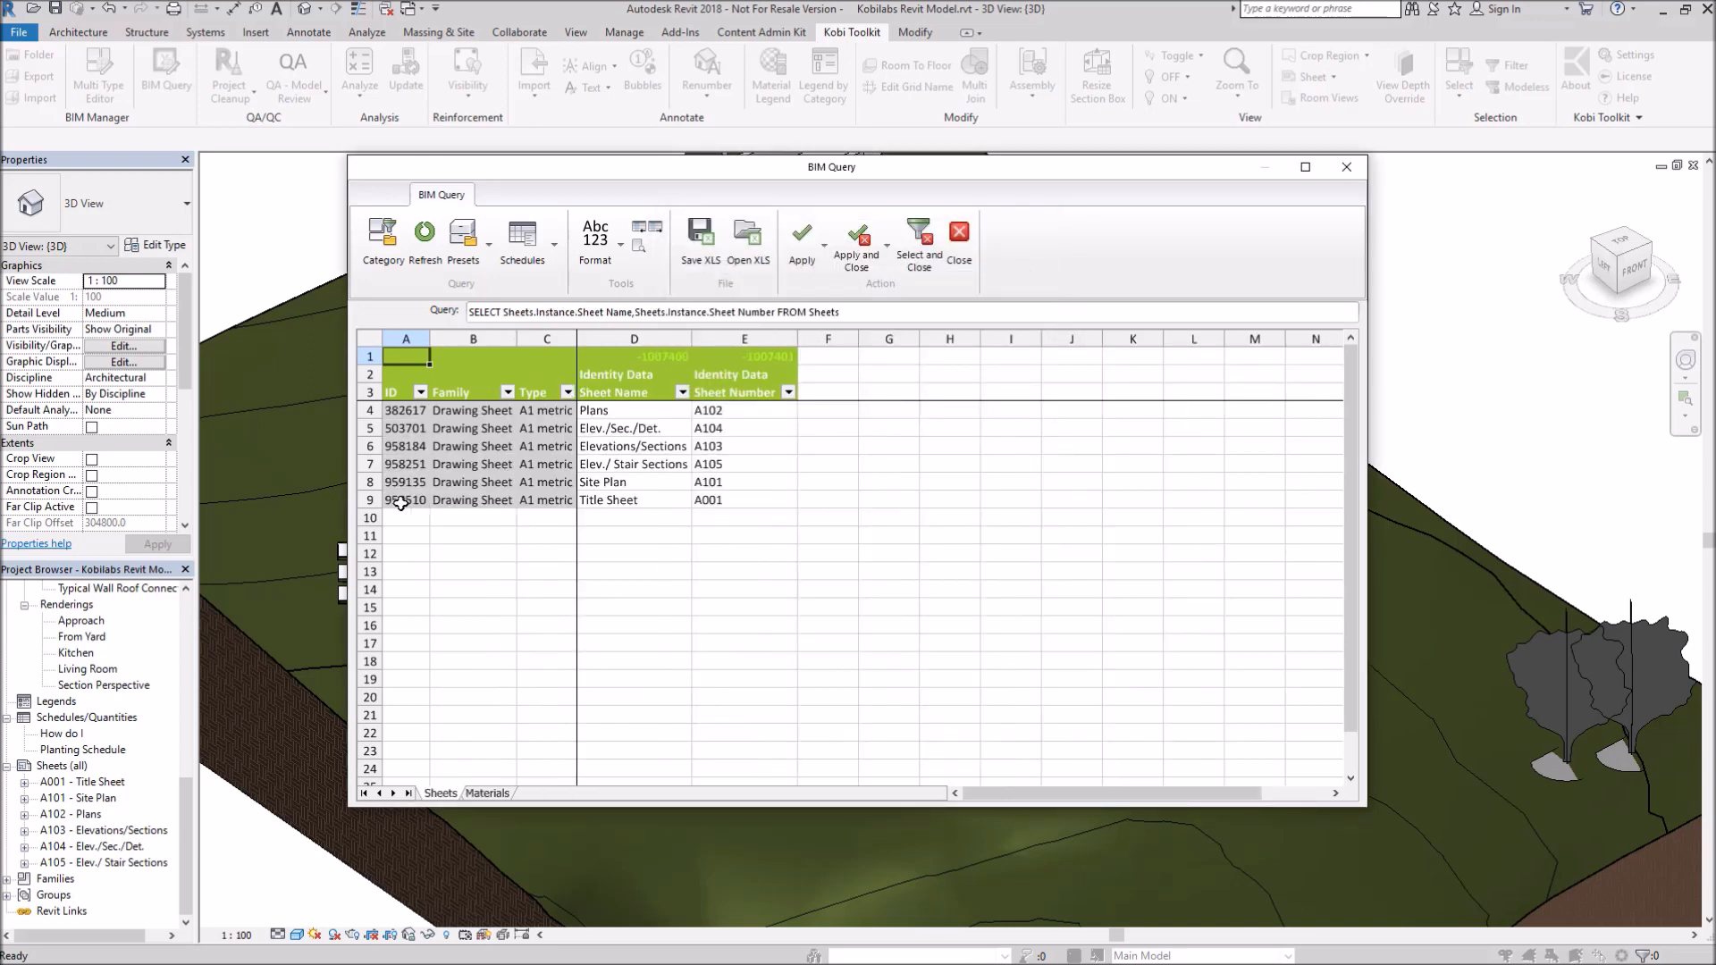
Copy the Title Sheet row three times and mark the copied rows' IDs as 'new'.
{"action": "left_click", "coordinate": [406, 498]}
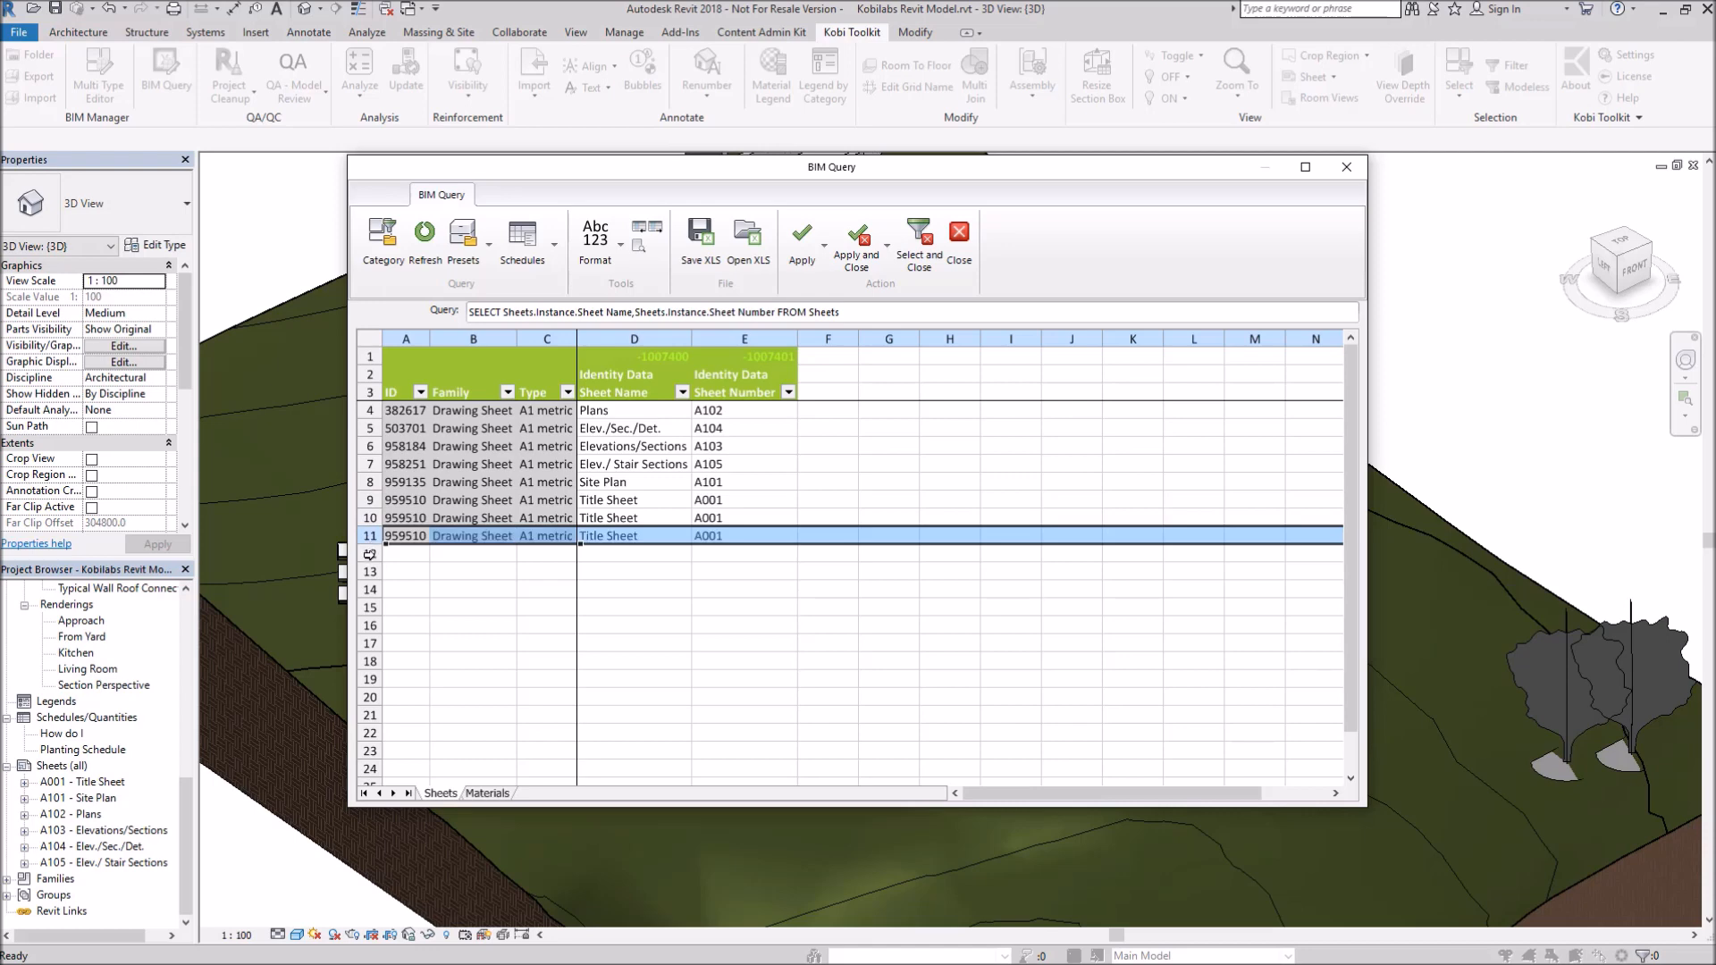
{"action": "left_click", "coordinate": [406, 518]}
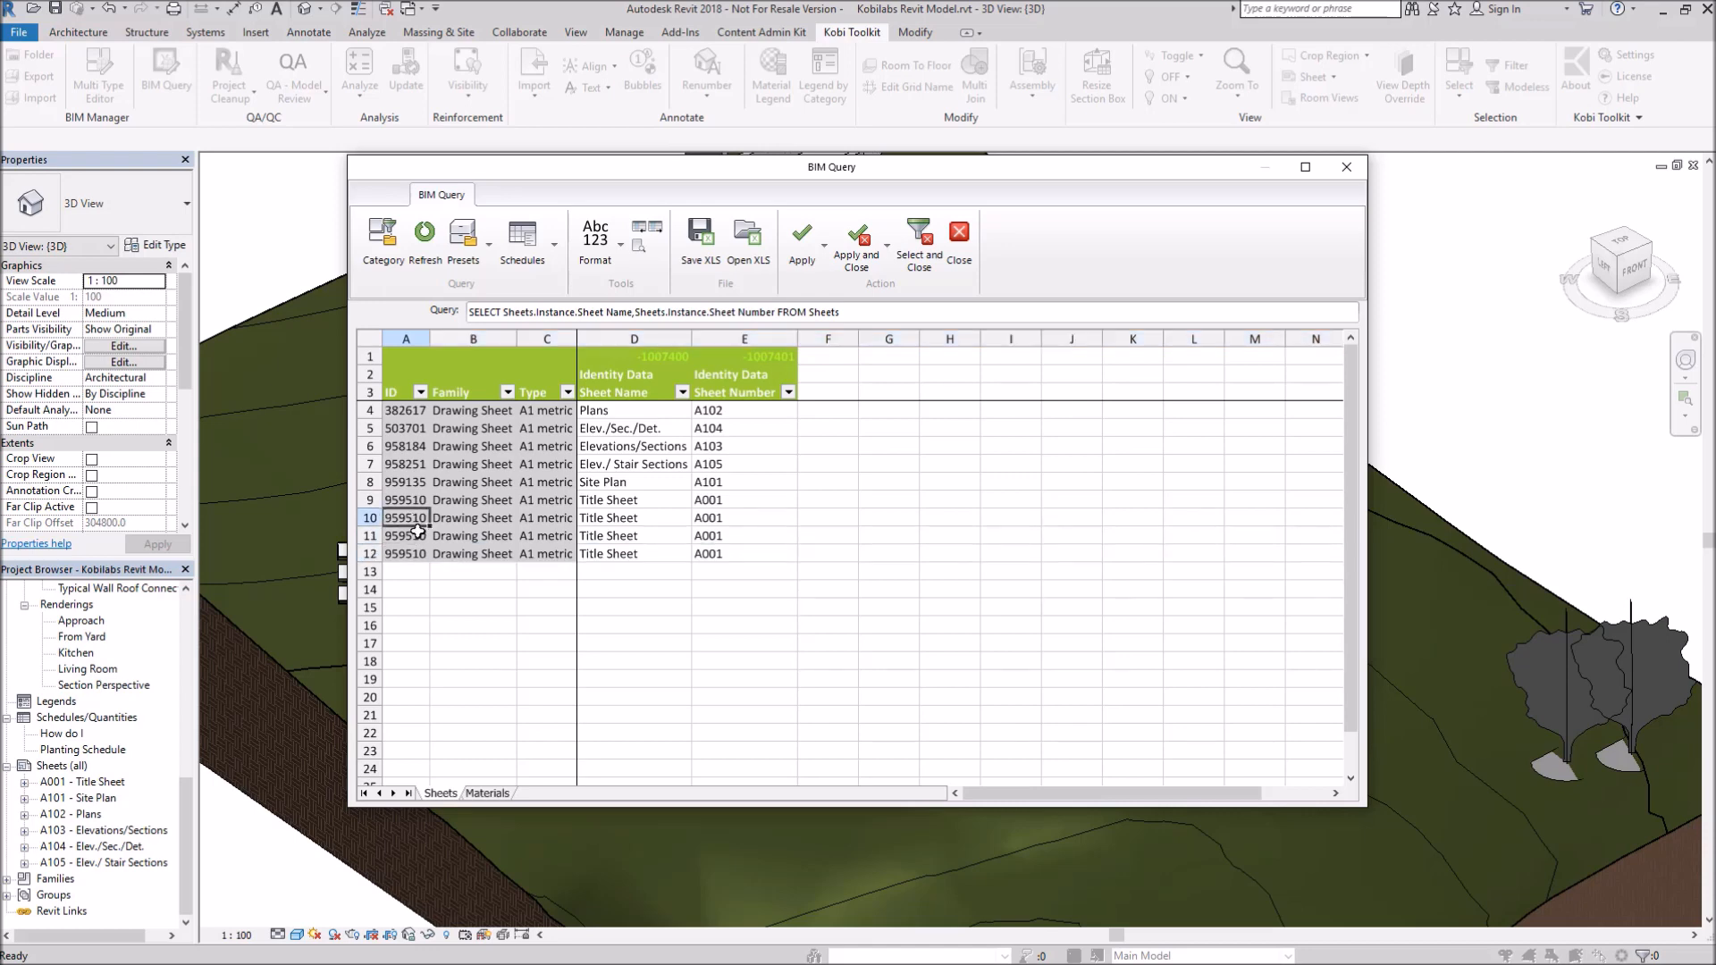
{"action": "left_click", "coordinate": [405, 519]}
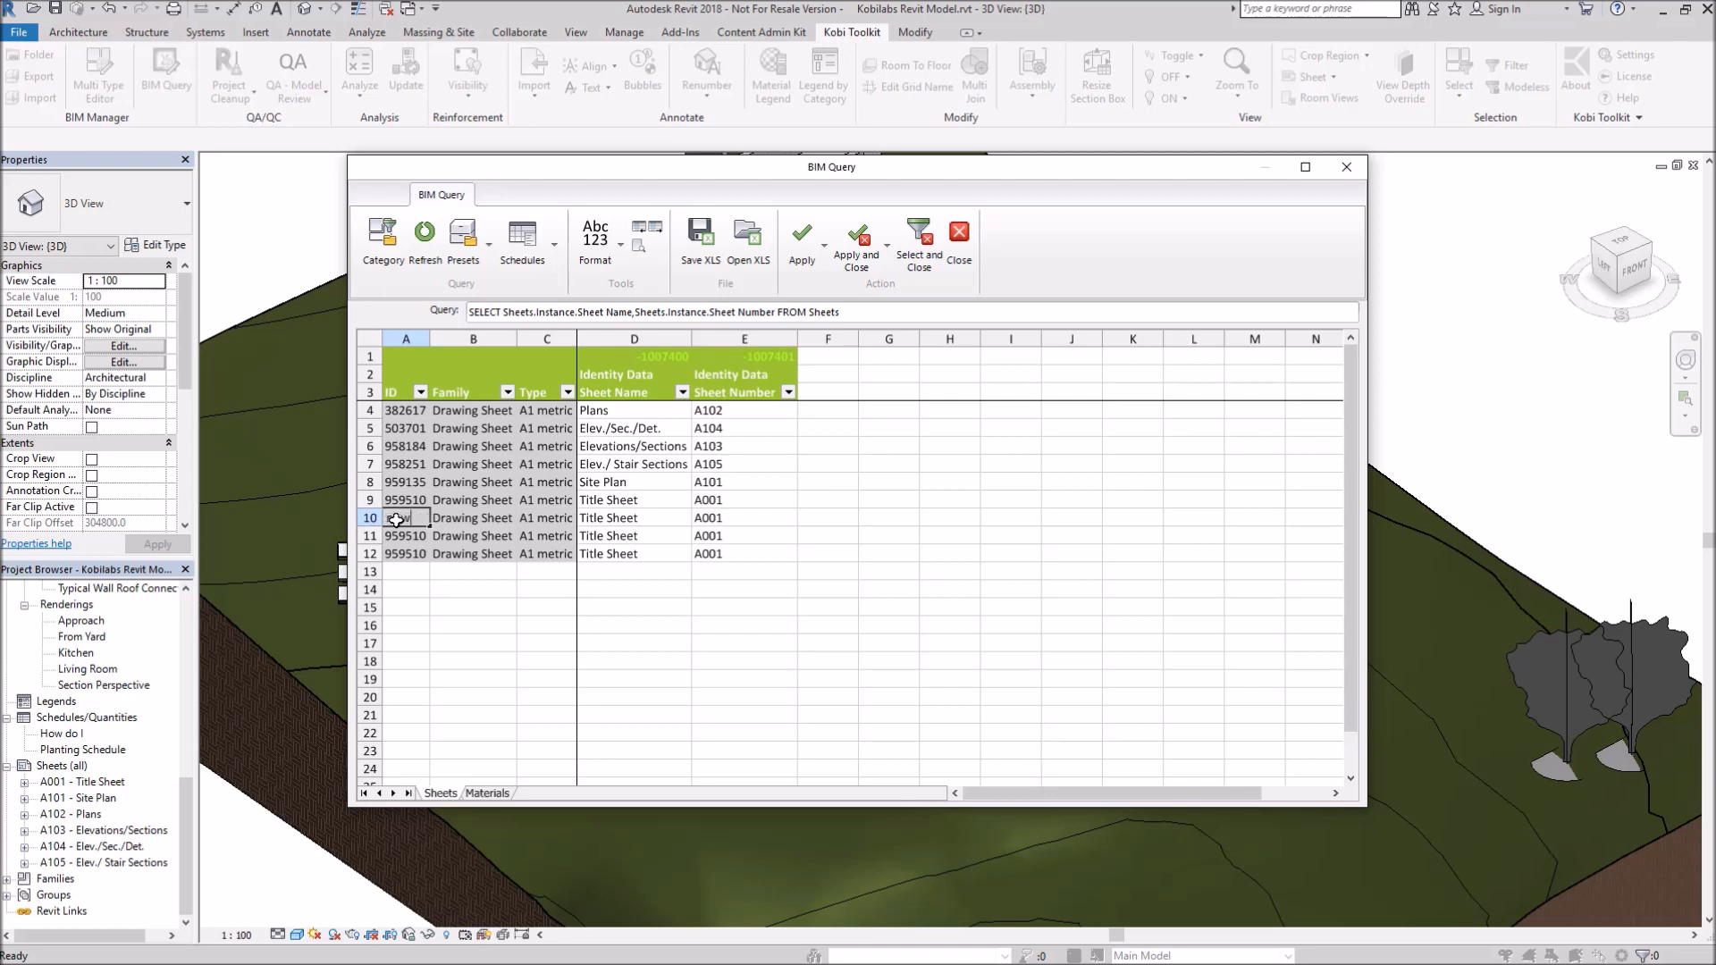
{"action": "type", "text": "new"}
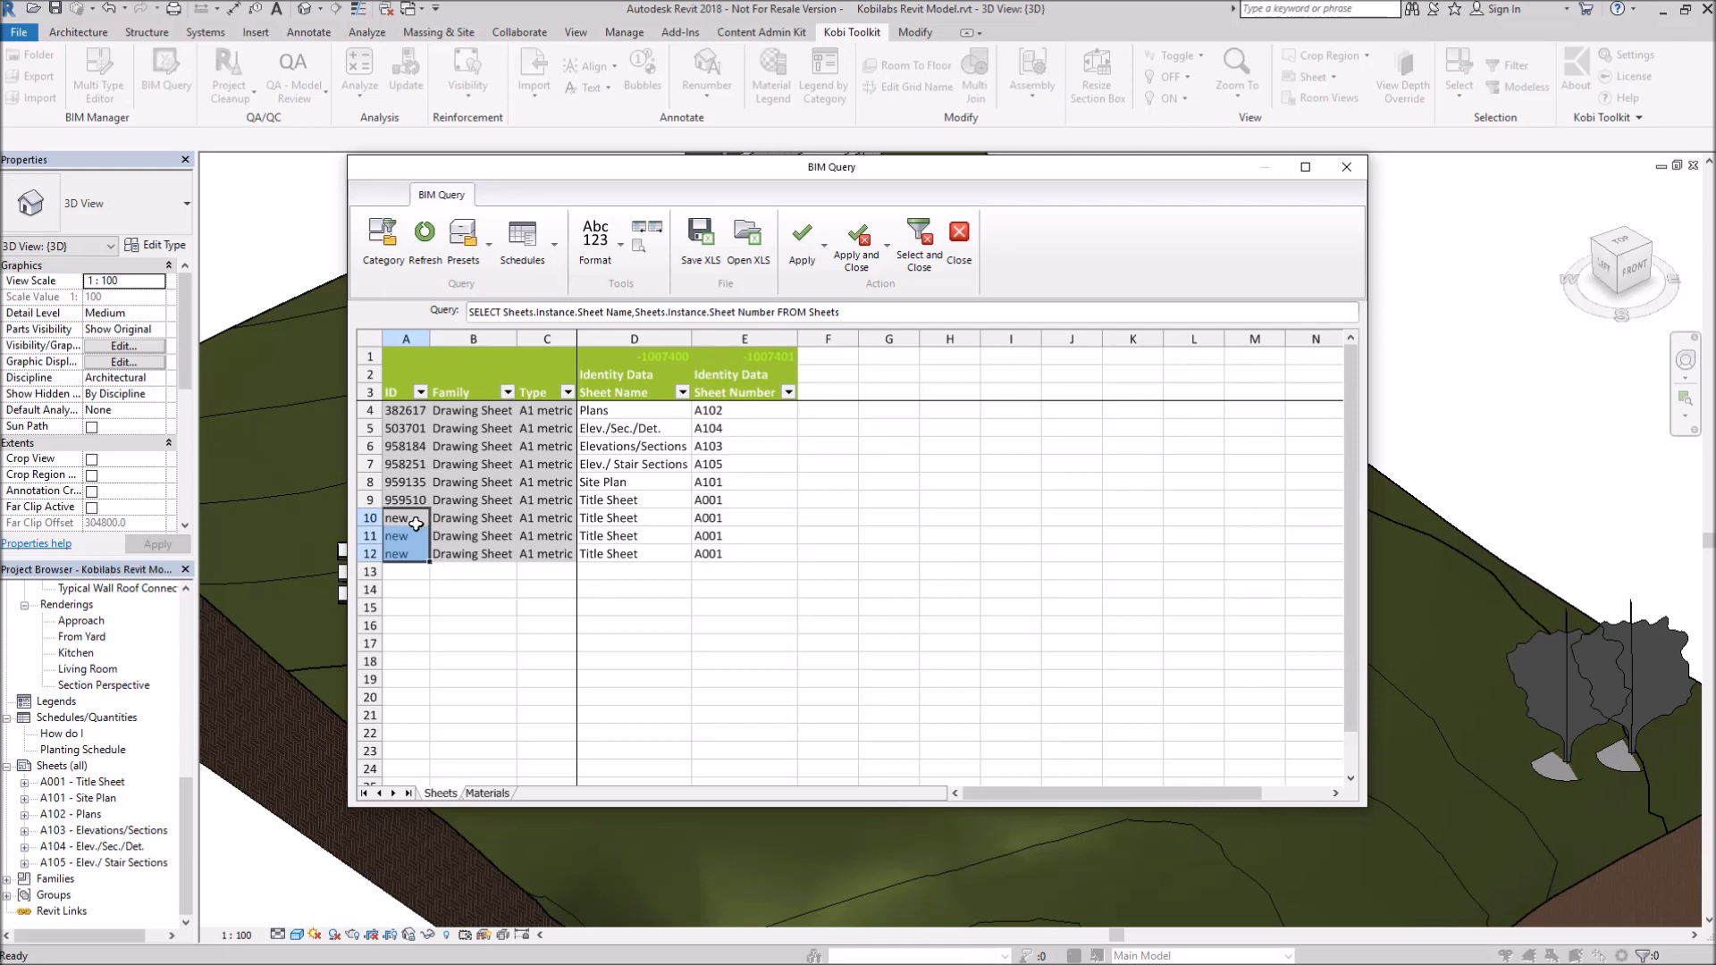
Name the copies Title Sheet 1–3, fill numbers A022–A024 down, and apply to the model.
{"action": "left_click", "coordinate": [633, 519]}
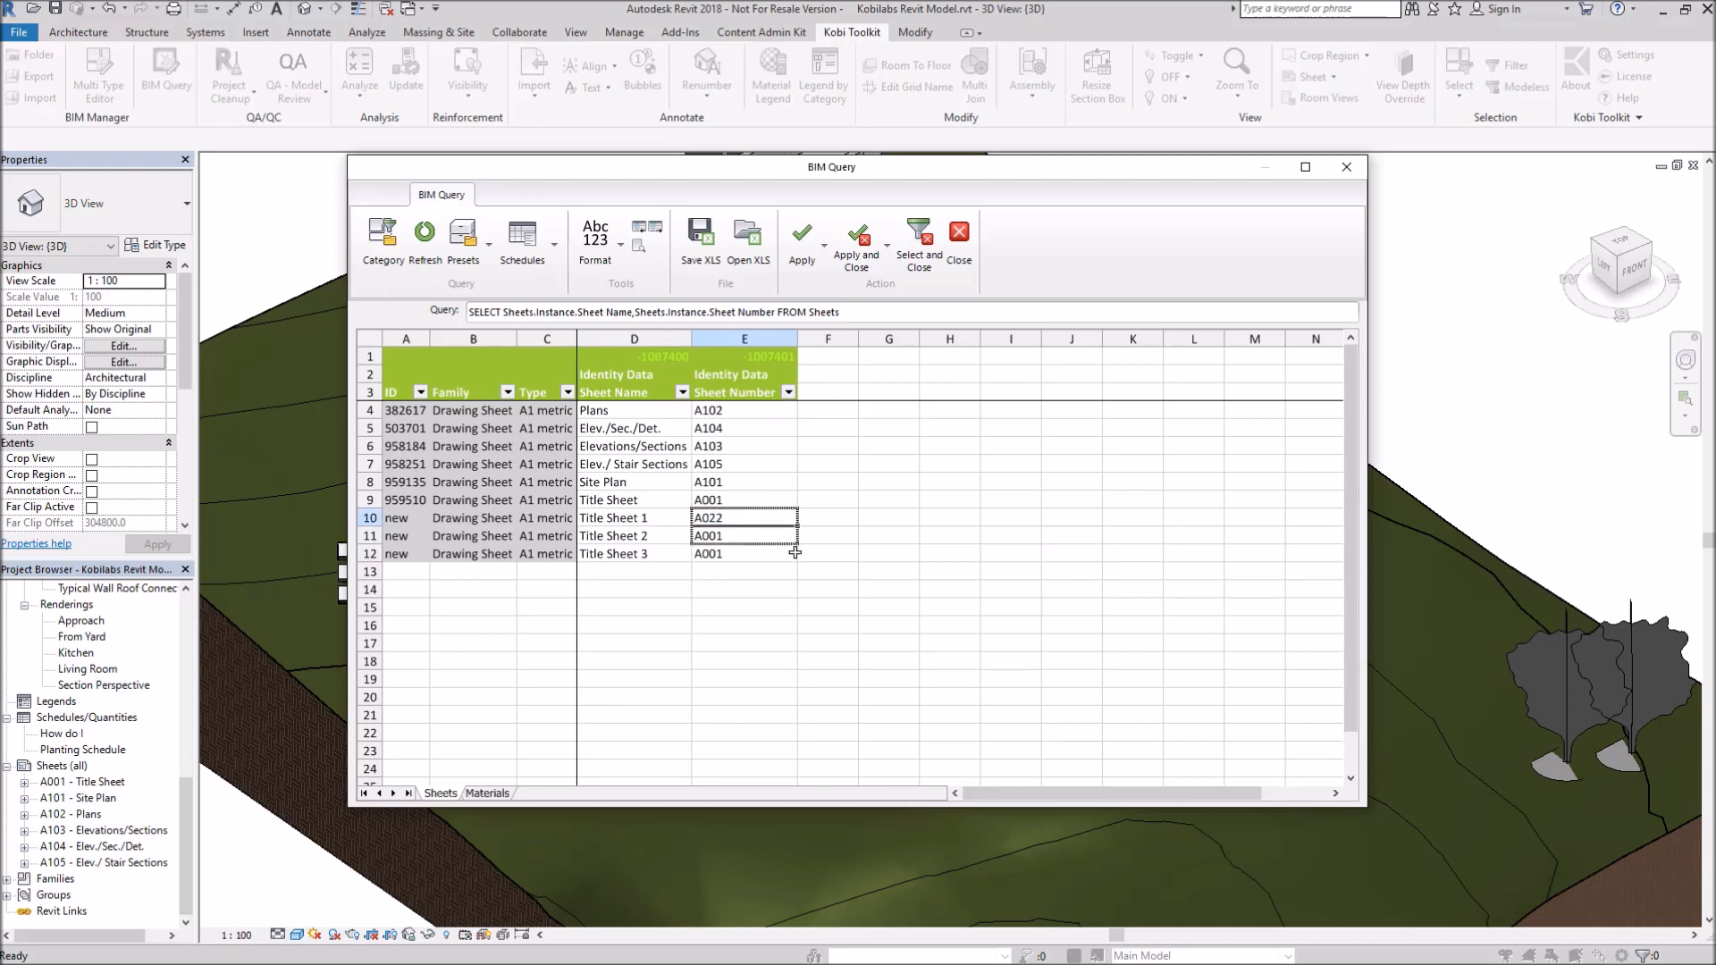
{"action": "left_click_drag", "start_coordinate": [744, 519], "coordinate": [744, 552]}
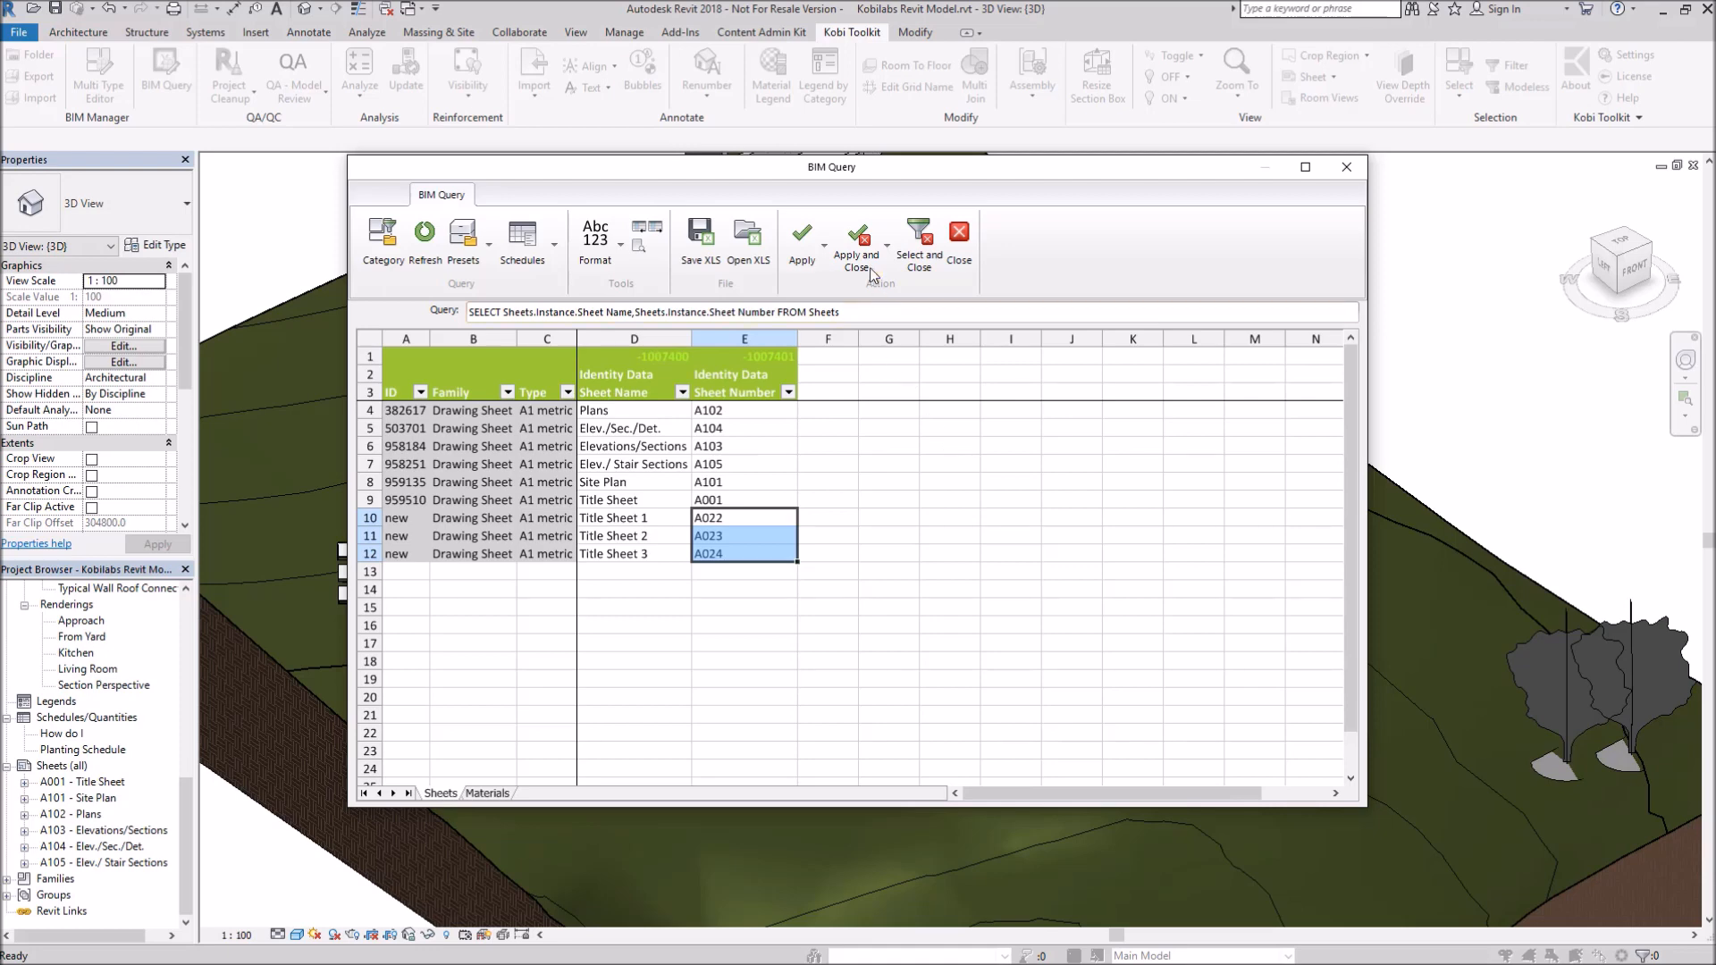
{"action": "left_click", "coordinate": [856, 247]}
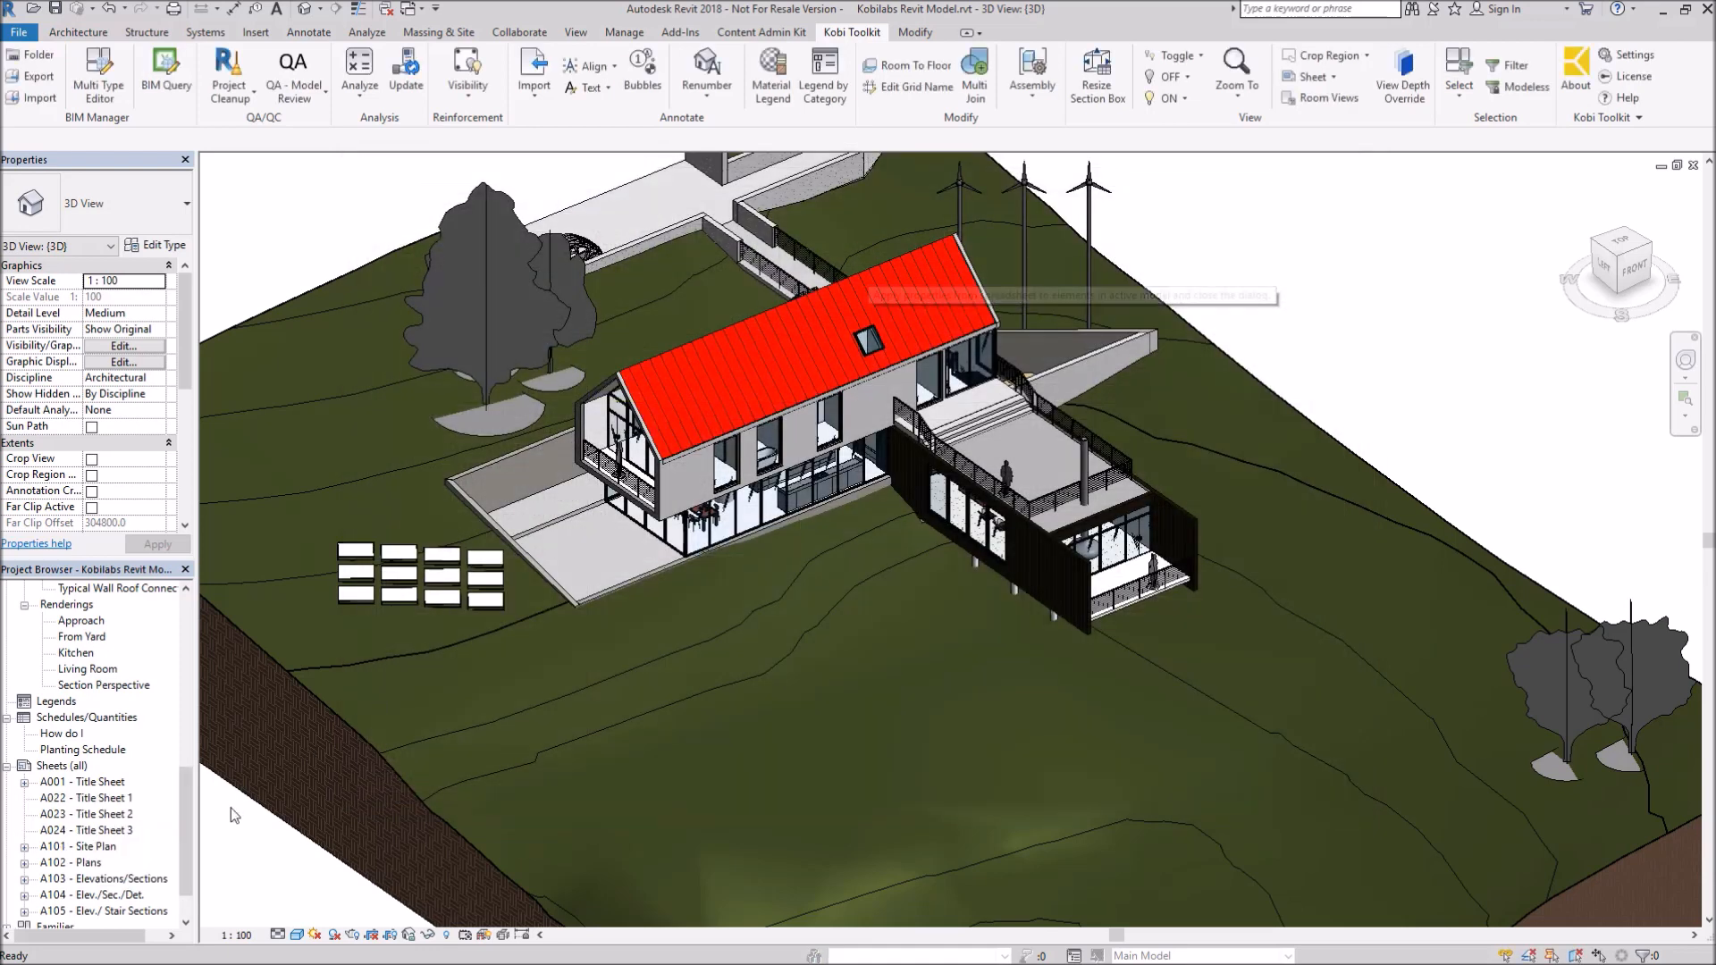
Check the new sheets in the Project Browser and reopen the BIM Query spreadsheet.
{"action": "scroll", "scroll_direction": "down", "scroll_amount": 3}
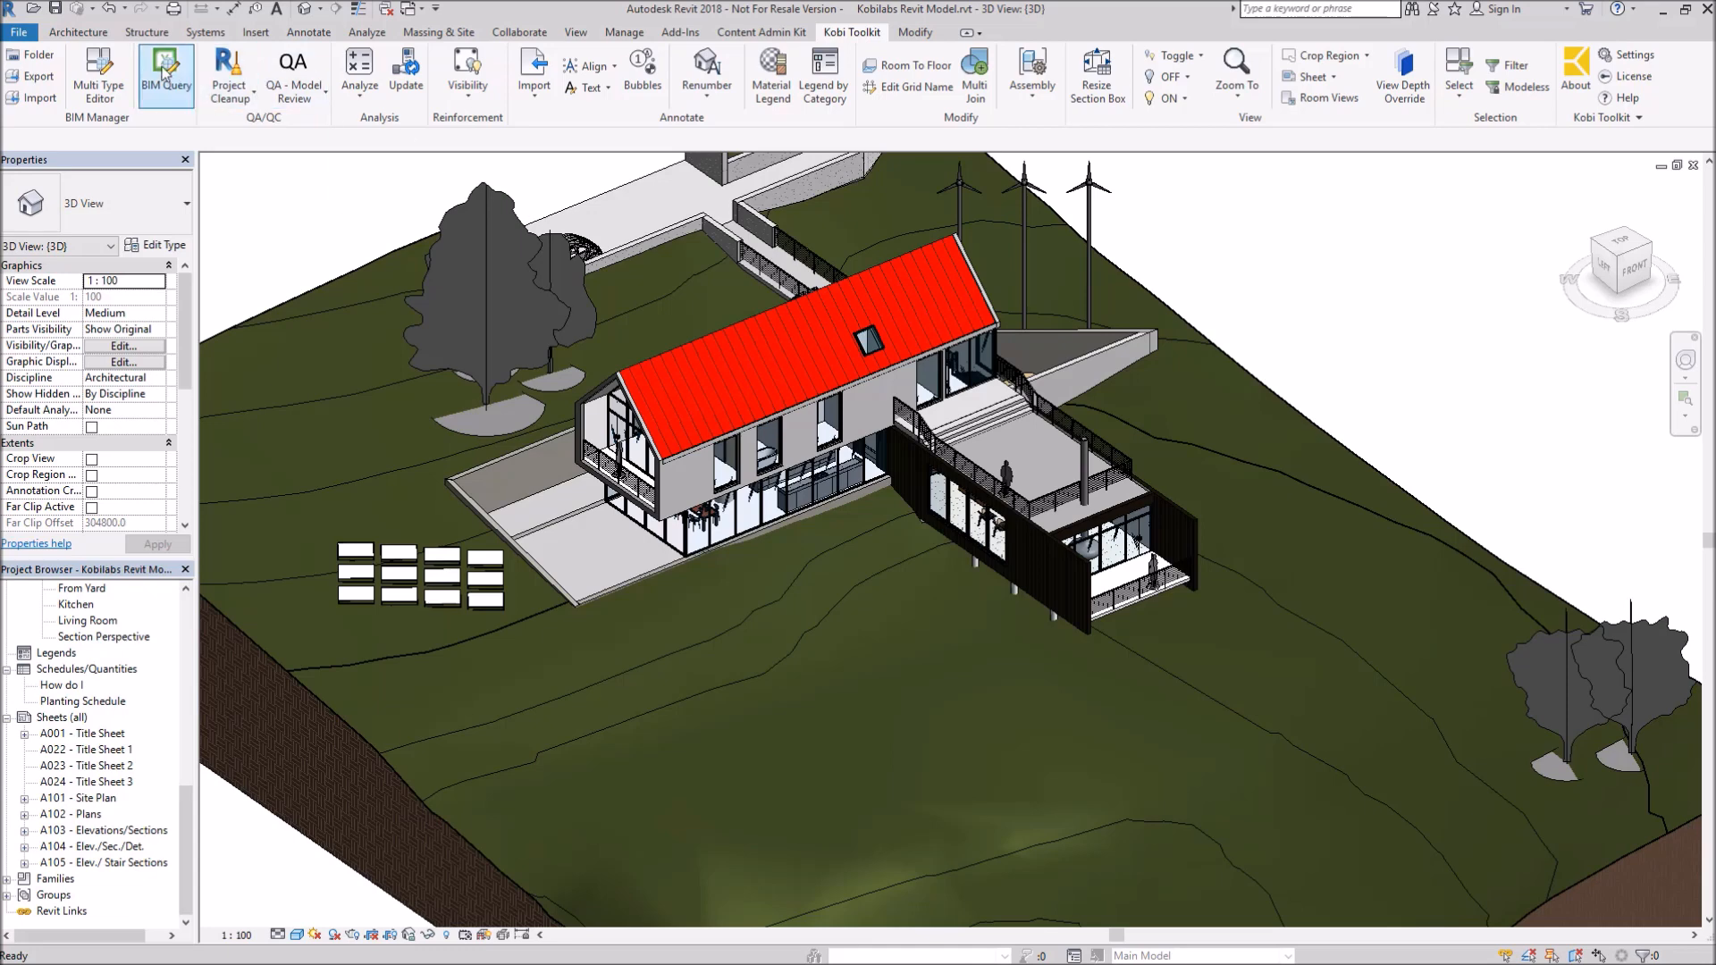
{"action": "left_click", "coordinate": [164, 73]}
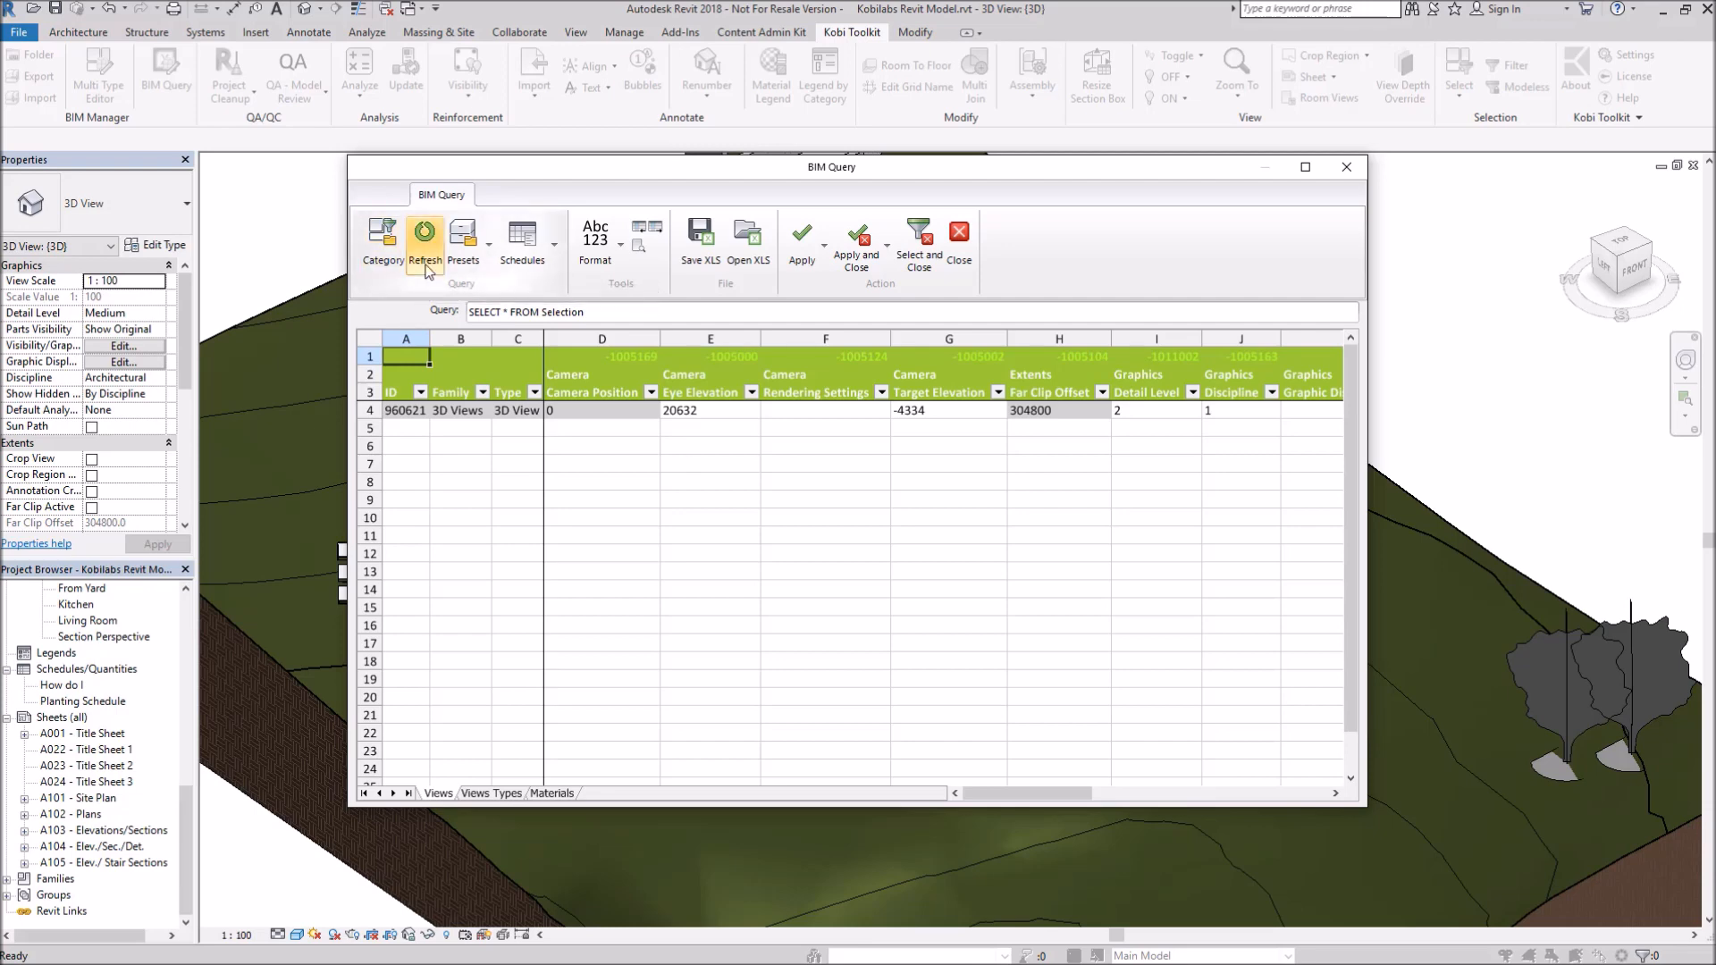
Review the saved query presets, then list the project schedules available to query.
{"action": "left_click", "coordinate": [461, 245]}
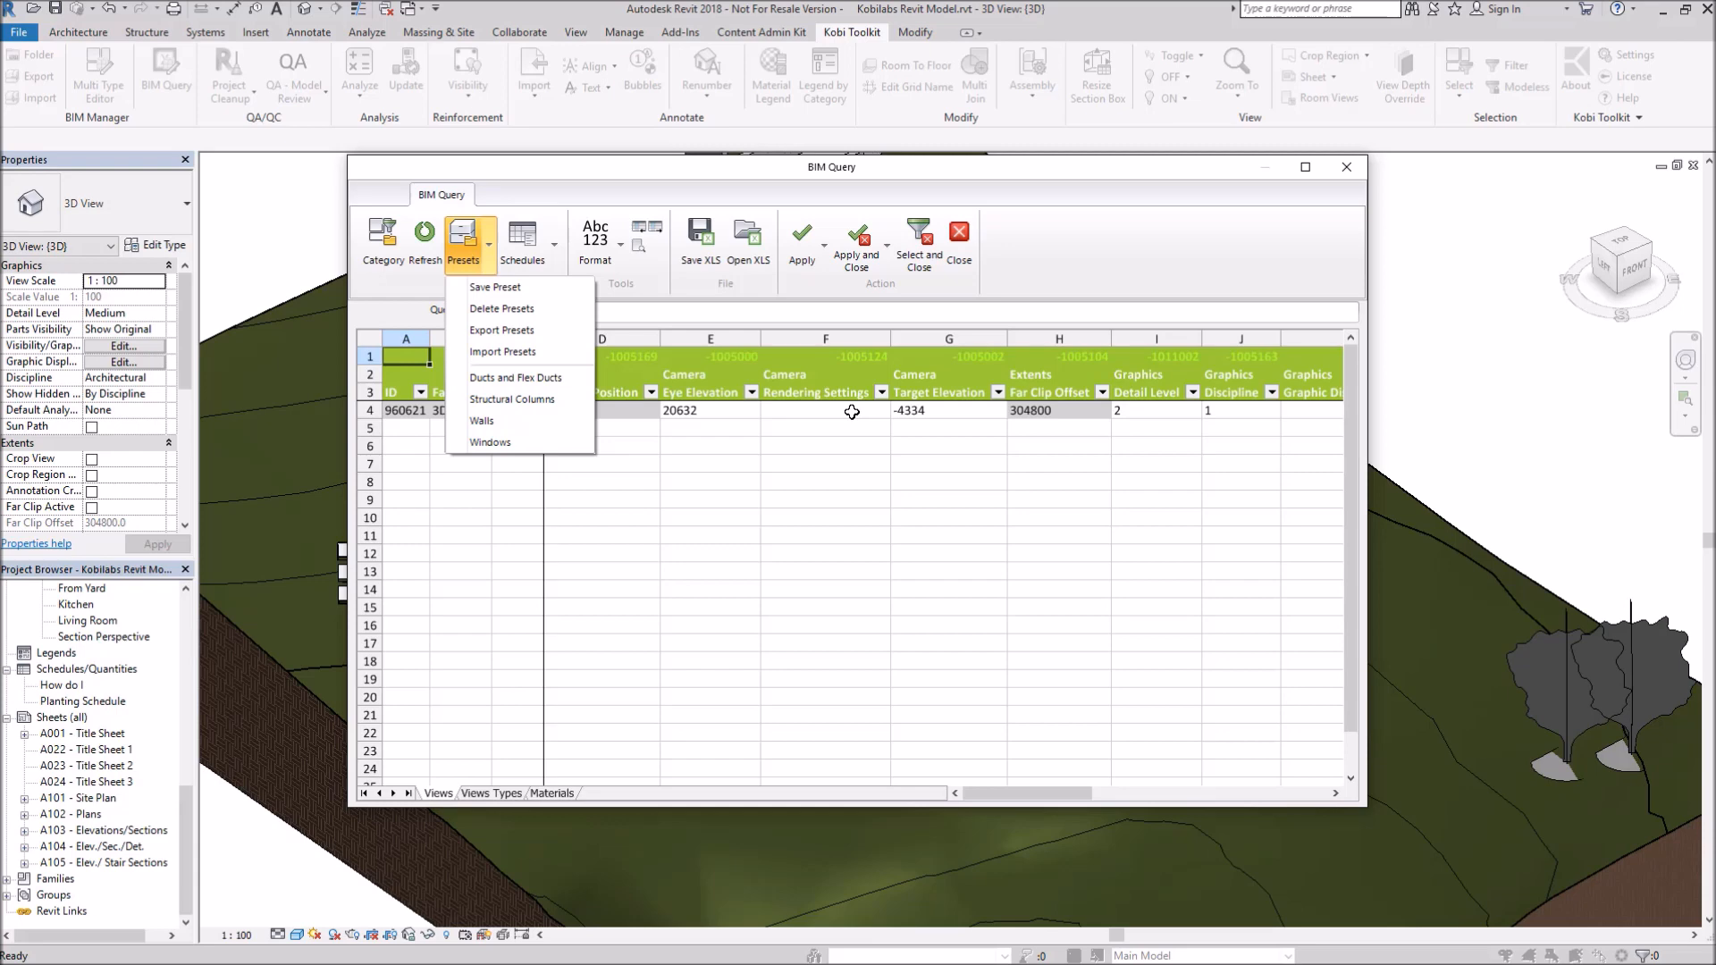
{"action": "mouse_move", "coordinate": [833, 418]}
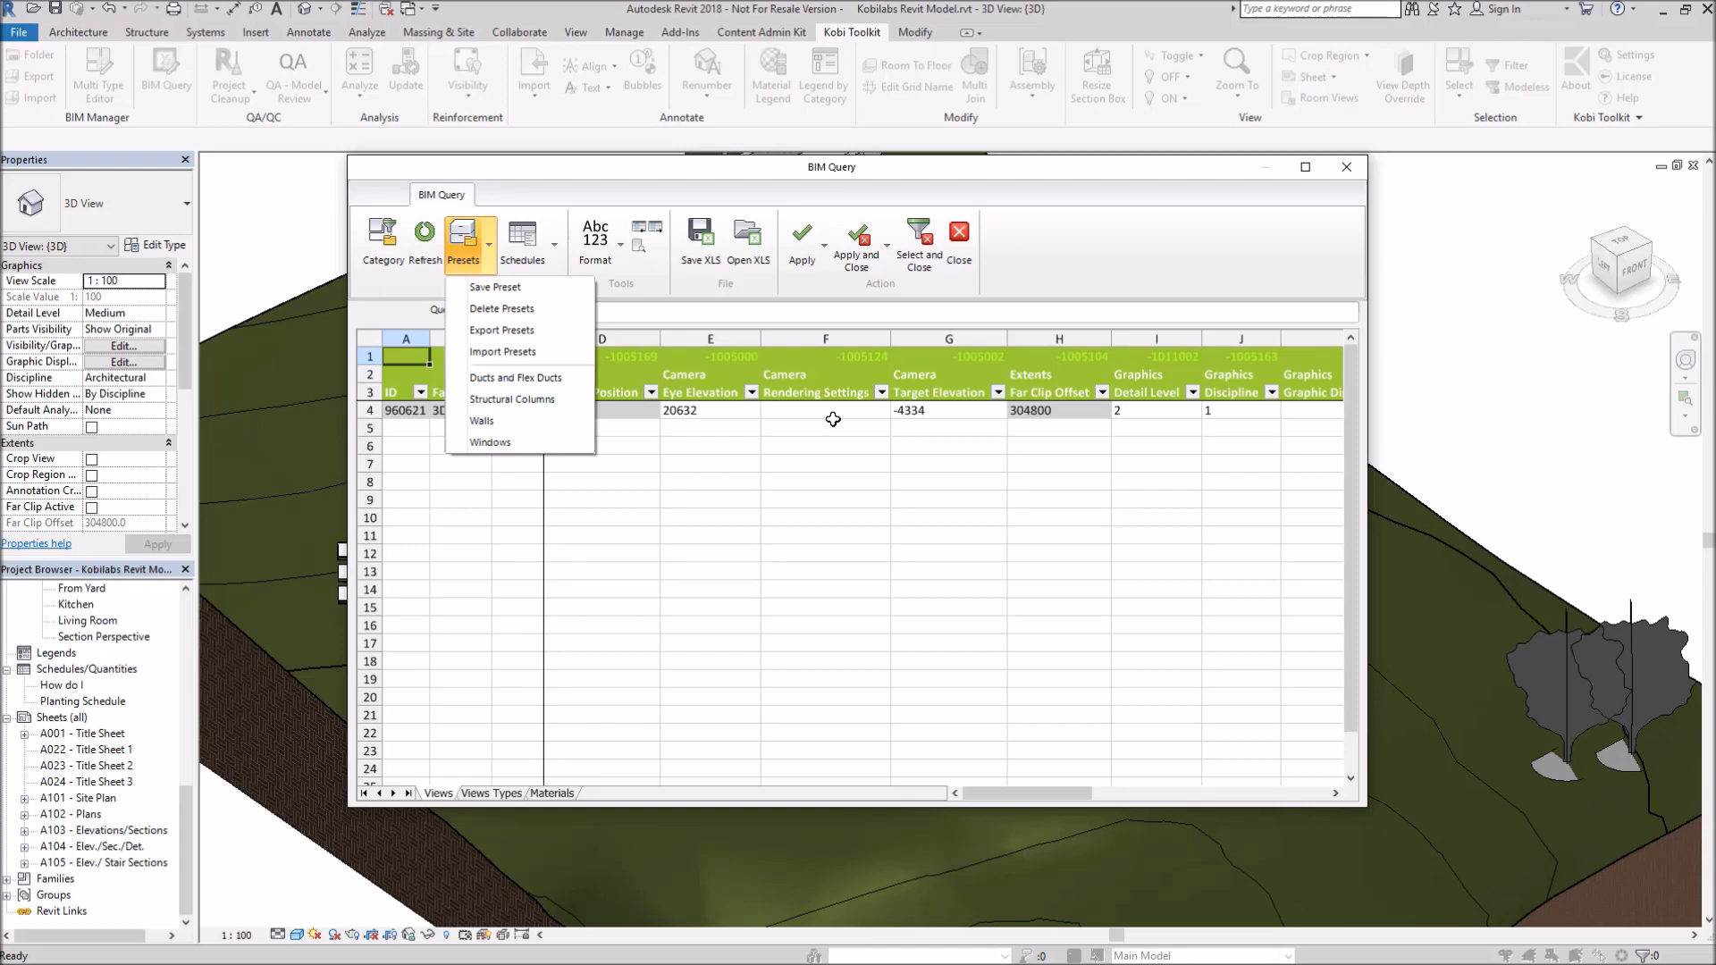
{"action": "mouse_move", "coordinate": [519, 378]}
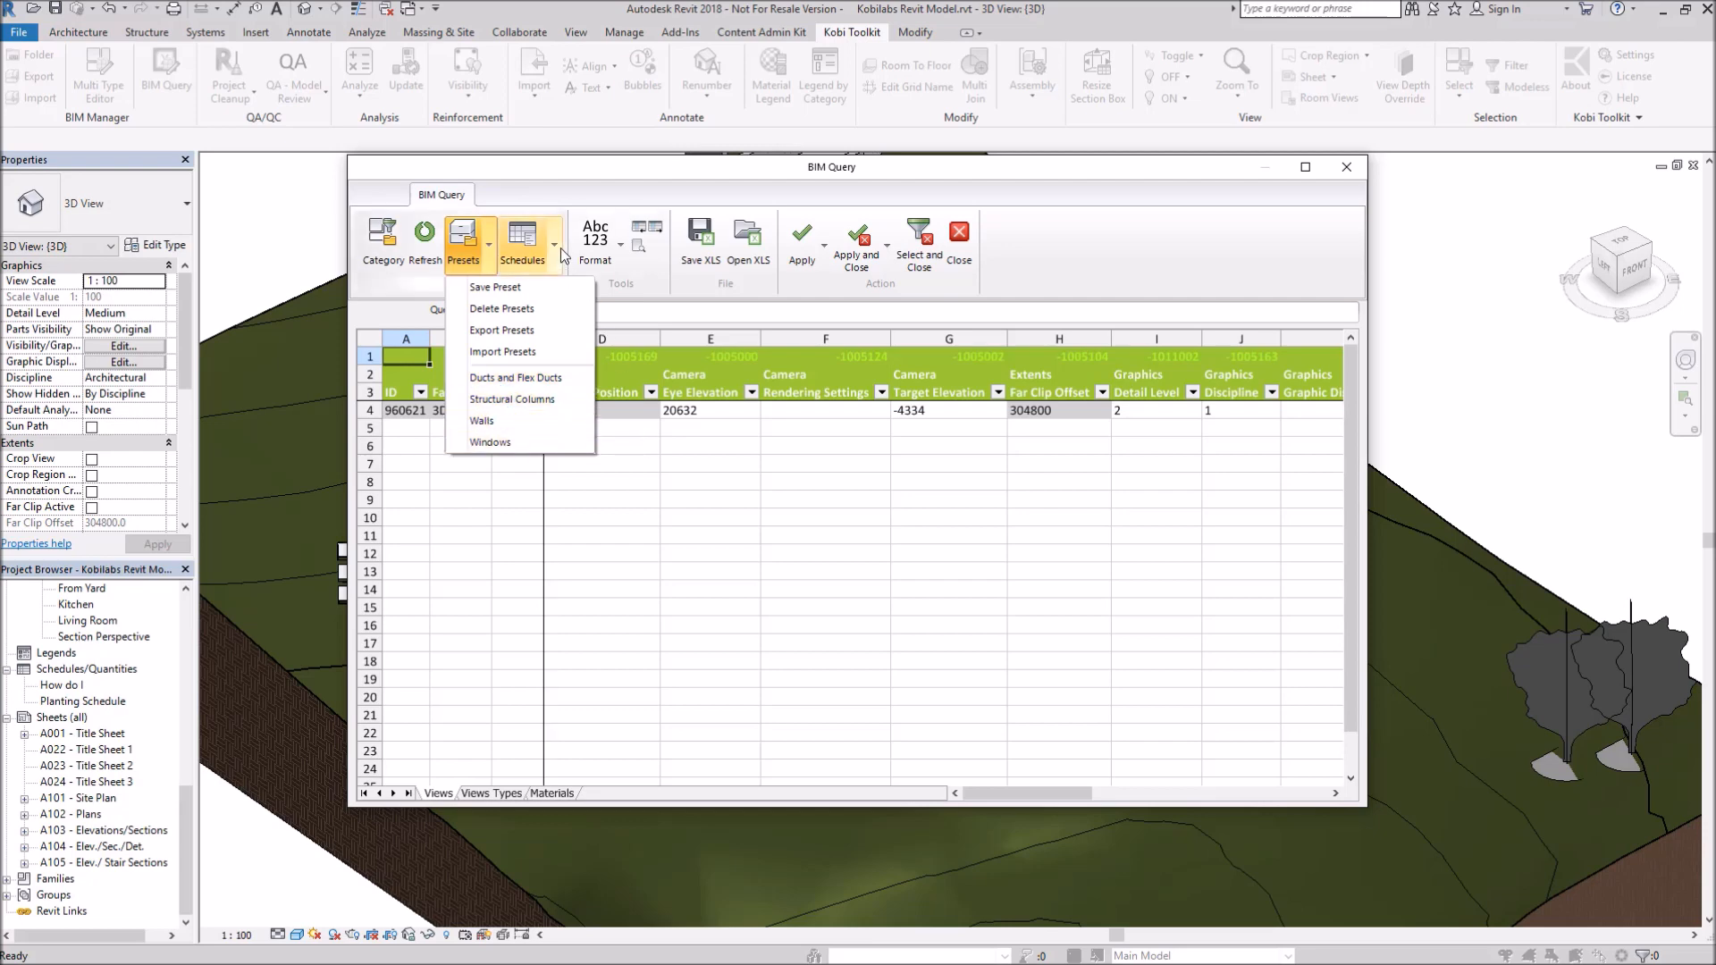
{"action": "left_click", "coordinate": [522, 243]}
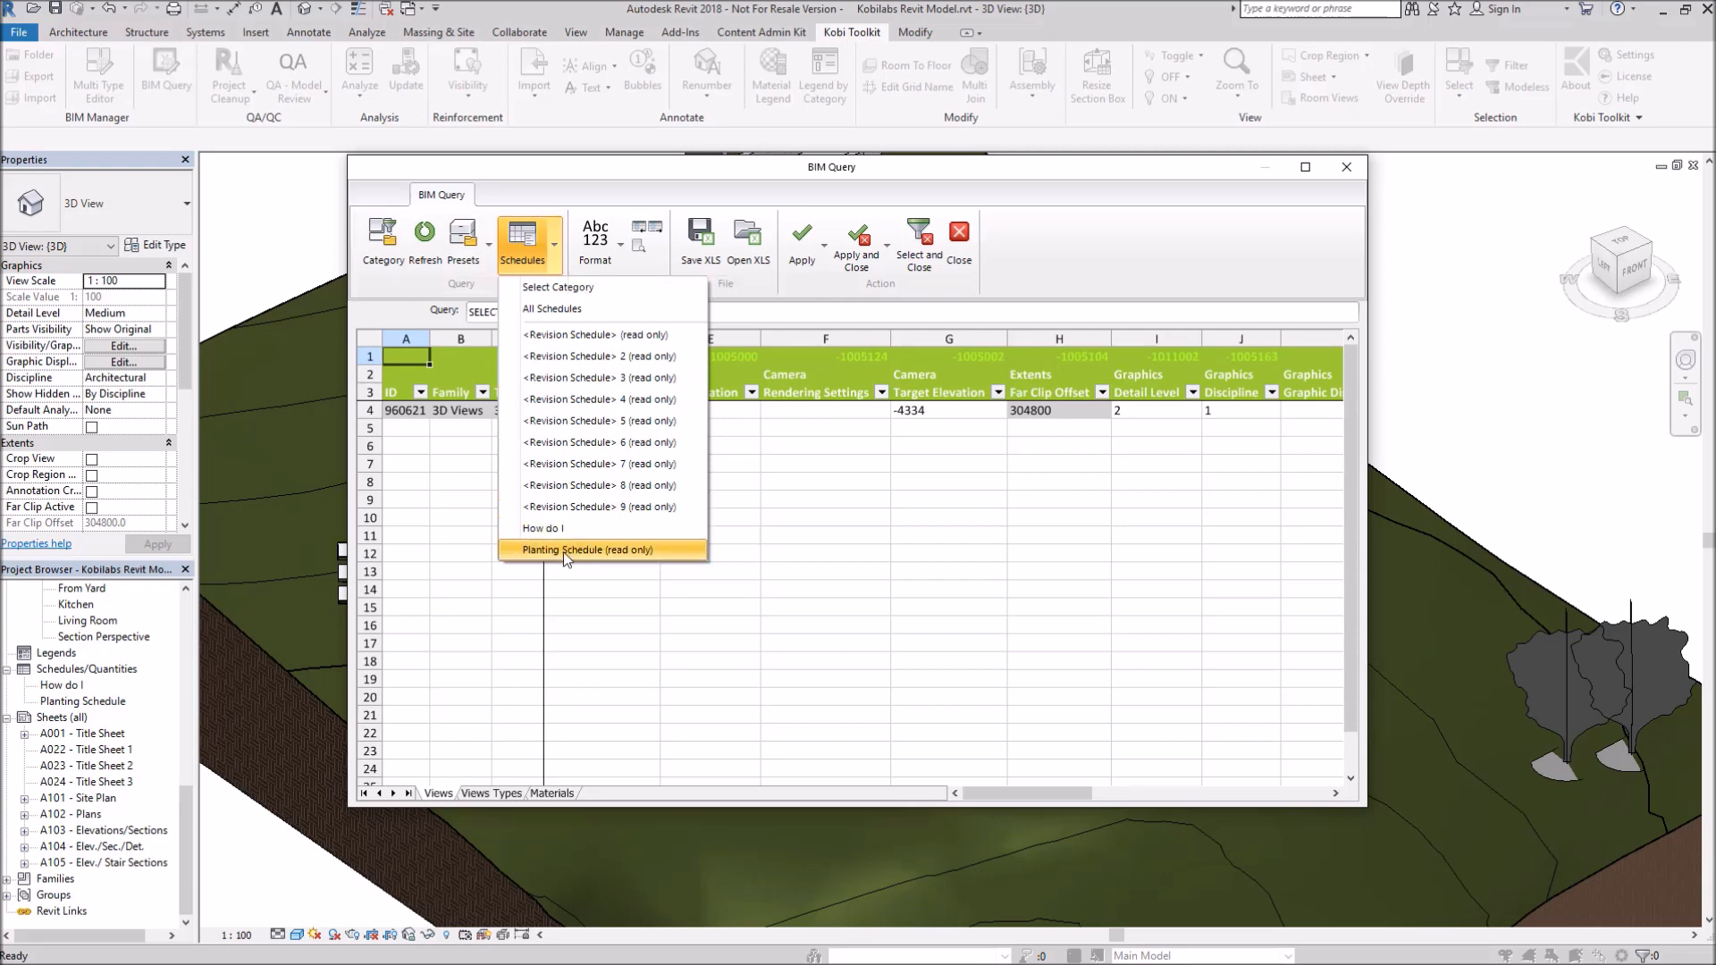
Load the Planting Schedule with tree types and counts, review format options, and close BIM Query.
{"action": "left_click", "coordinate": [588, 549]}
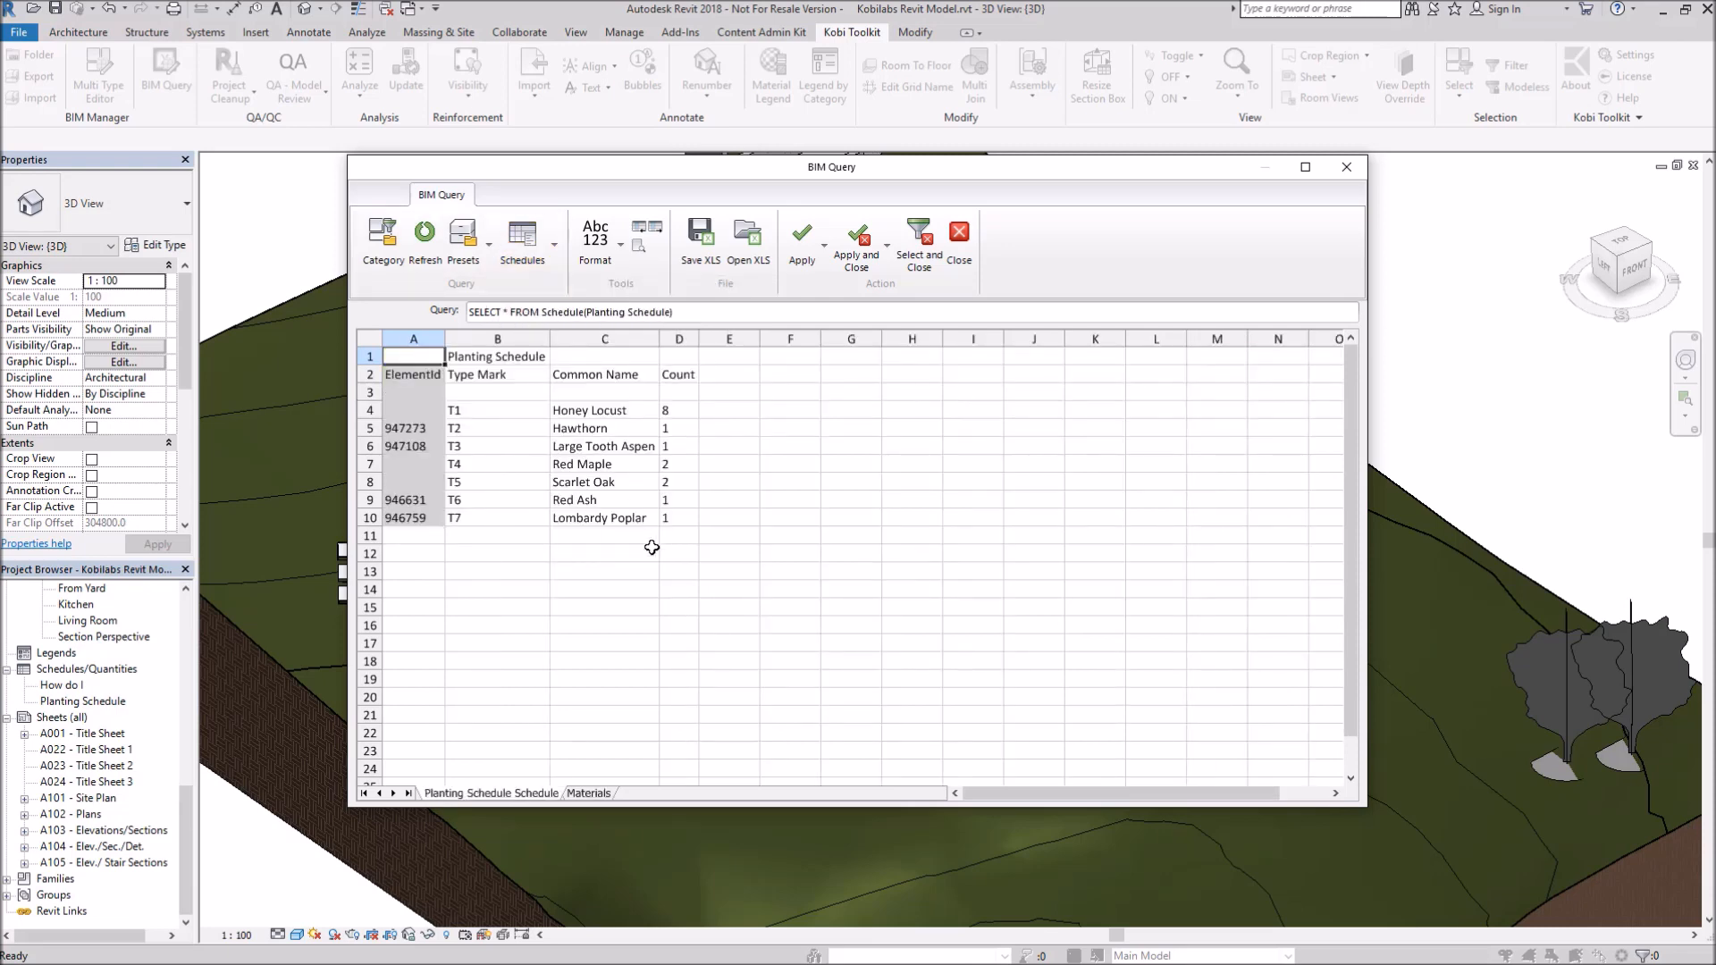
{"action": "left_click", "coordinate": [593, 243]}
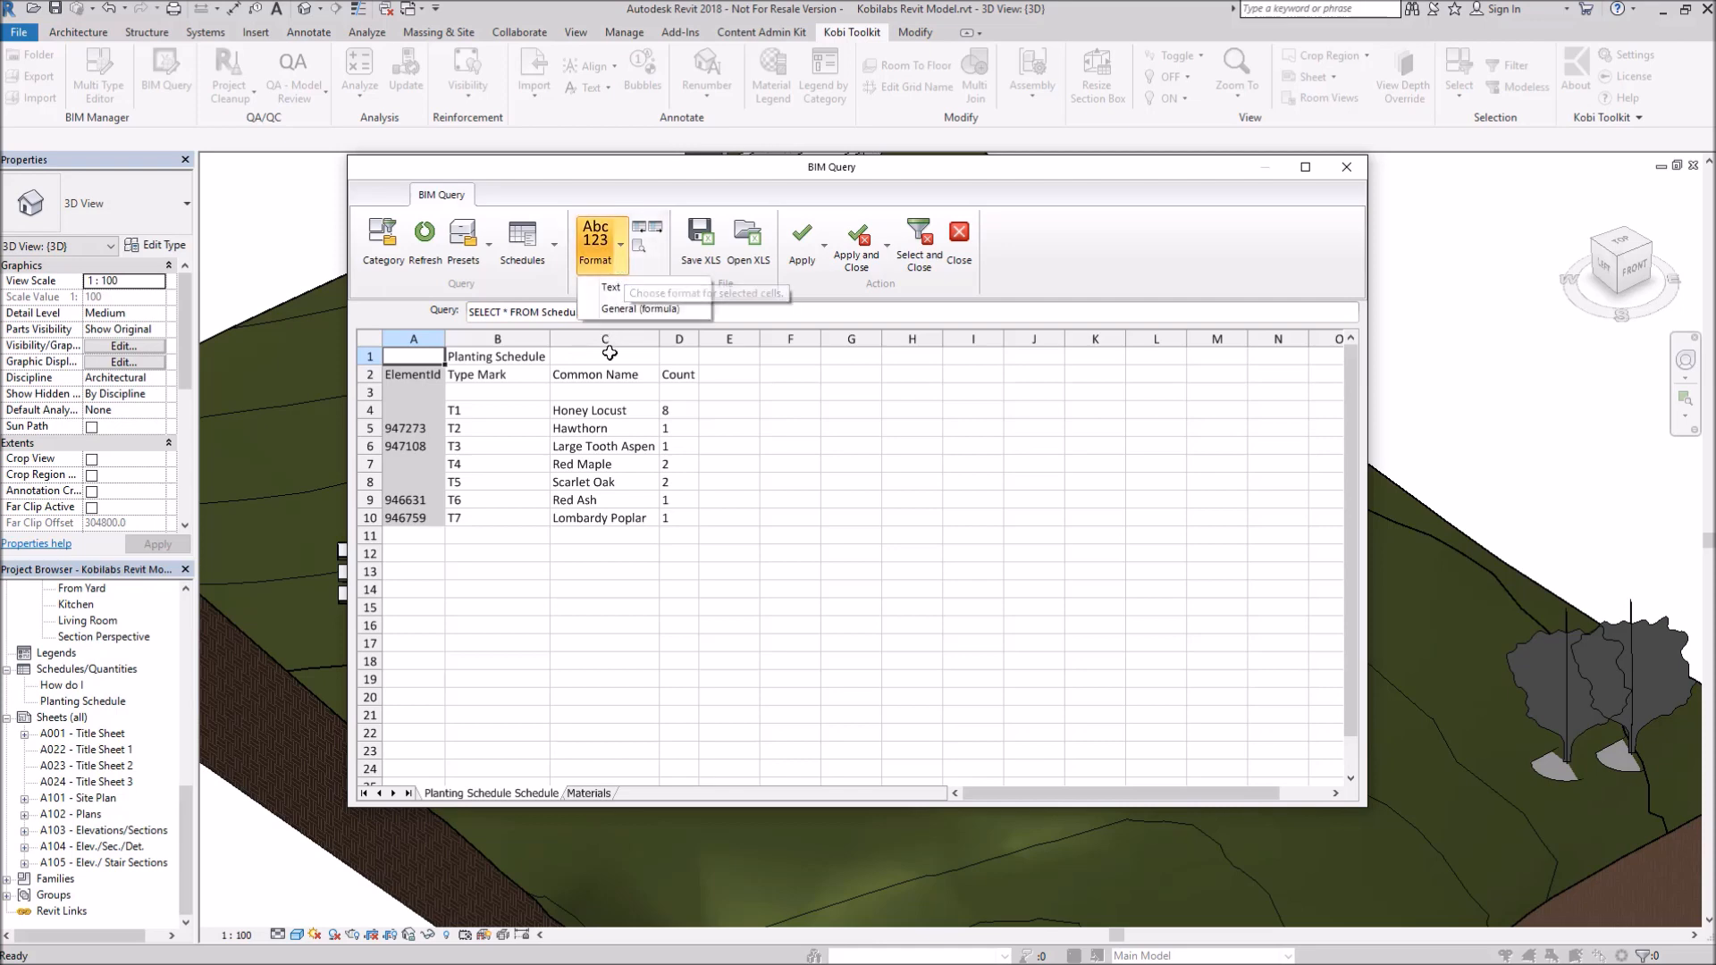
{"action": "mouse_move", "coordinate": [640, 230]}
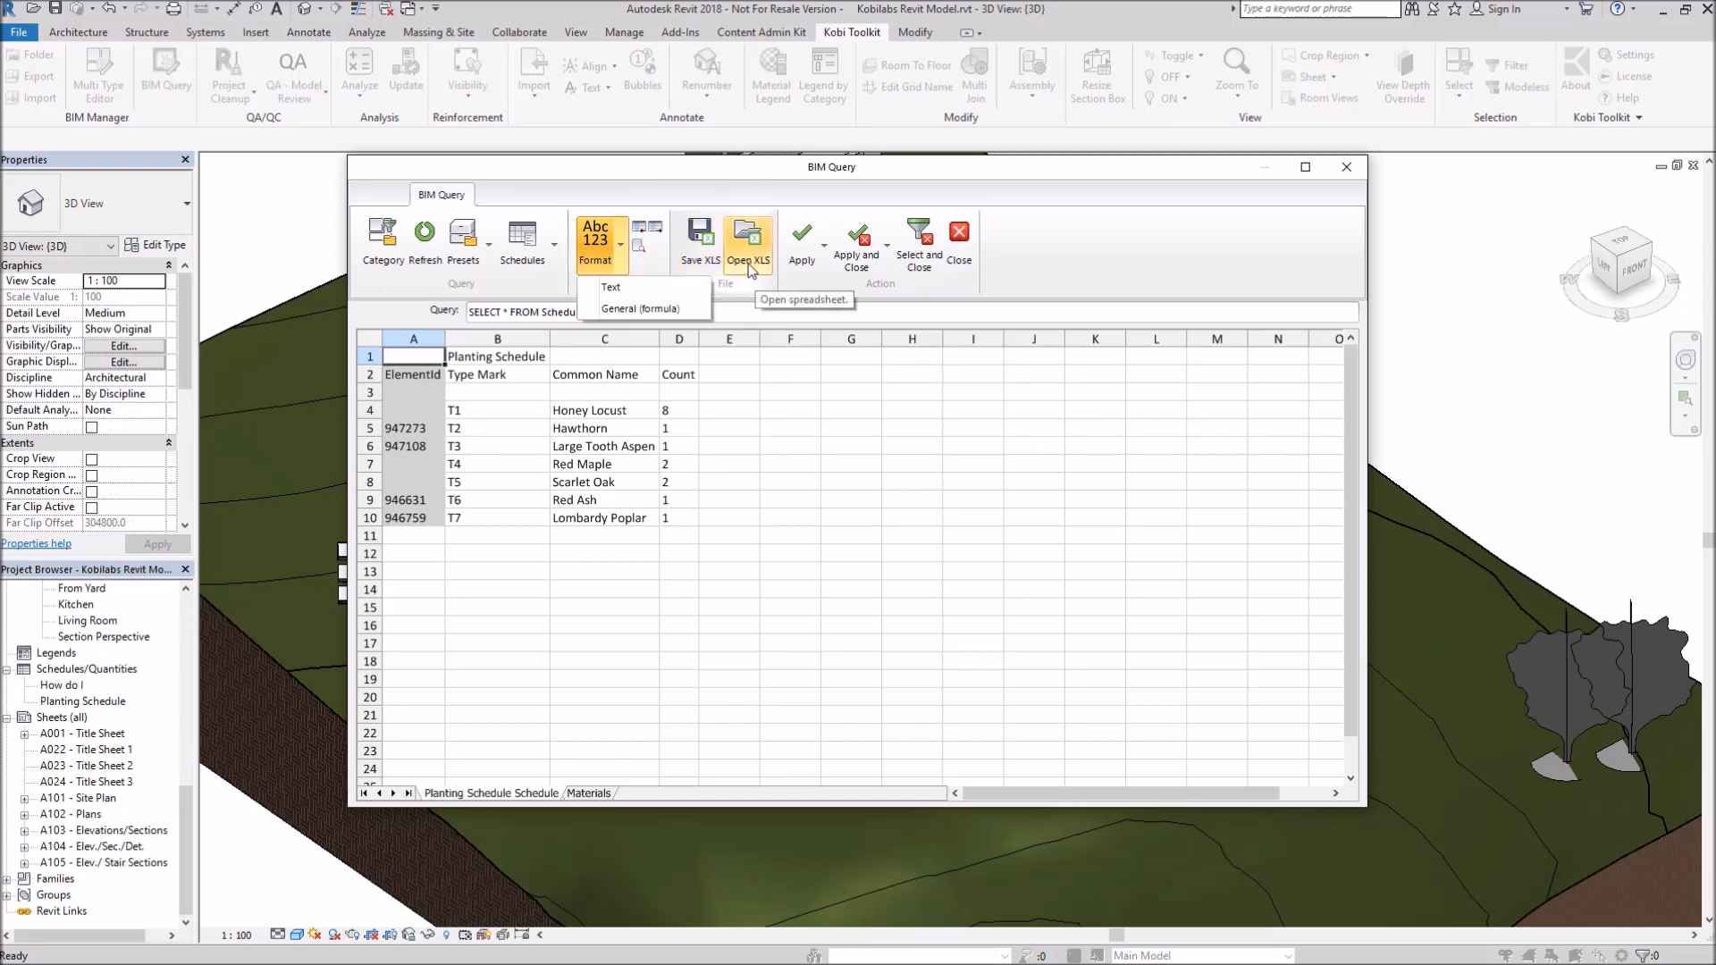
{"action": "mouse_move", "coordinate": [803, 236]}
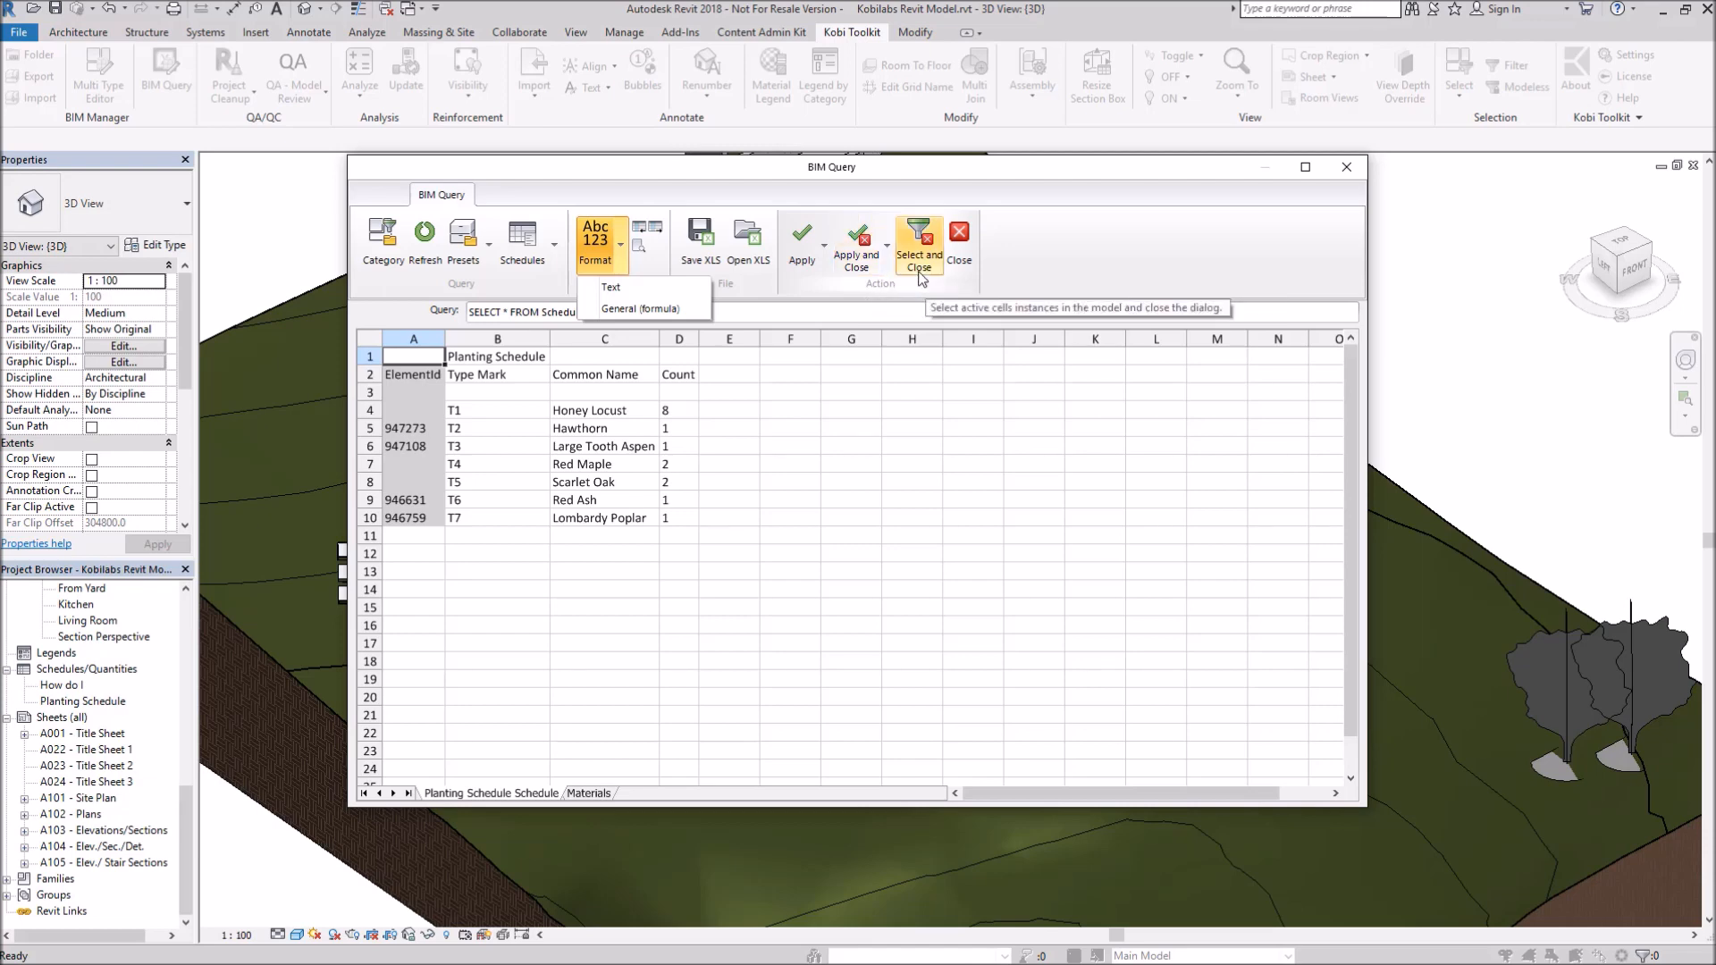
{"action": "mouse_move", "coordinate": [1348, 166]}
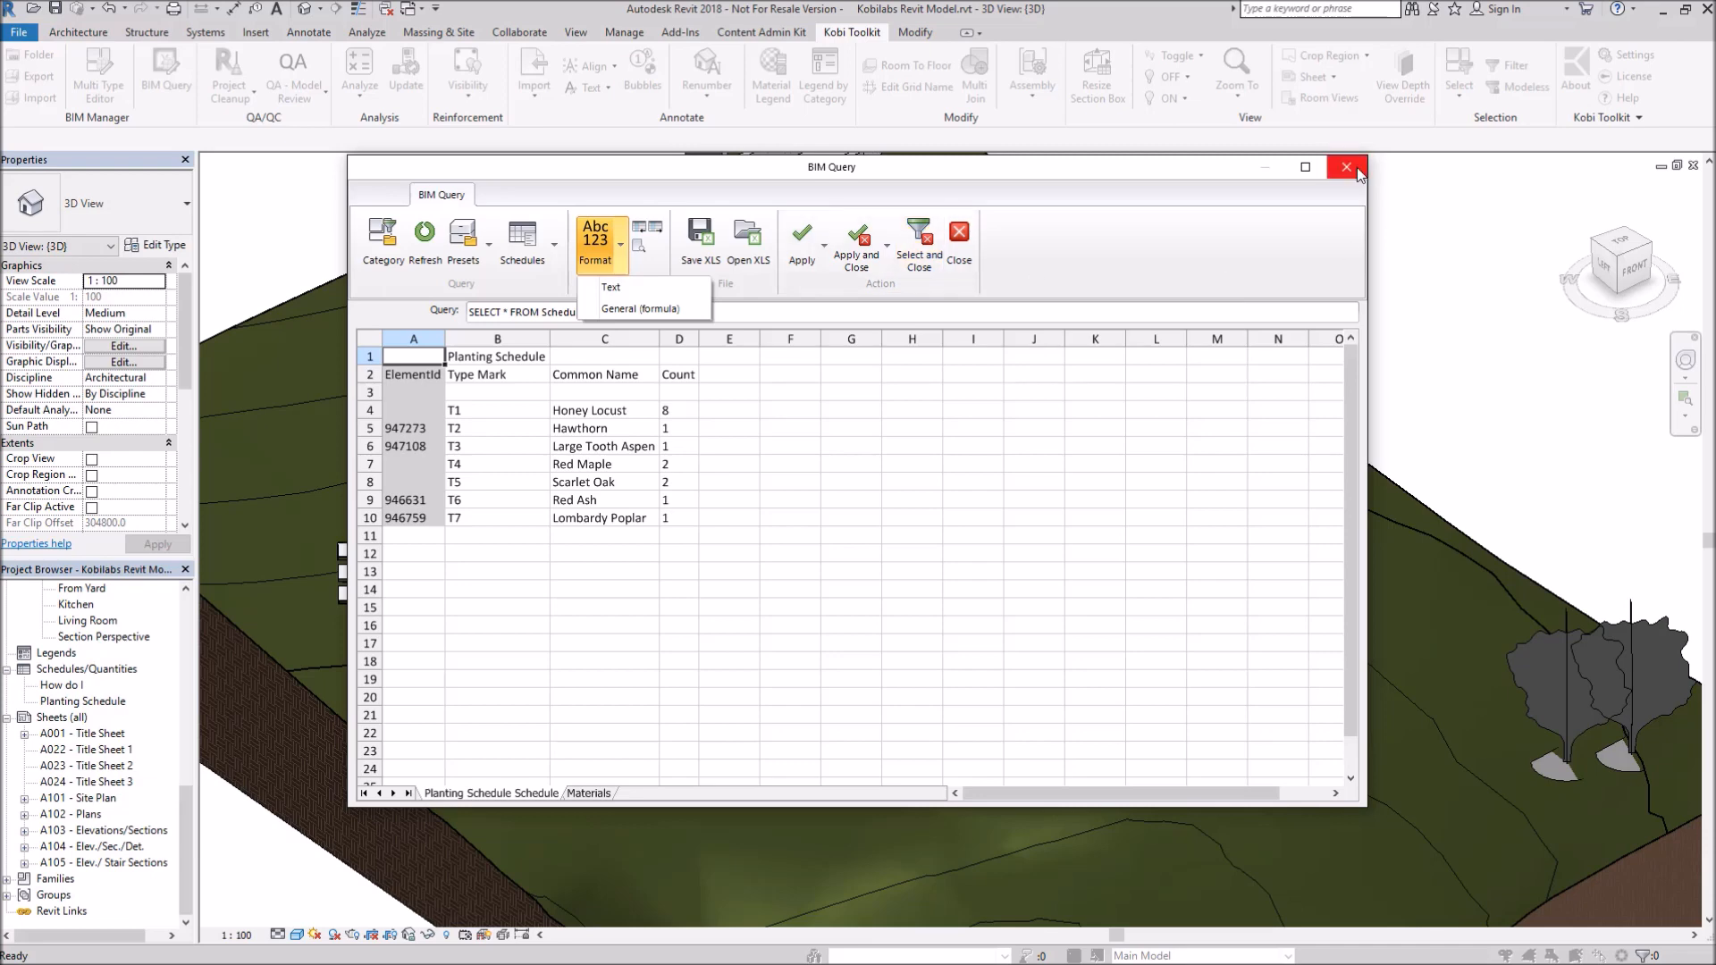
{"action": "left_click", "coordinate": [1346, 168]}
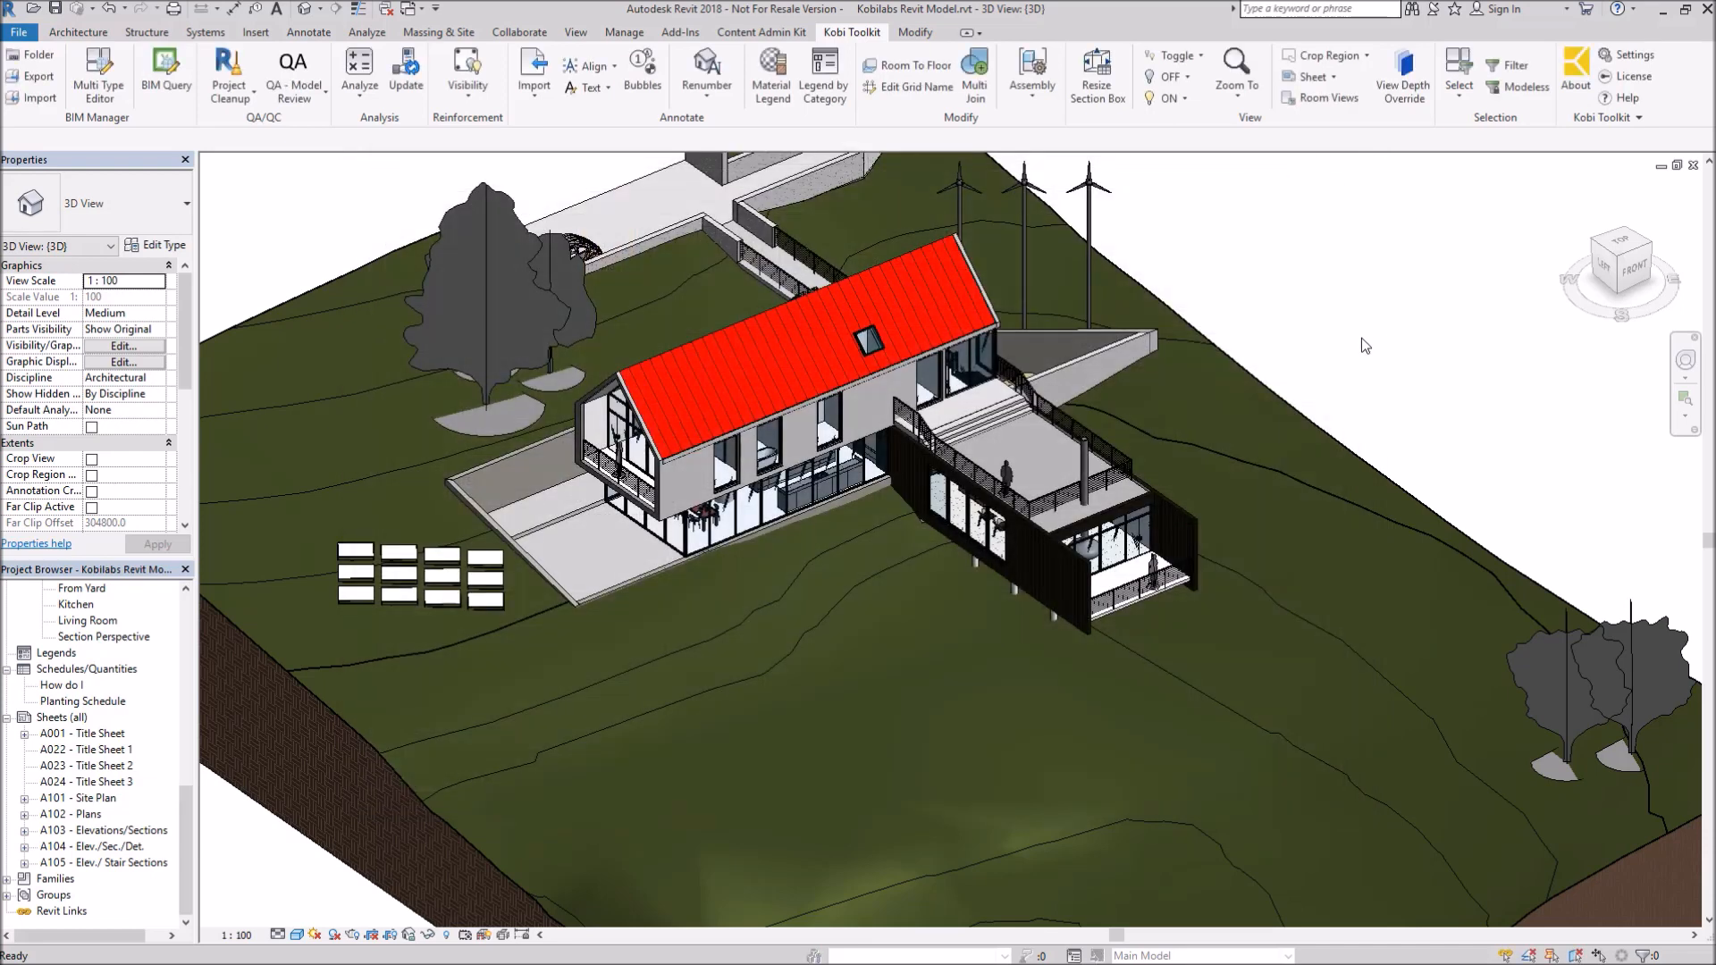